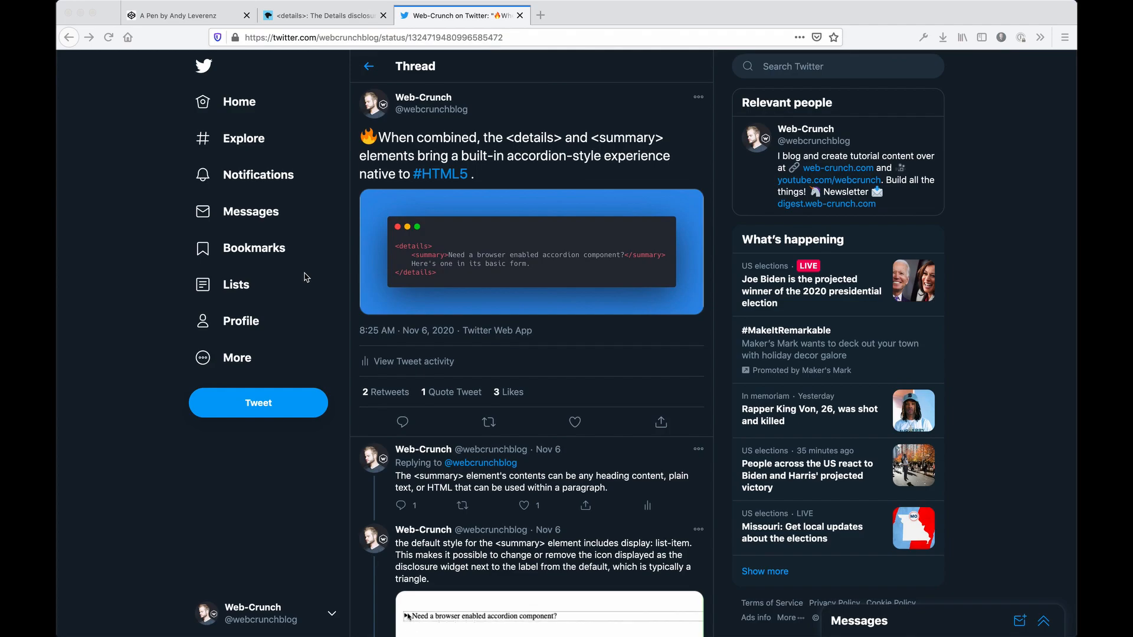
Switch to the CodePen tab holding the new 'Details Summary Demo' pen with empty editors
left_click(406, 615)
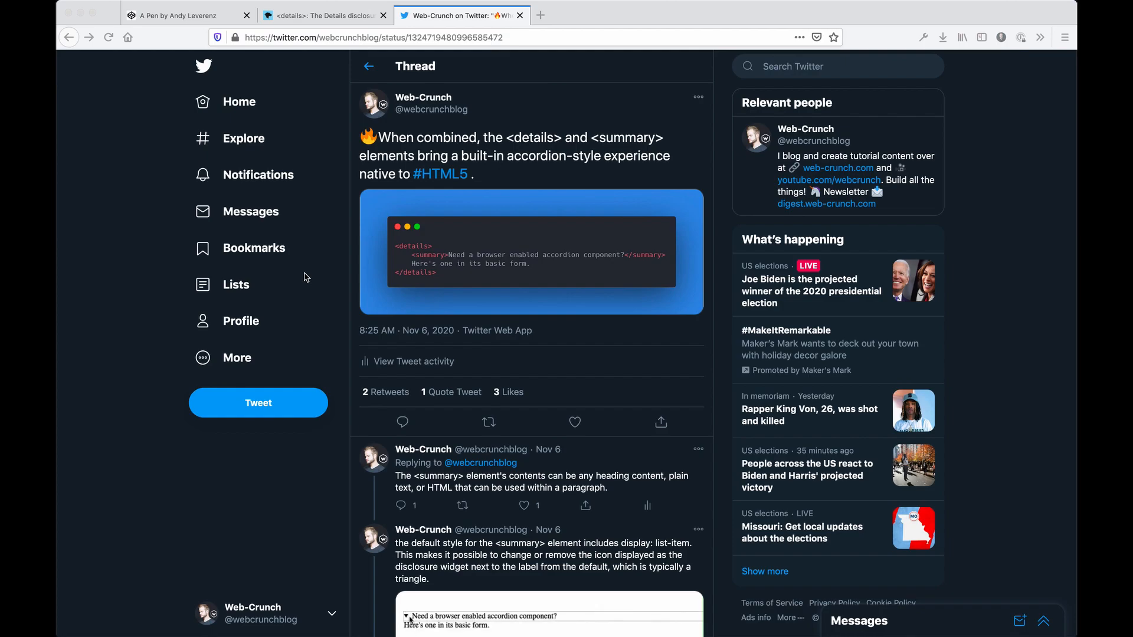
mouse_move(407, 620)
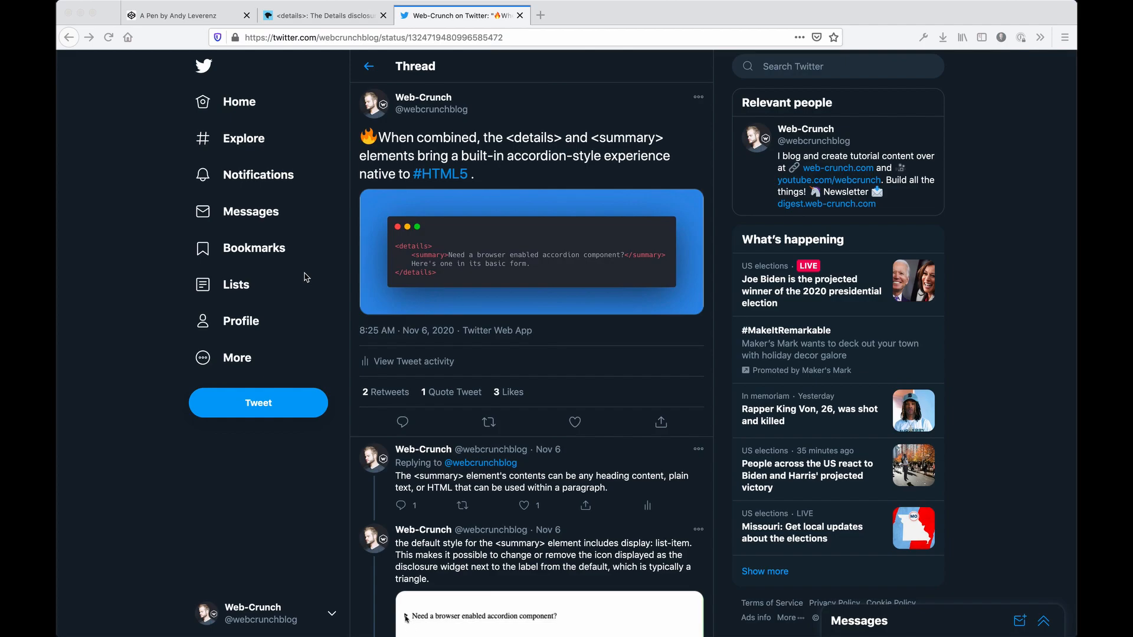
left_click(407, 616)
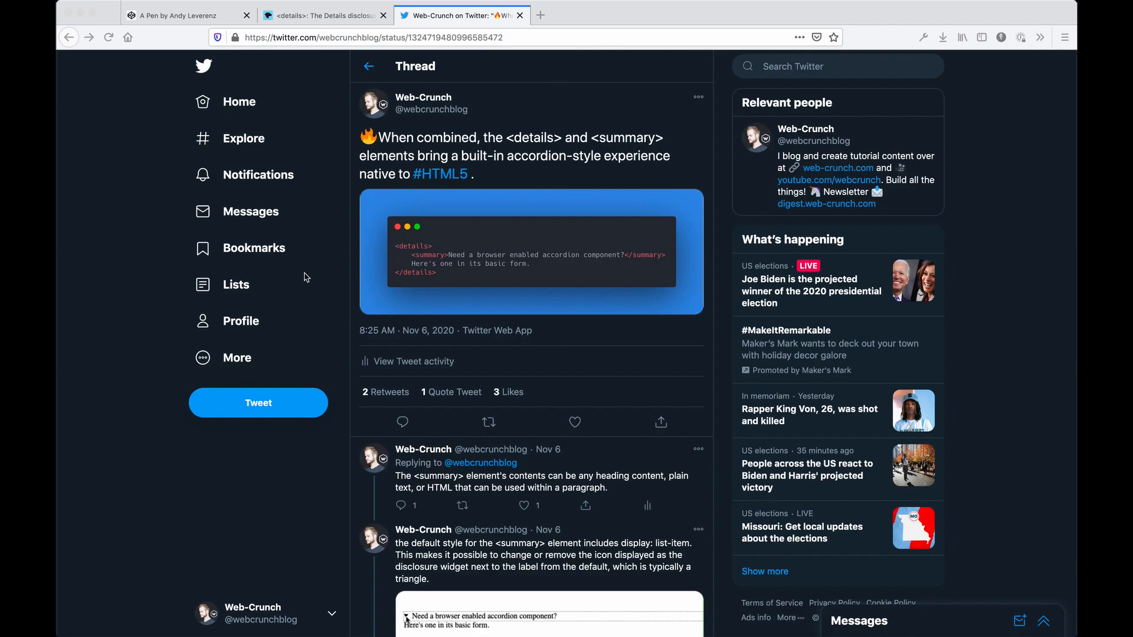
left_click(405, 616)
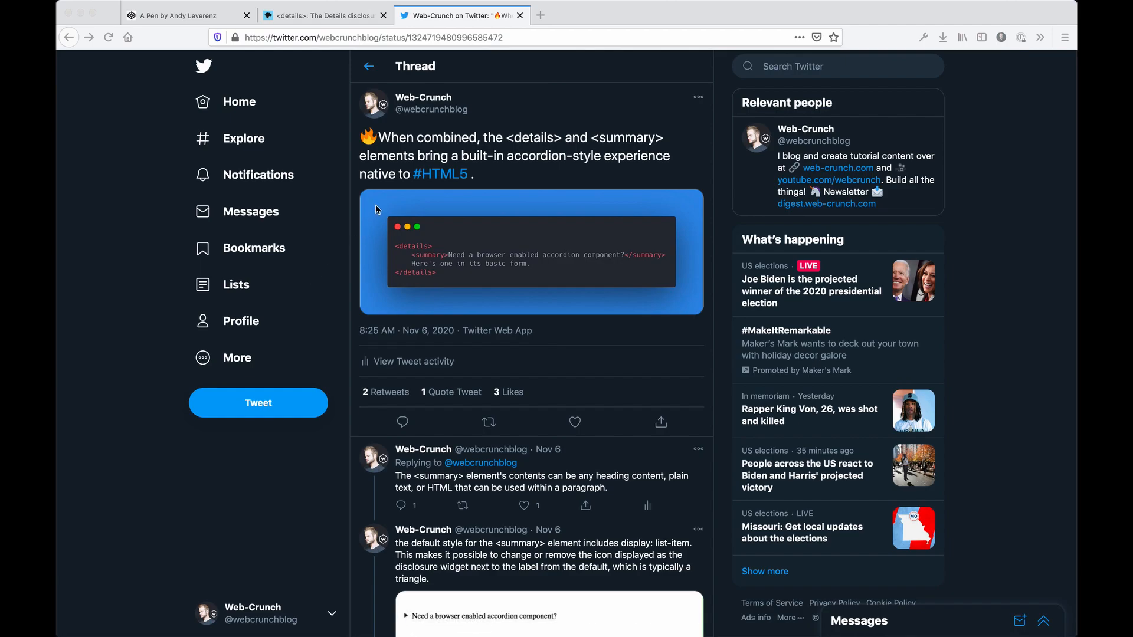
left_click(411, 616)
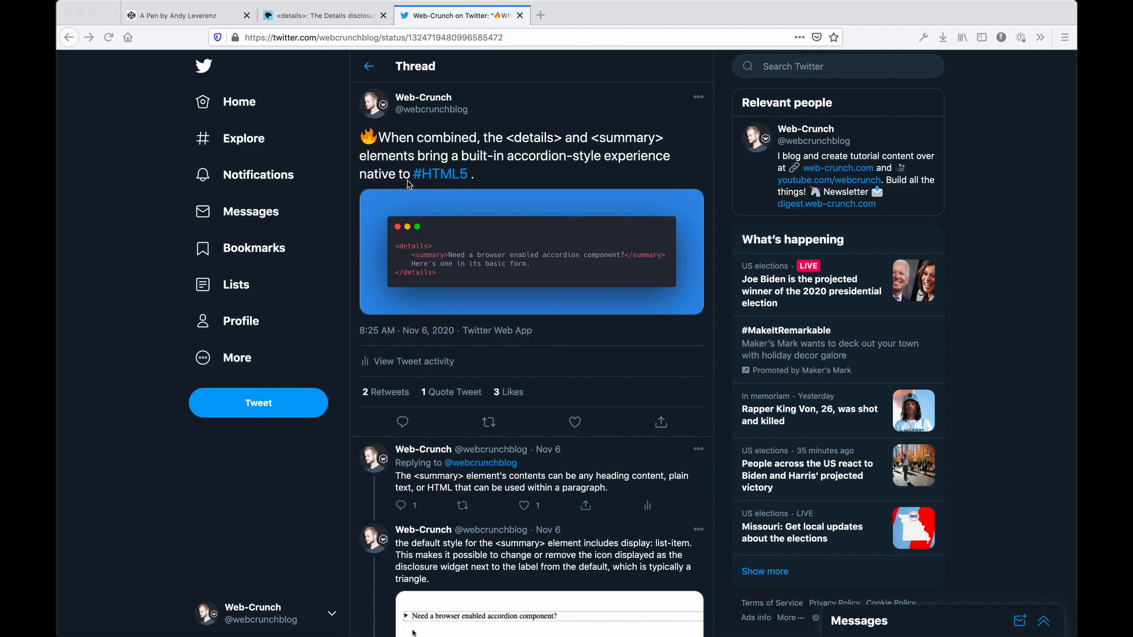
left_click(409, 616)
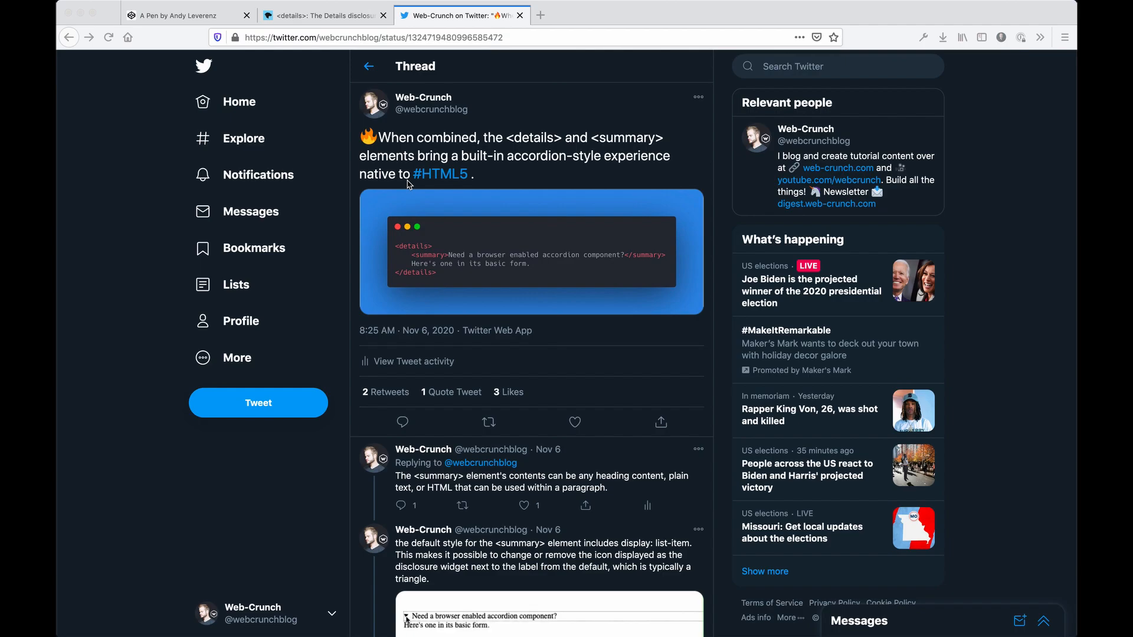
mouse_move(350, 103)
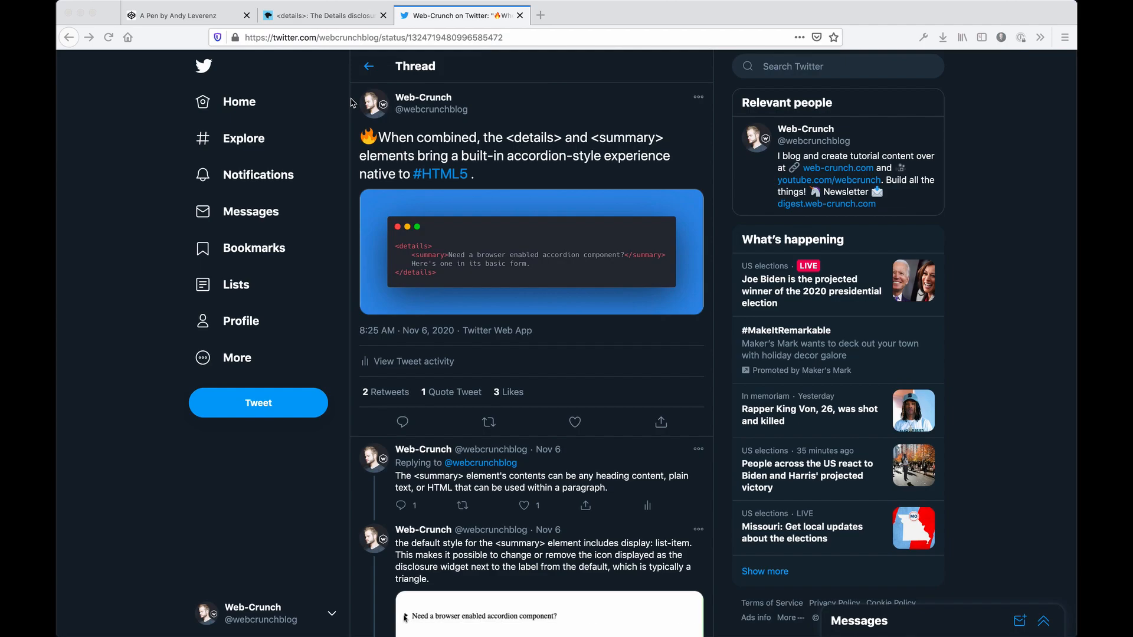
left_click(406, 616)
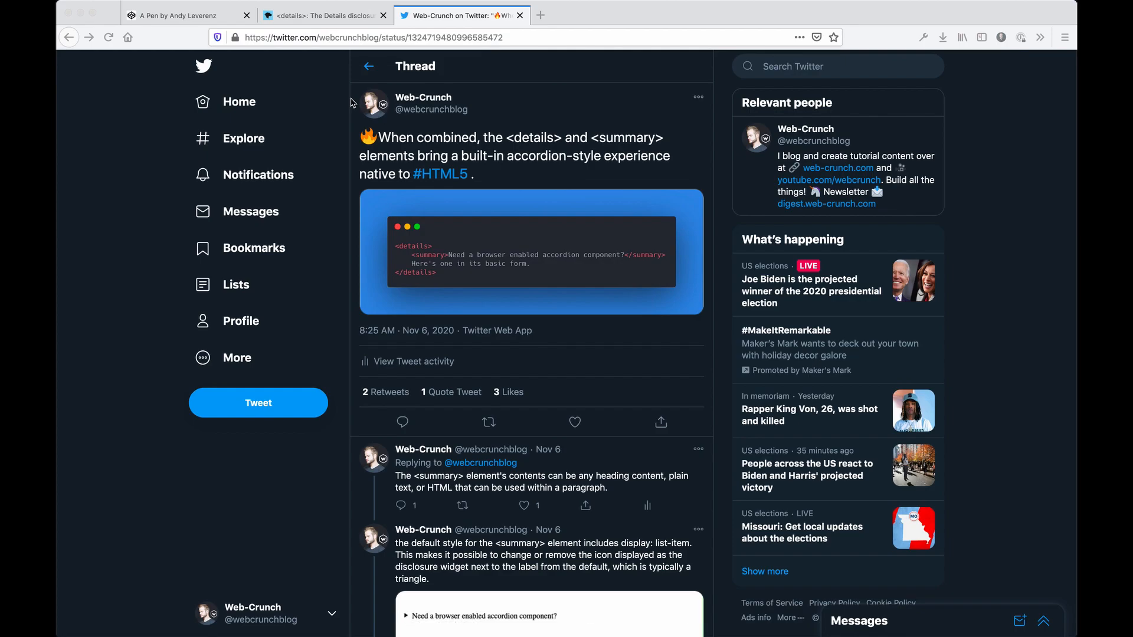
left_click(409, 616)
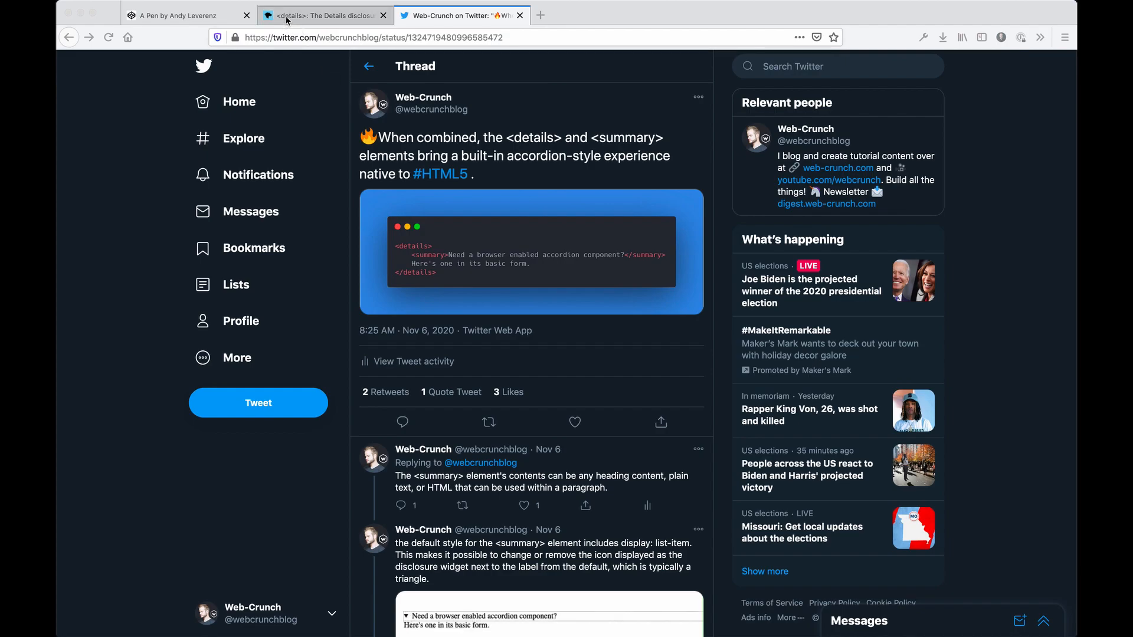
left_click(188, 15)
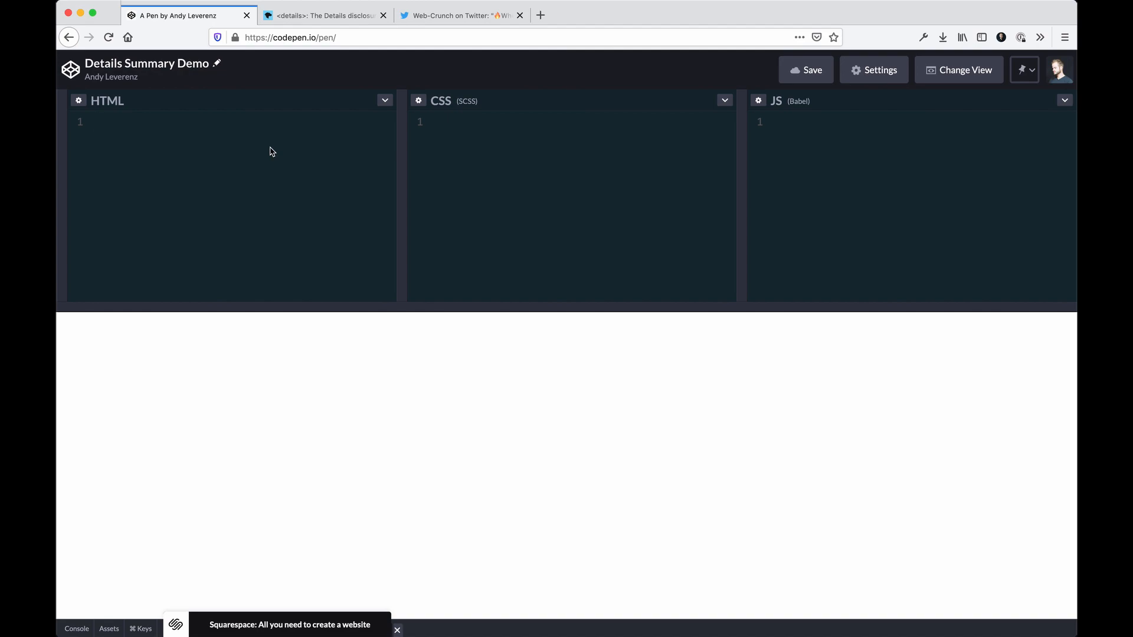
Write a <details> with <summary>My summary text</summary> and lorem ipsum, then save the pen
type("details></details>")
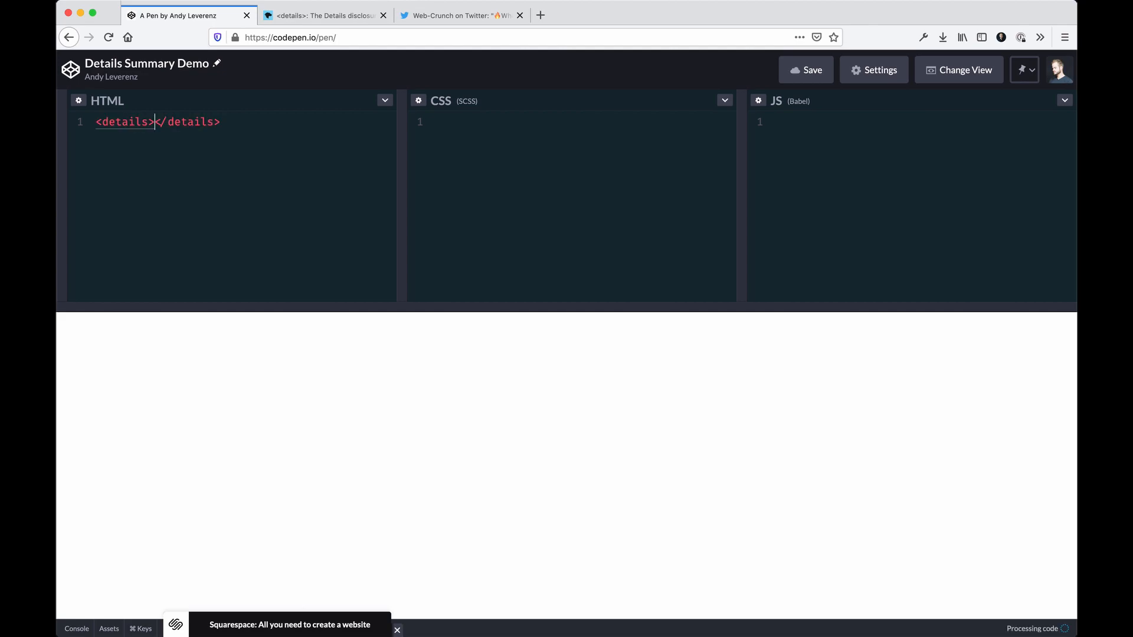
type("su")
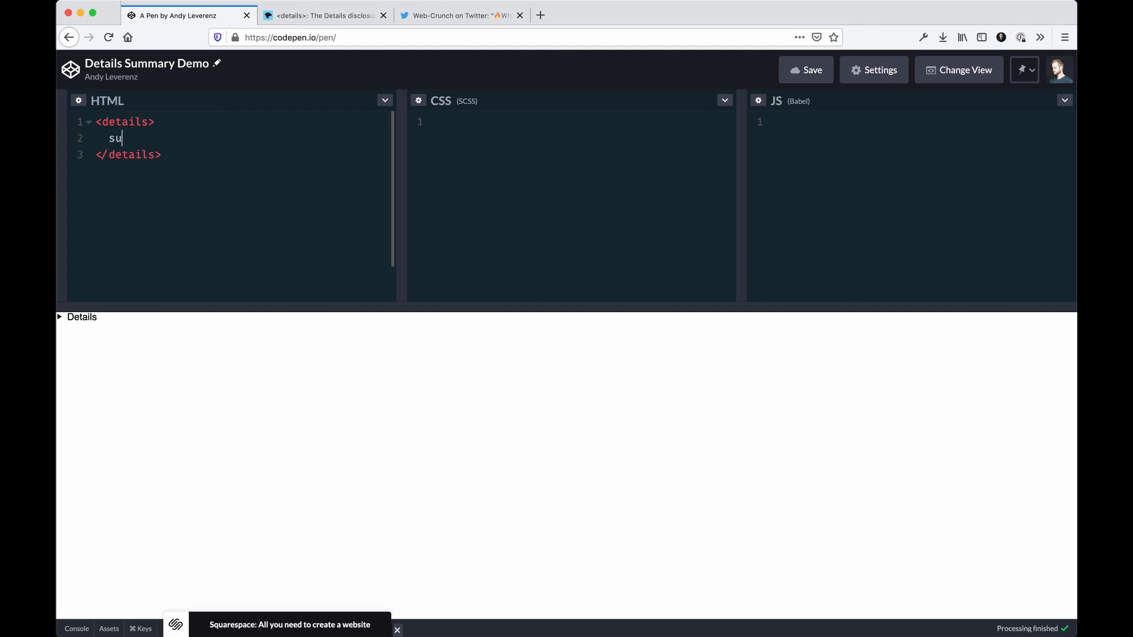
type("mmary></summary>")
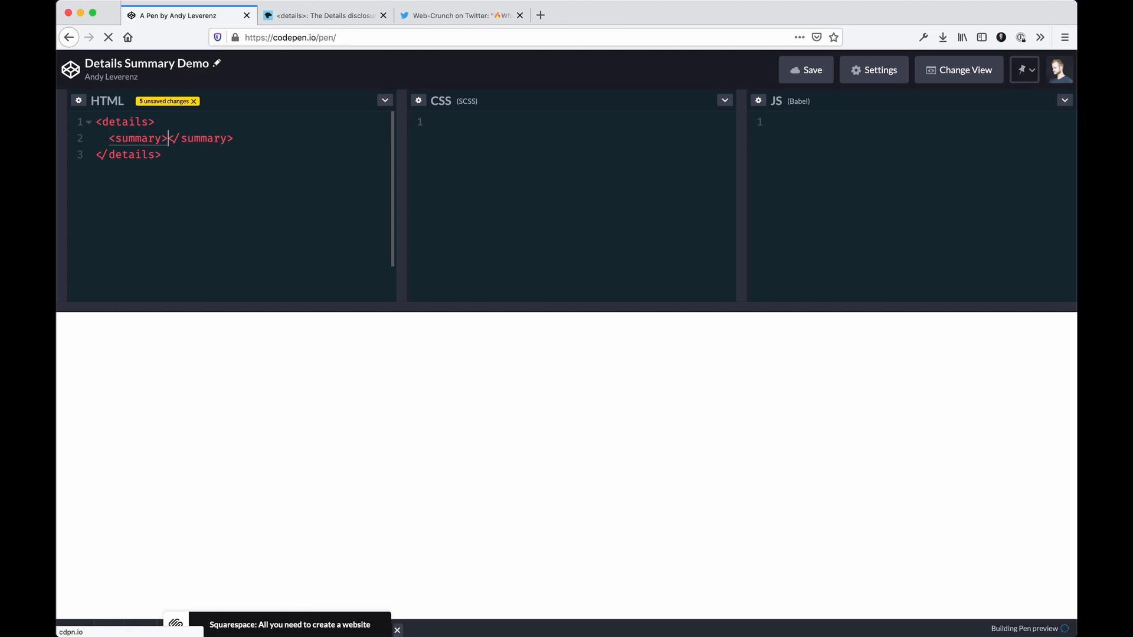
type("My su")
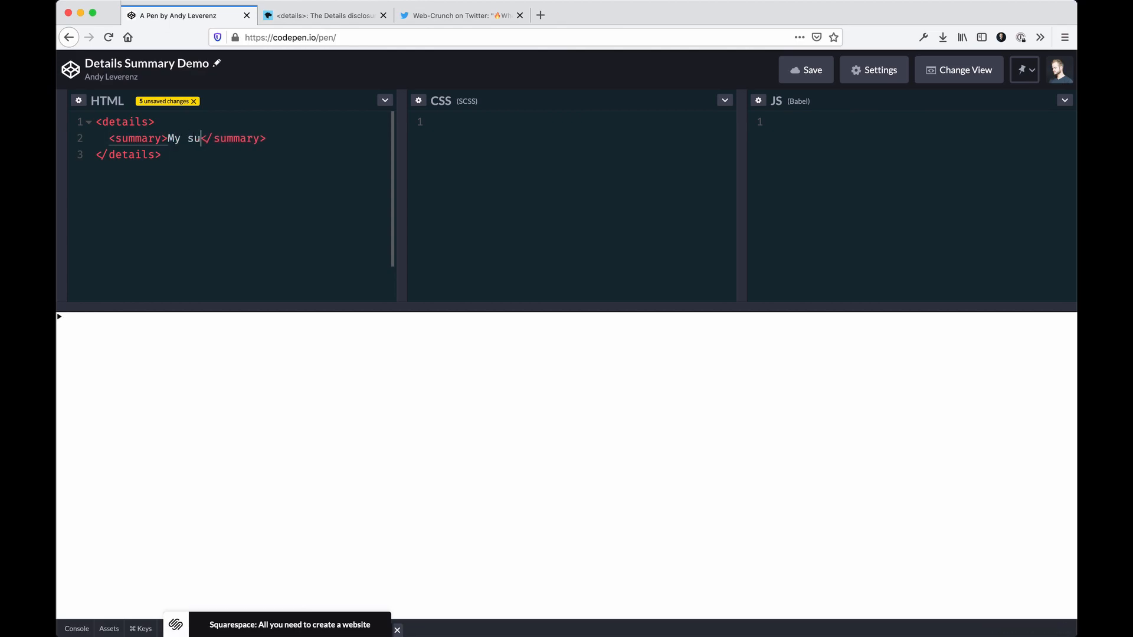
type("mmary text")
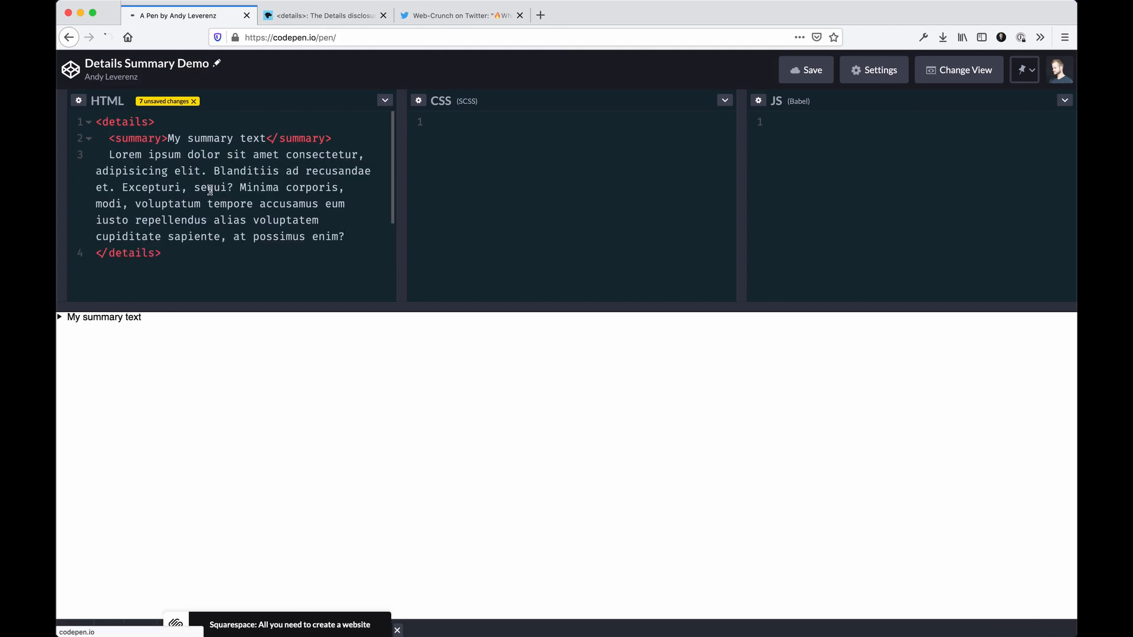
left_click(806, 69)
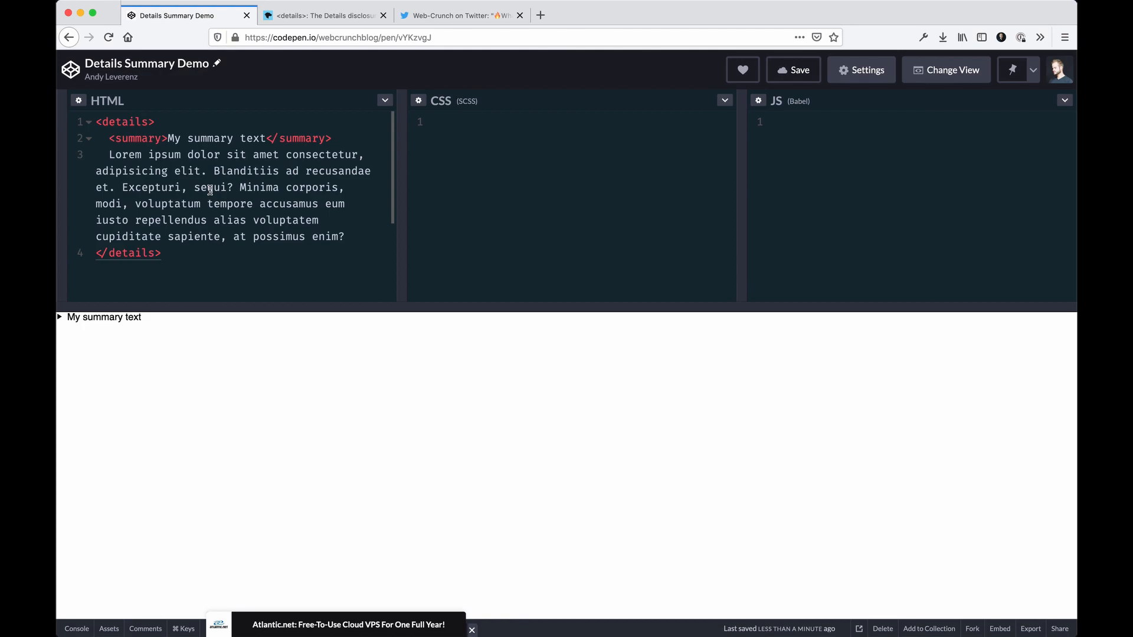
Add a CSS rule body { padding: 60px; } to inset the accordion in the preview
type("body {")
type("pa")
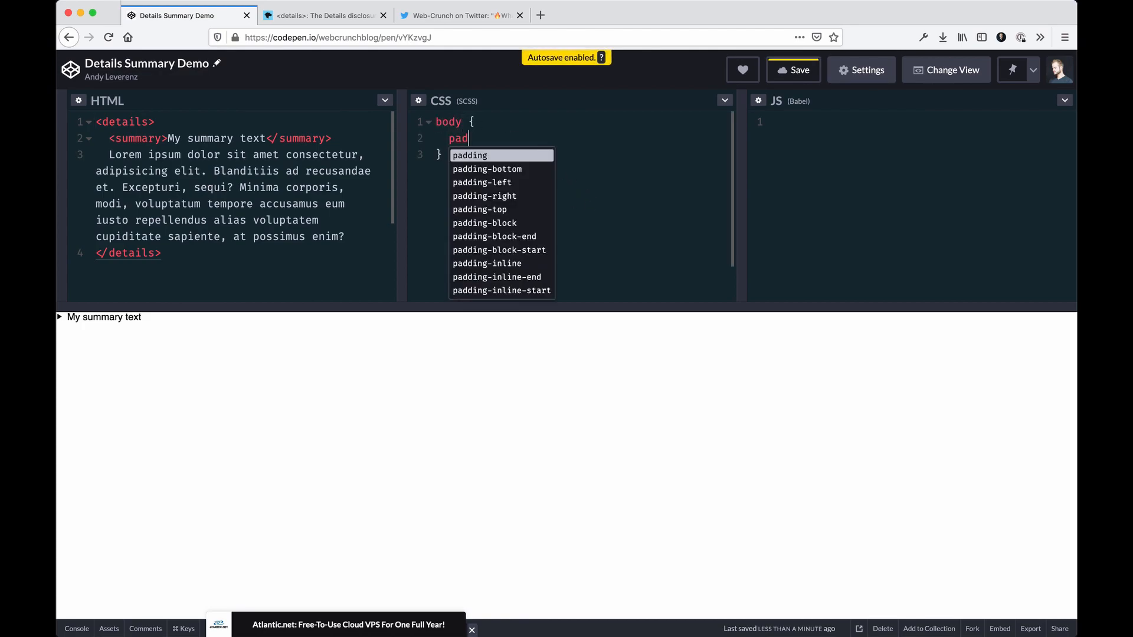
type("ding: 60px;")
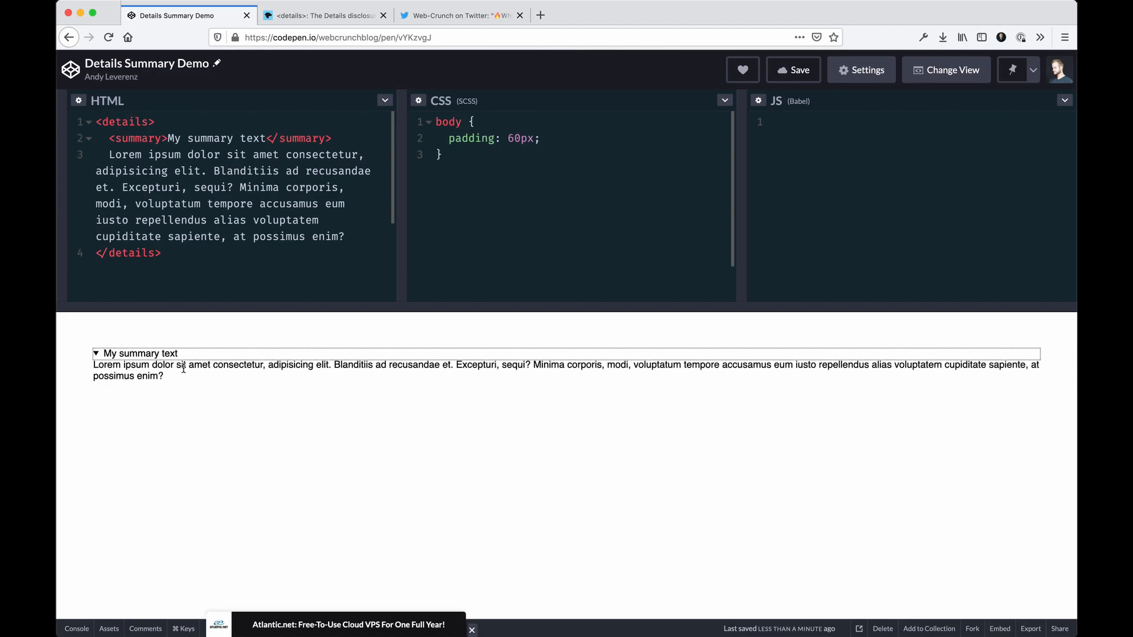
Wrap 'summary' in <strong>, drop the tried <h3> and 'My', and duplicate the details block
left_click(94, 353)
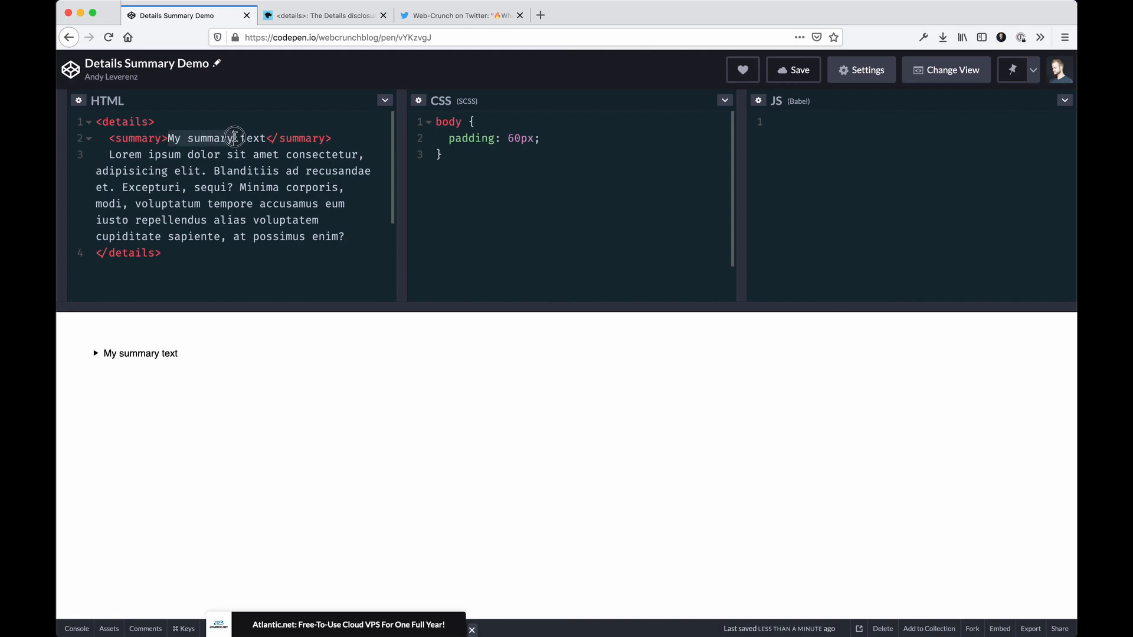
left_click(187, 138)
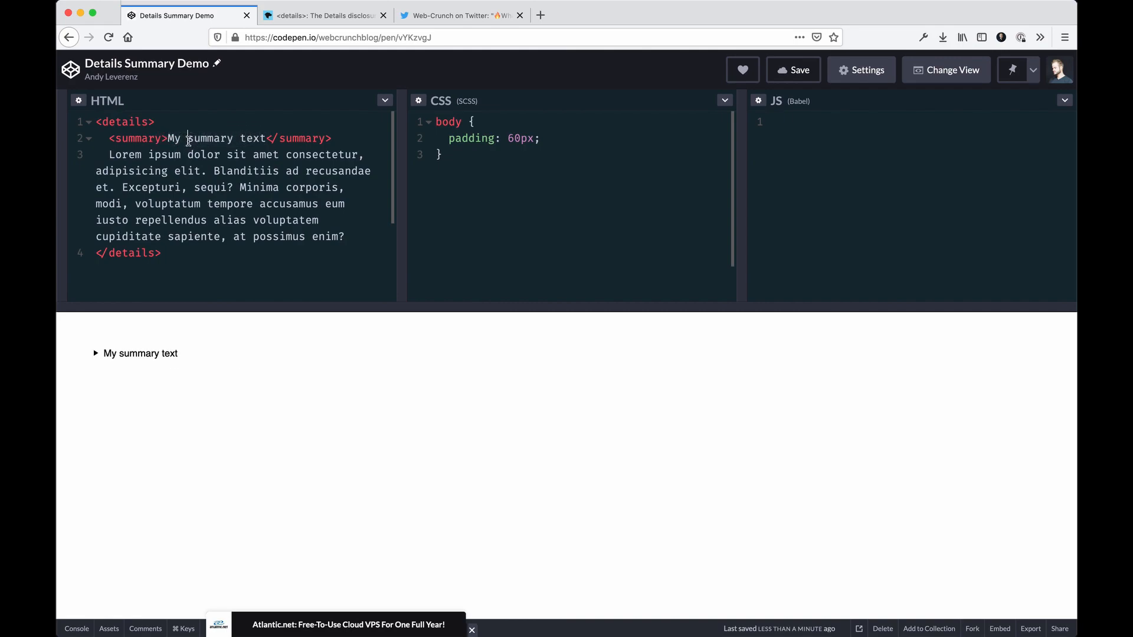
type("<strong>")
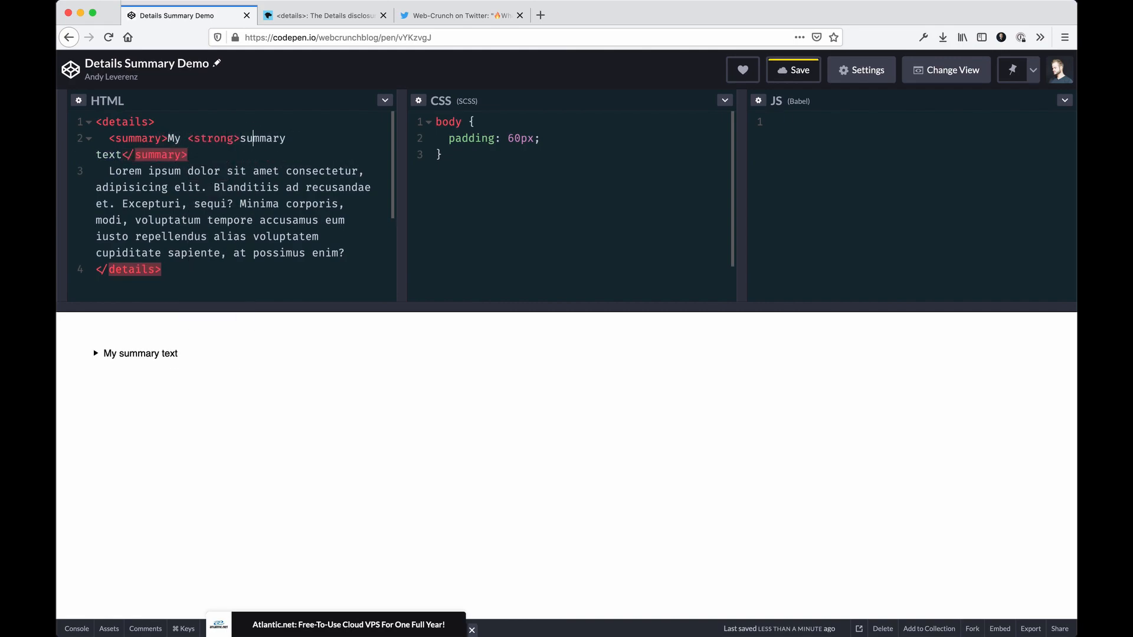
type("</strong>")
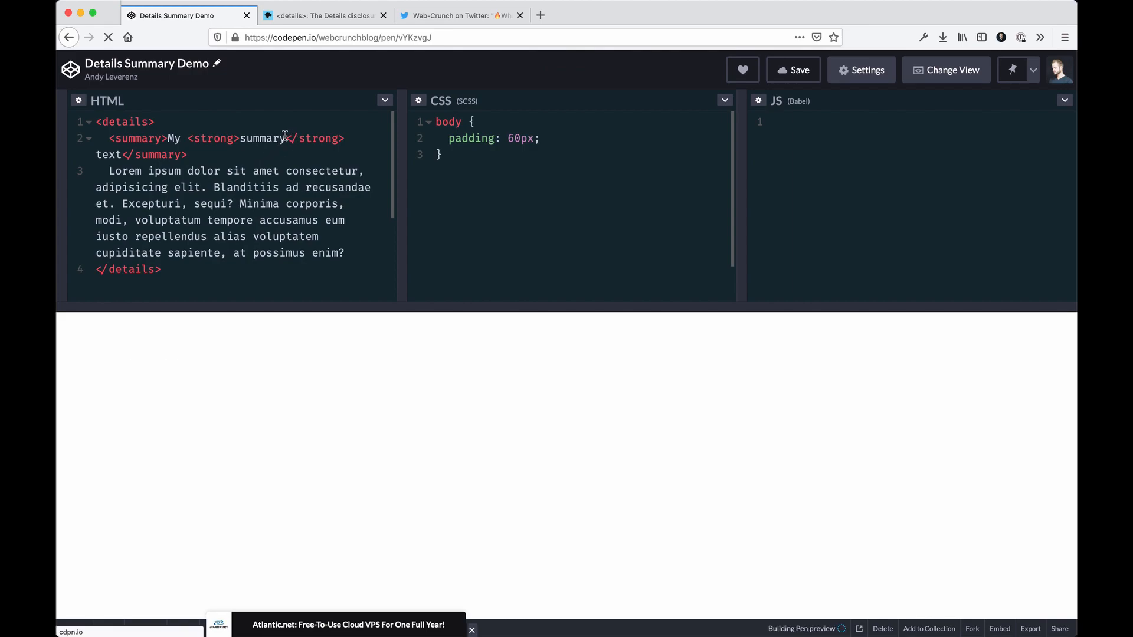
type("<h3>My</h3>")
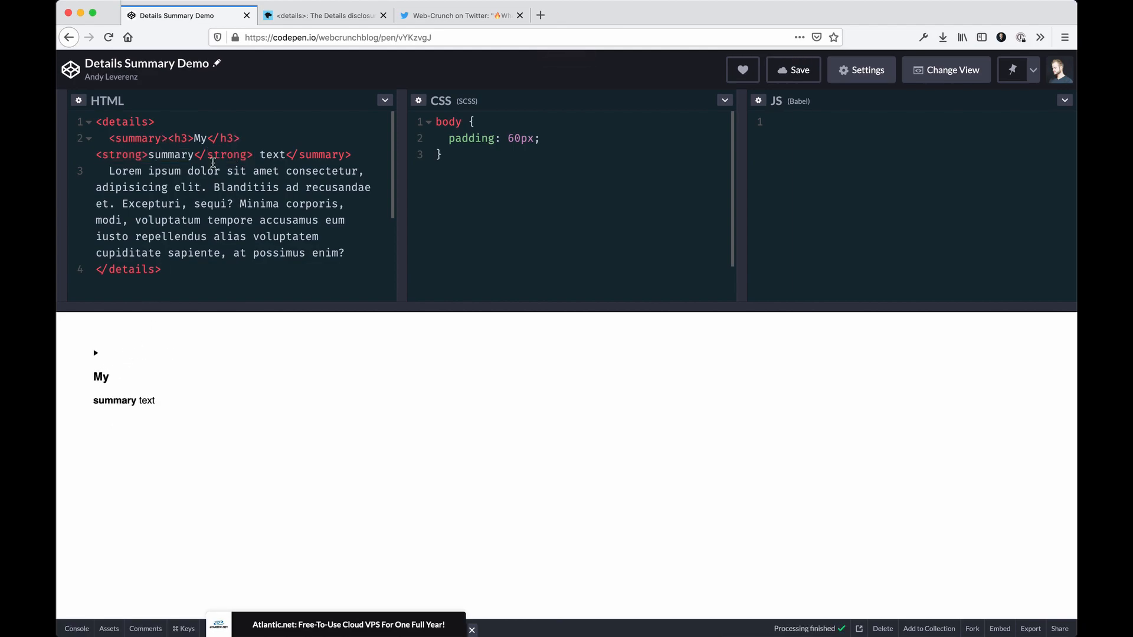
left_click(190, 138)
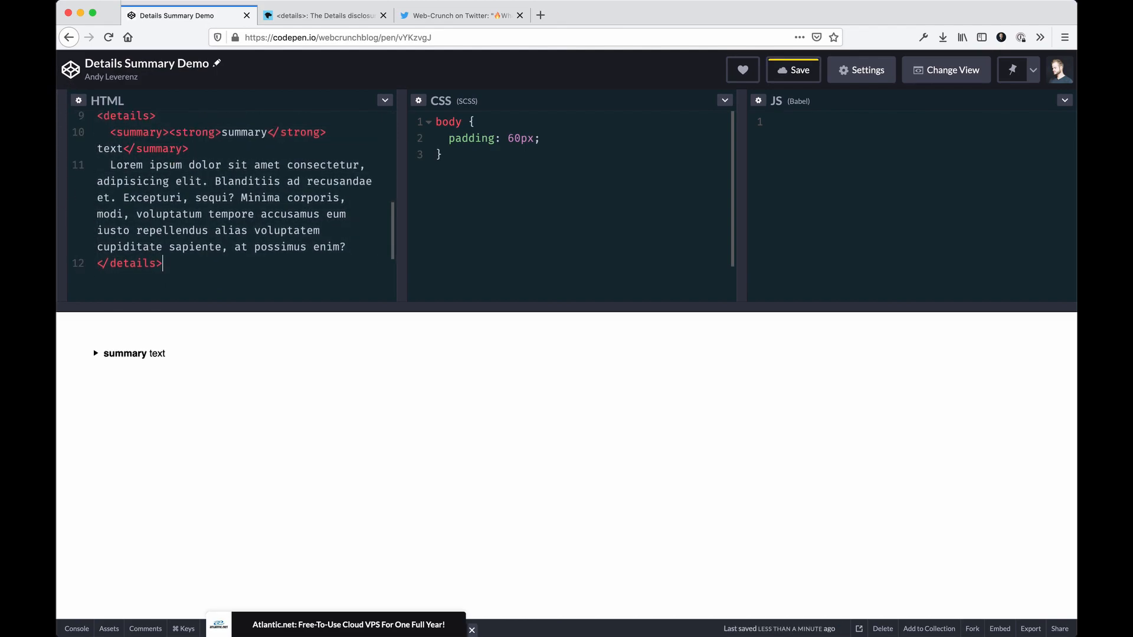
Give the first <details> the open attribute and start an empty details { } CSS rule
left_click(793, 70)
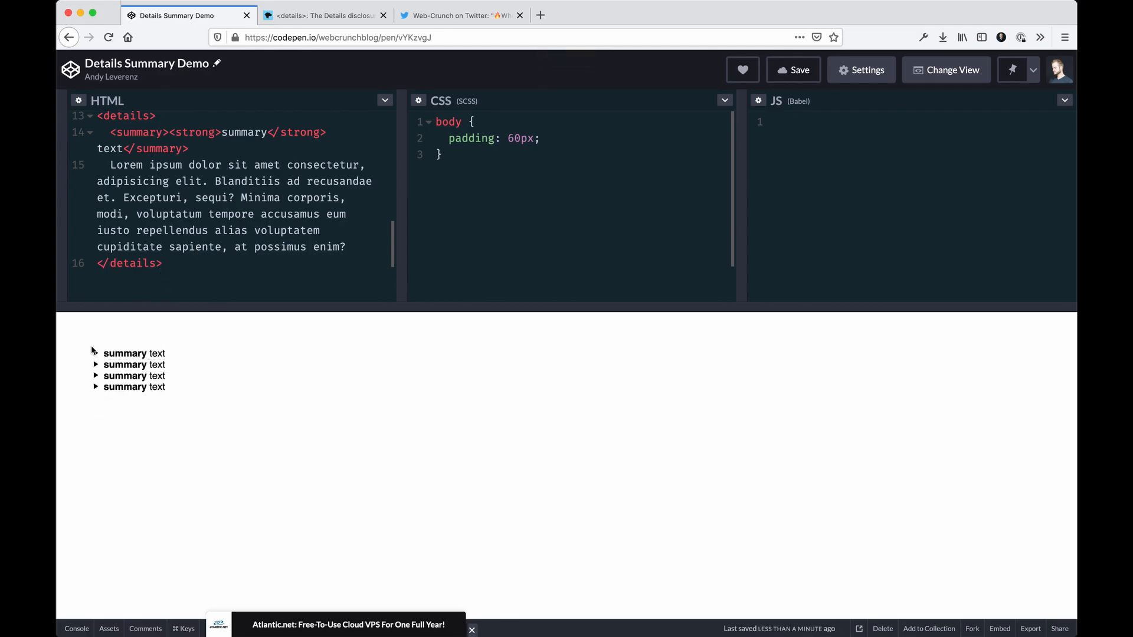
scroll("down", 3)
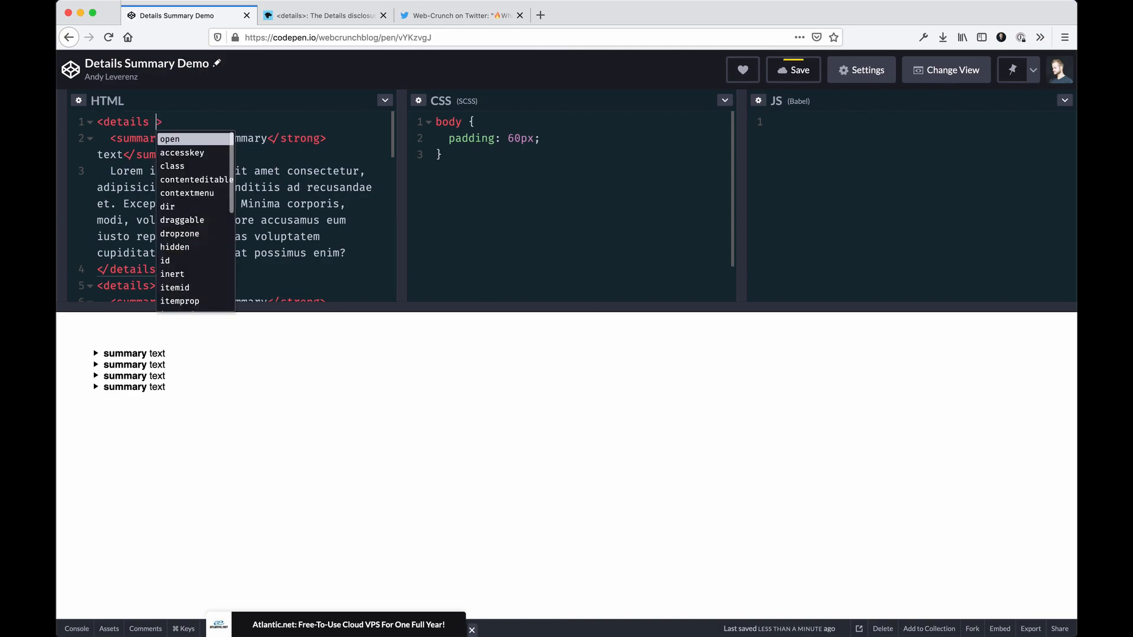
left_click(169, 139)
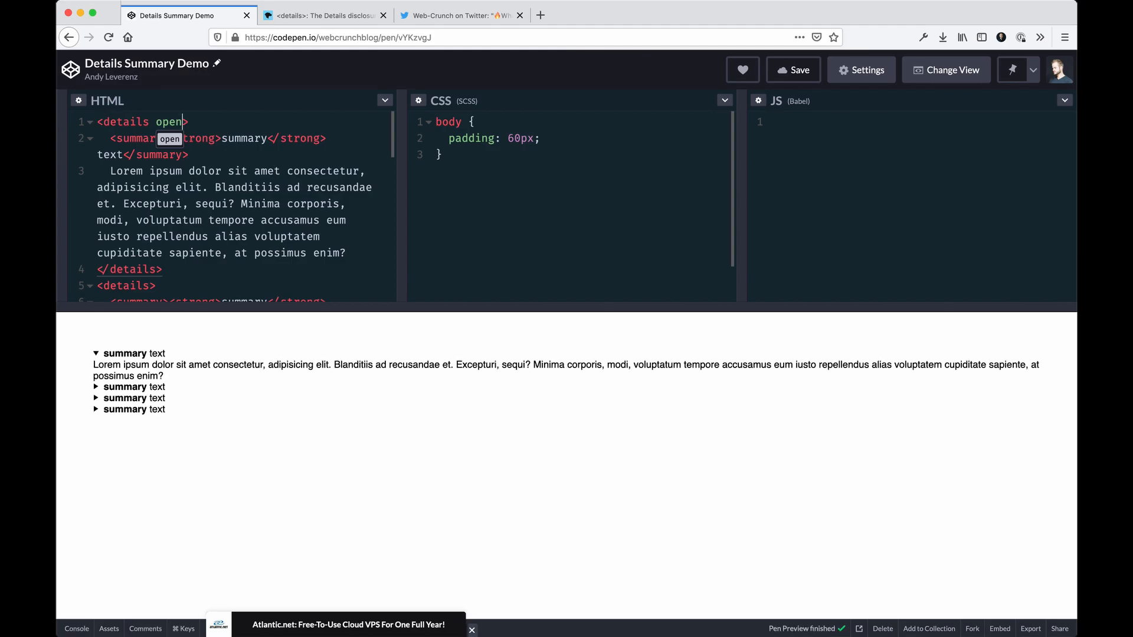
left_click(792, 69)
type("details {")
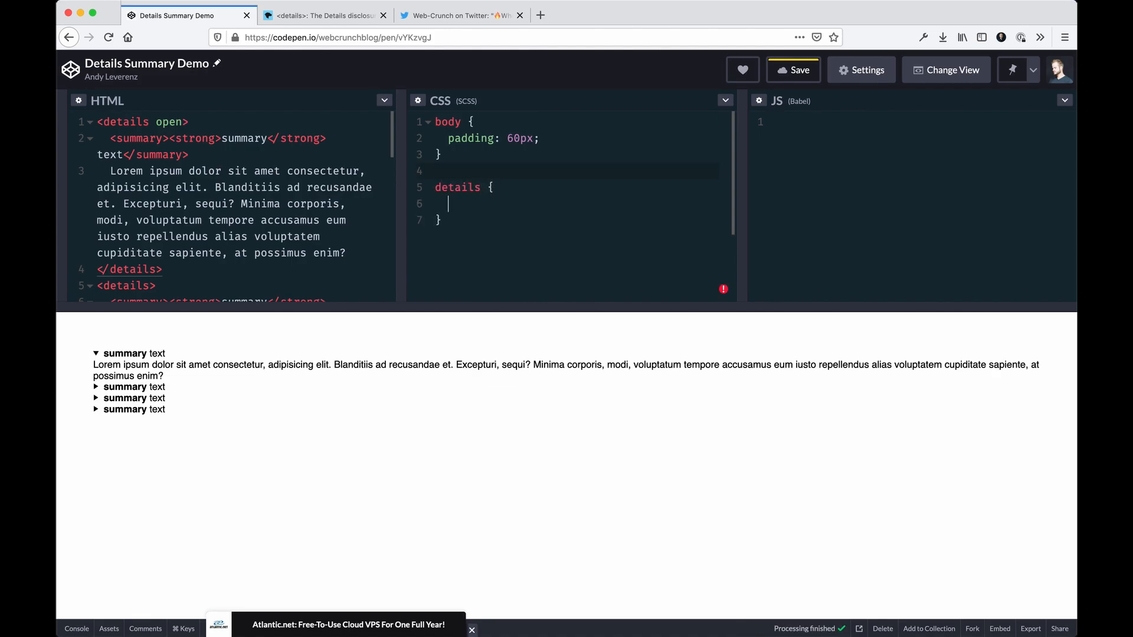
Style details with margin-bottom 2rem, border 1px solid #777, padding 6px and border-radius 6px
type("margin")
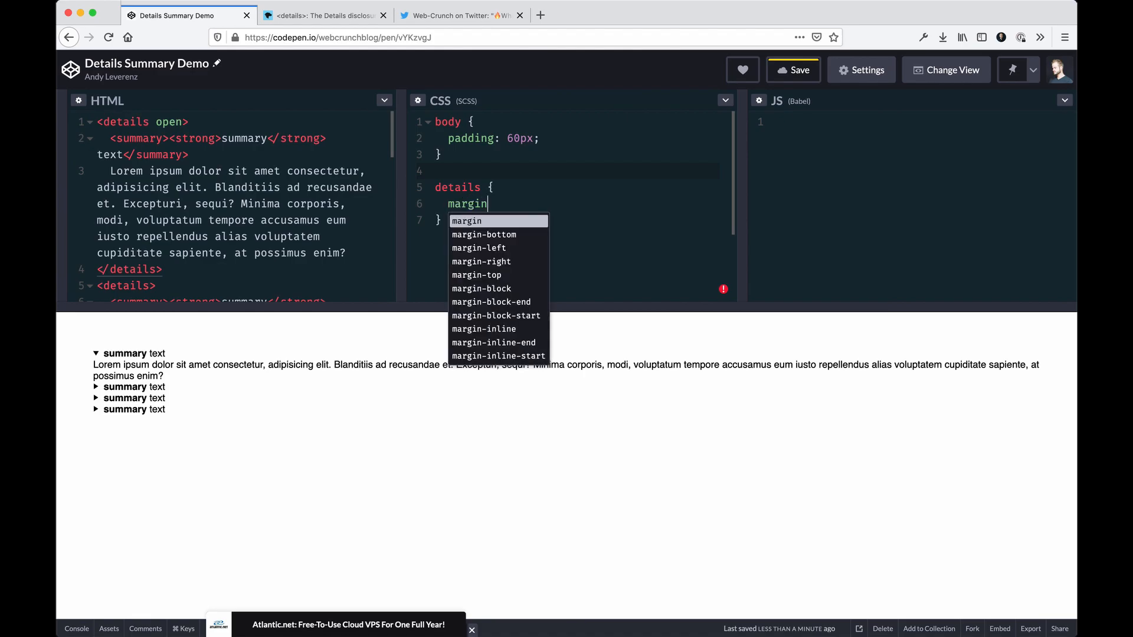
type("-bott")
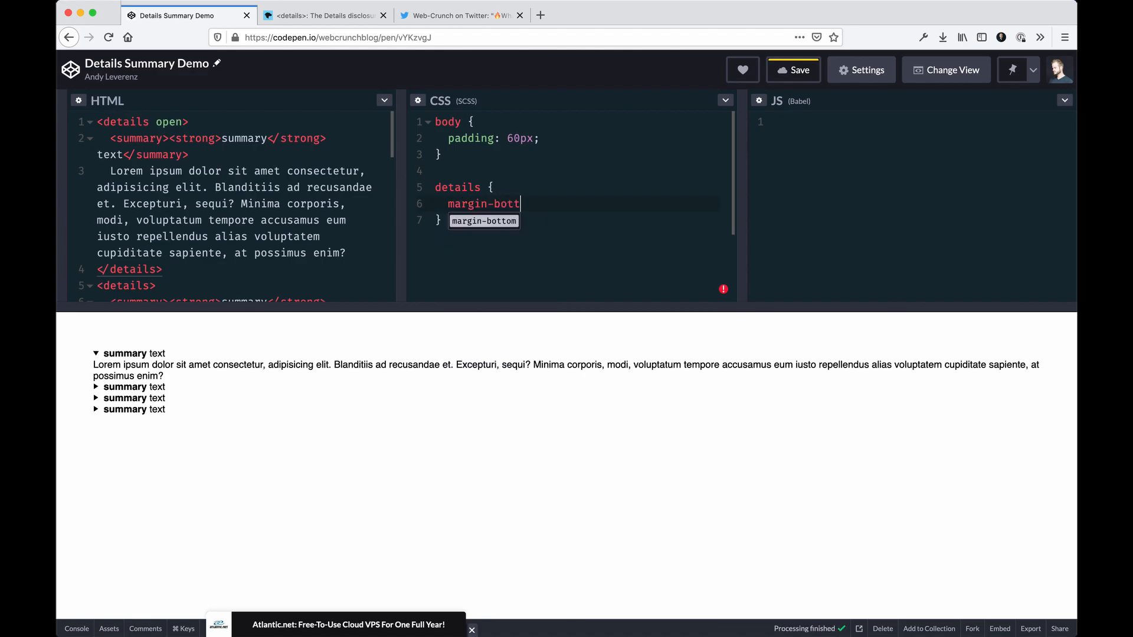
type("om: 2rem;")
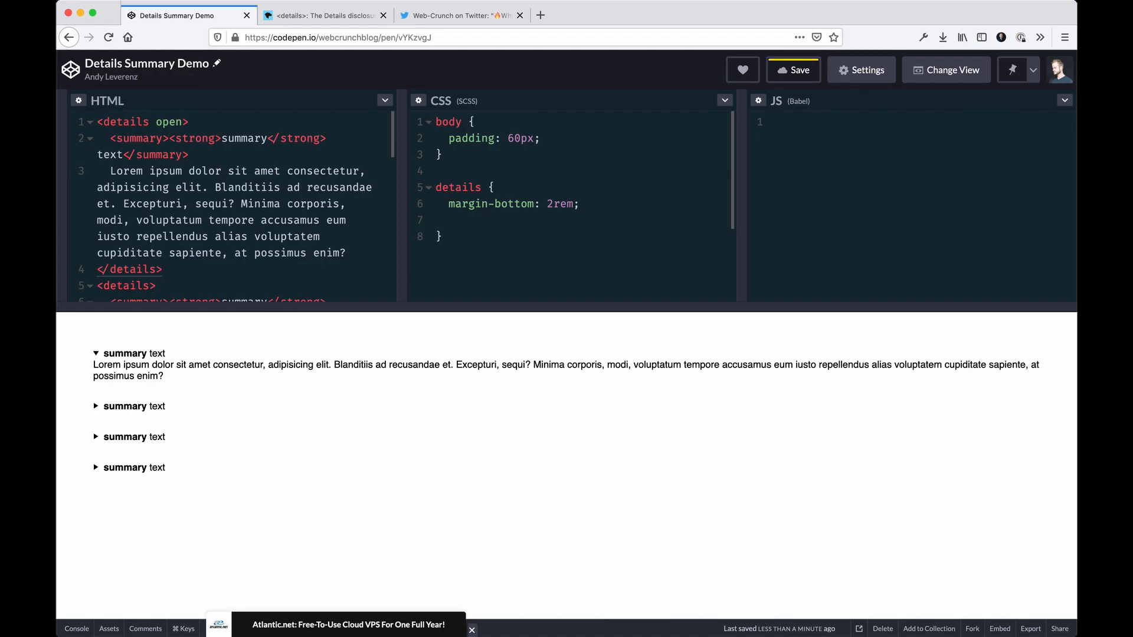
type("bord")
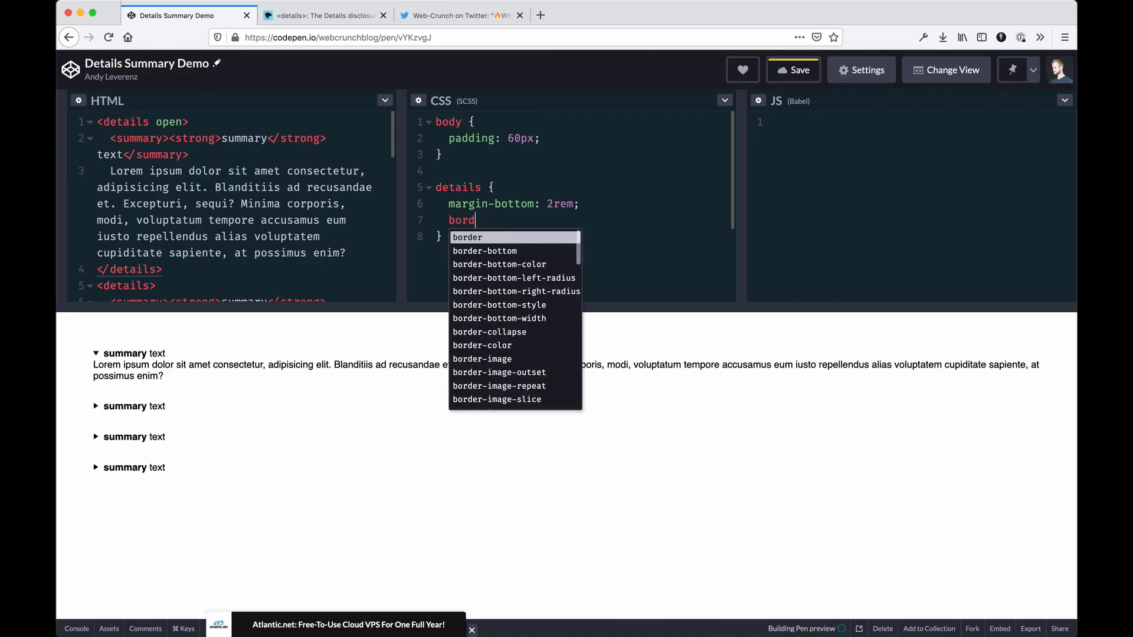
type("er: 1px solid 3")
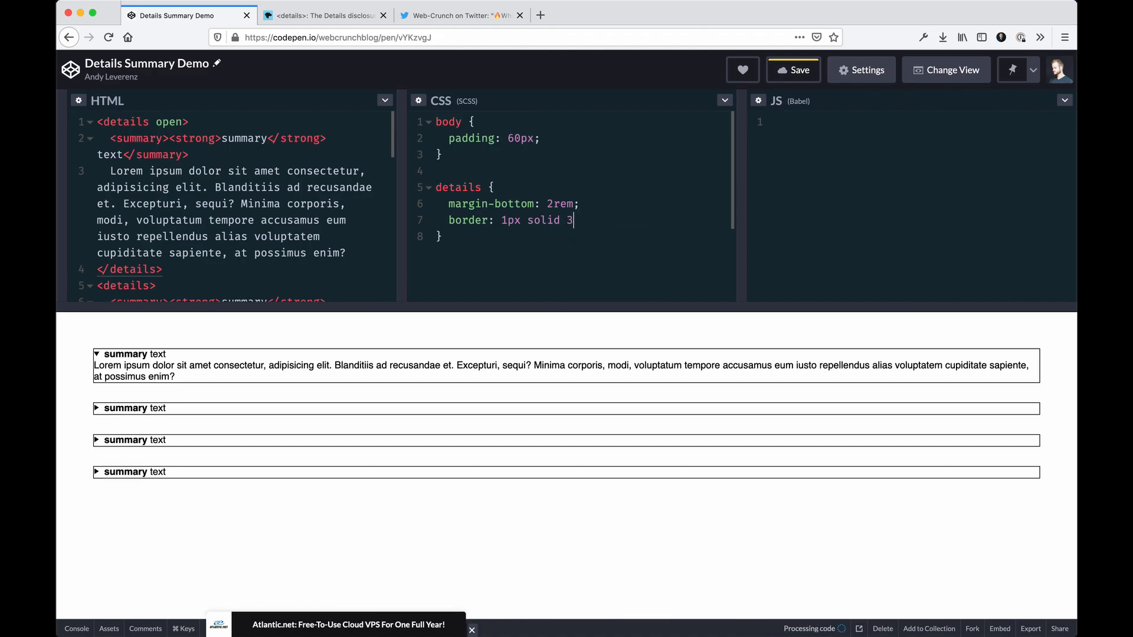
type("777l")
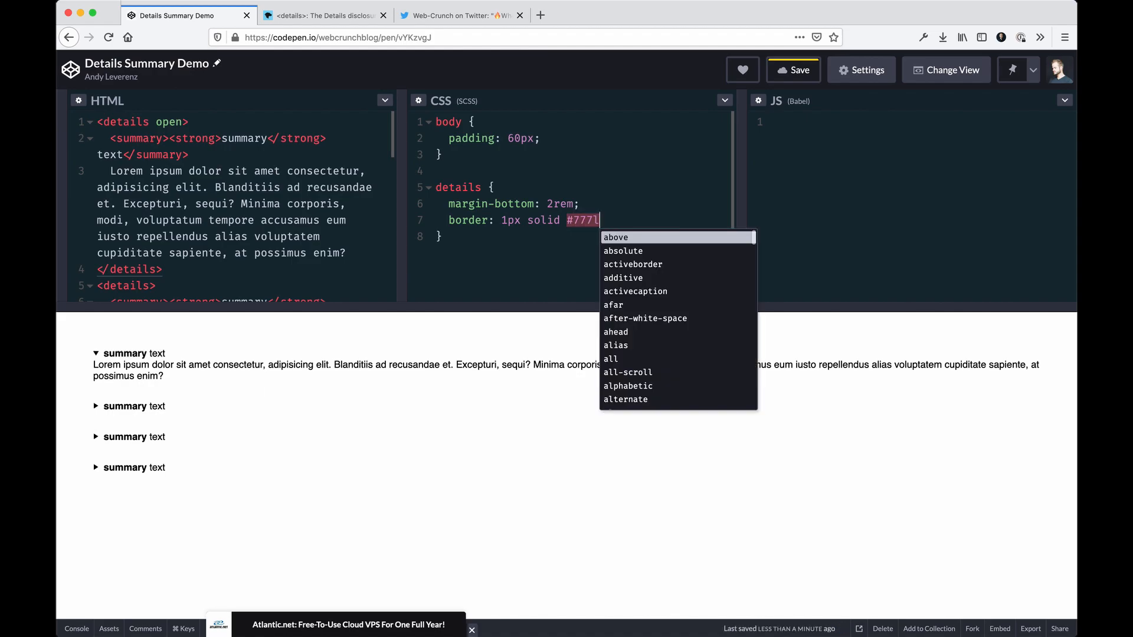
type("padding:")
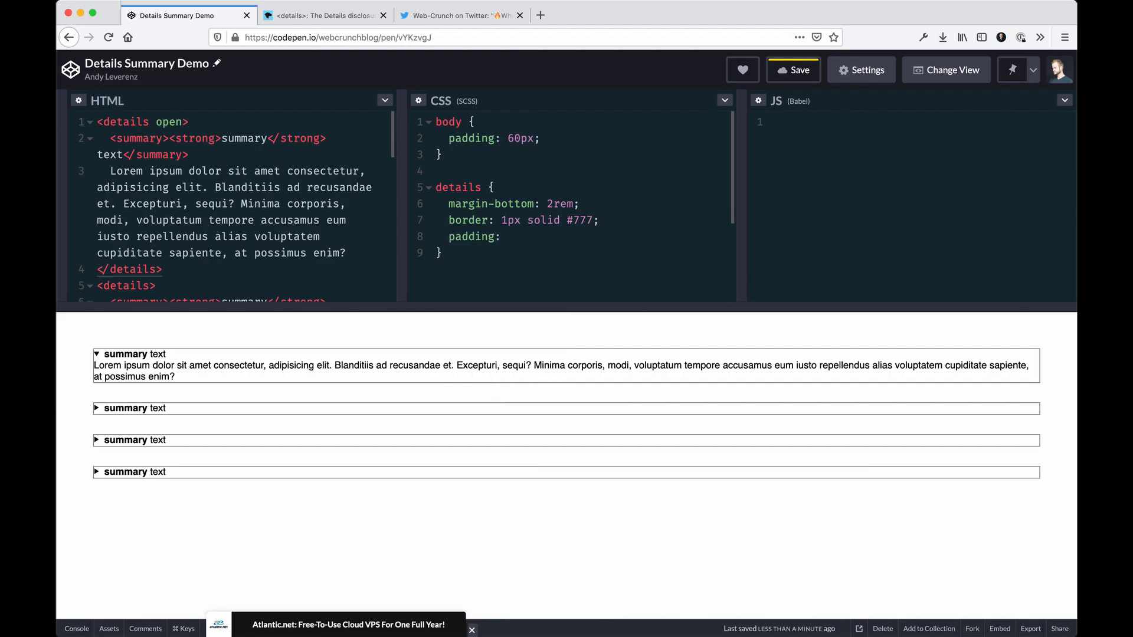
type("6px;")
type("border-radiu")
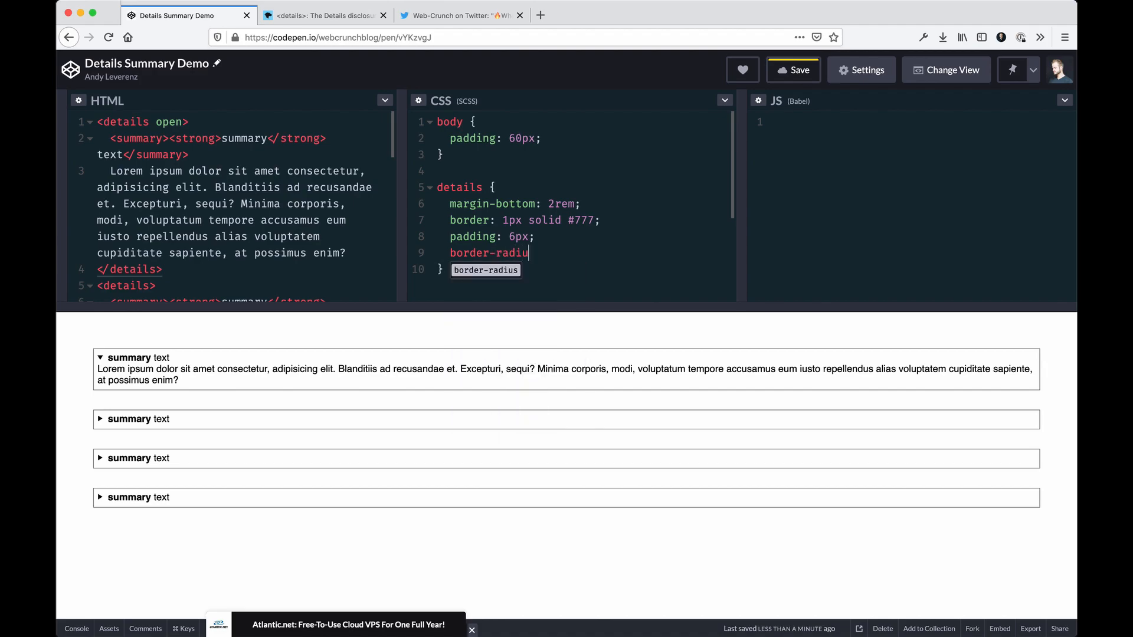
type(": 6px;")
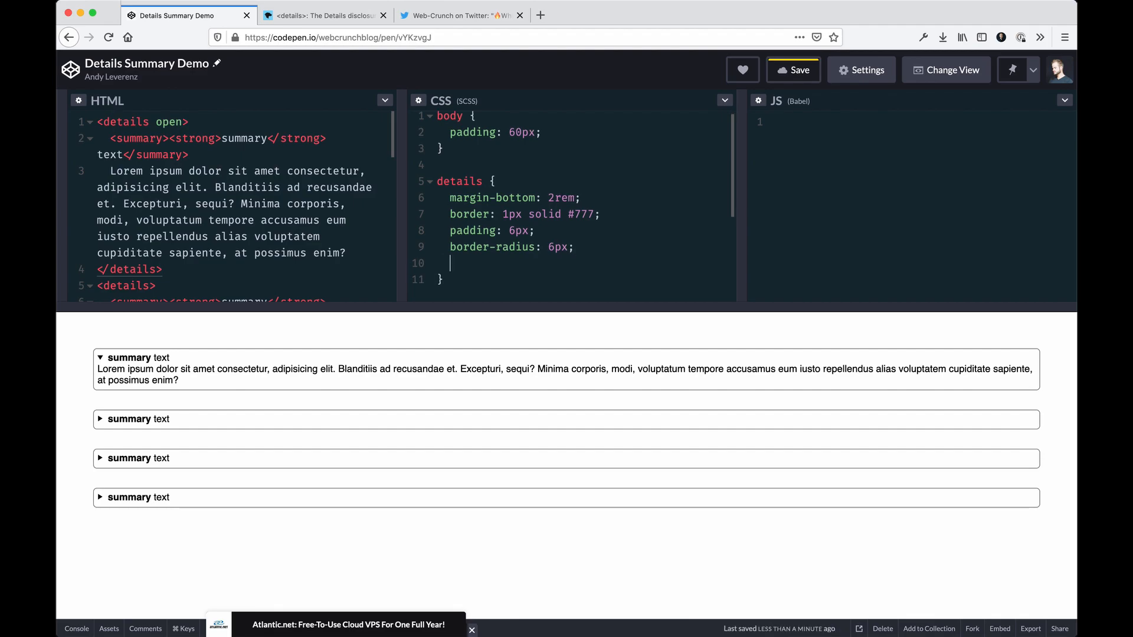
Nest summary { background-color: #f8f8f8; } in details and collapse the first accordion
type("summary")
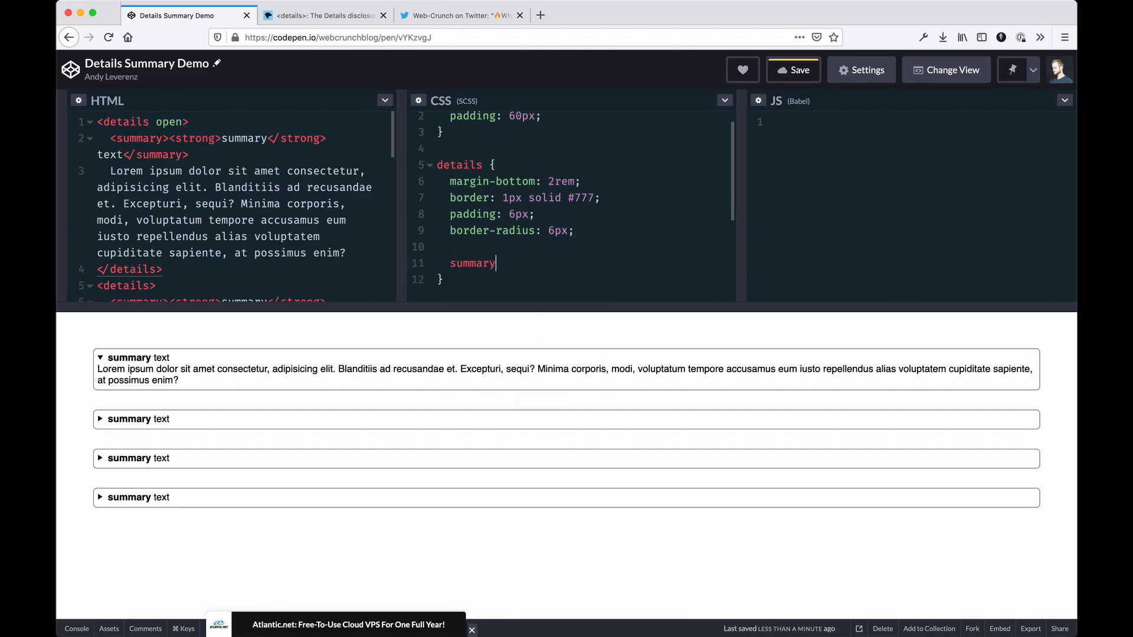
type("background-color:")
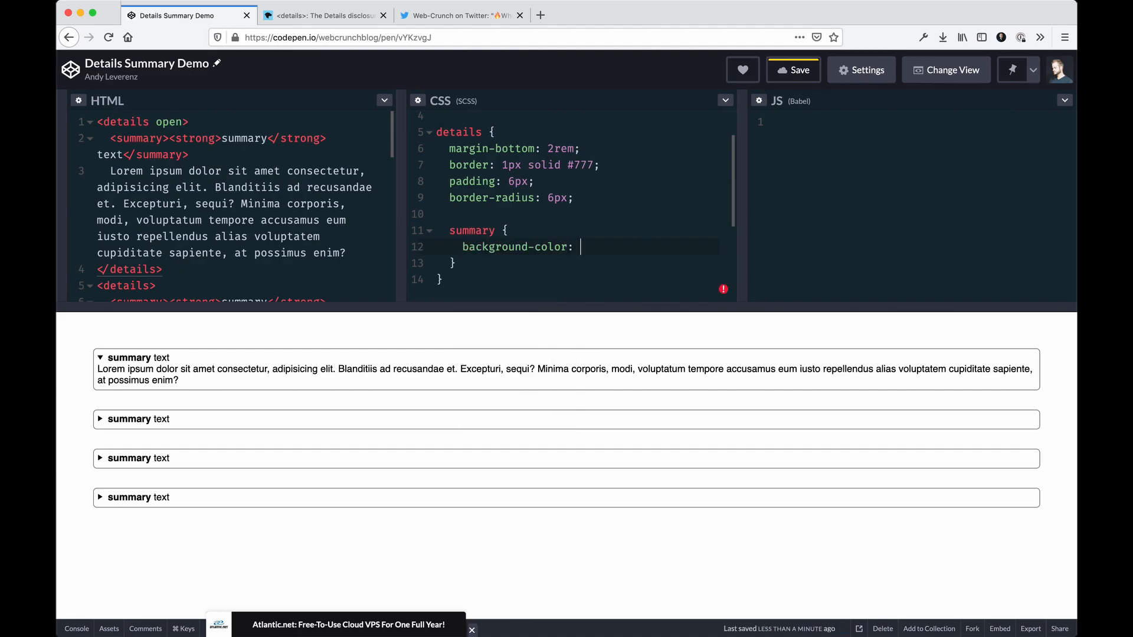
type("#f8f8f8;")
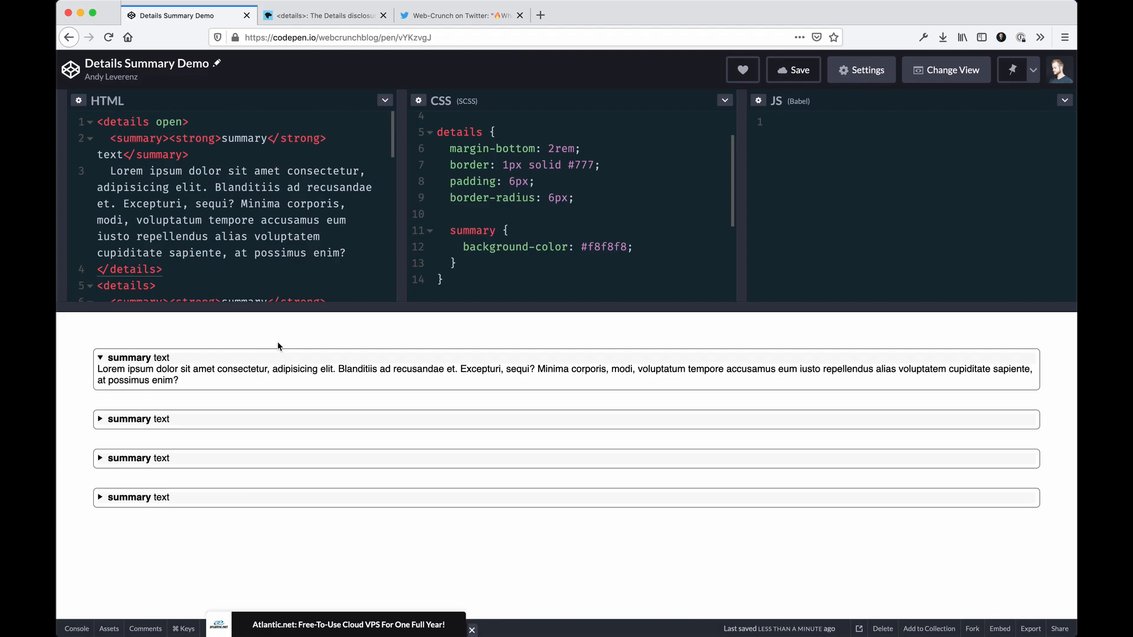
left_click(102, 356)
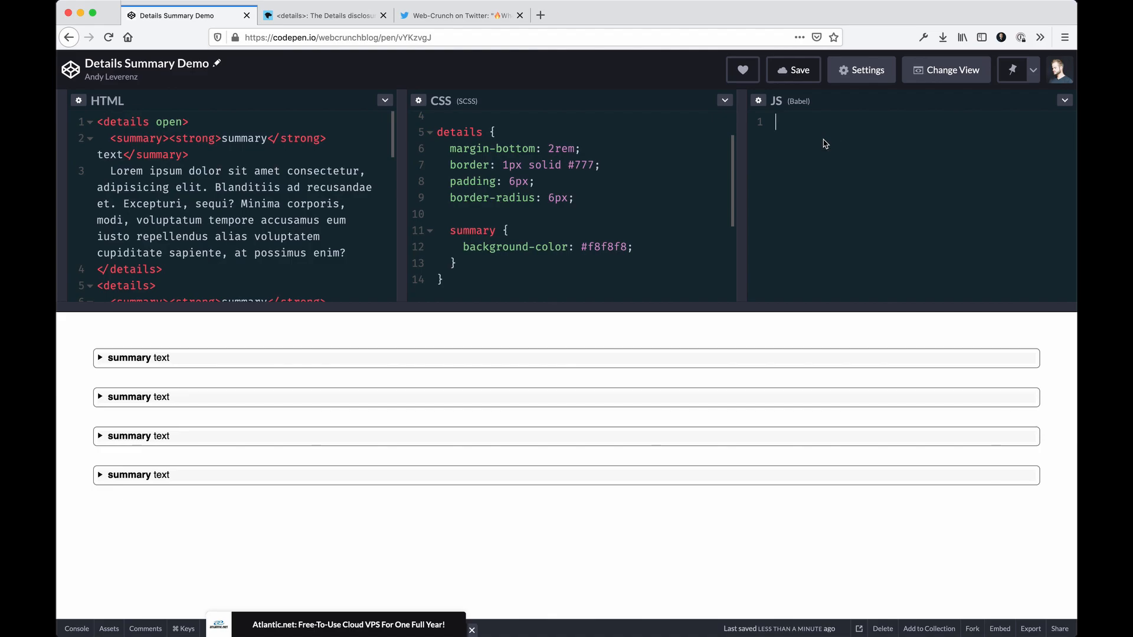
Write details.addEventListner('toggle', () => { alert('test'); }) and toggle an accordion, hitting 'details is not defined'
type("details.add")
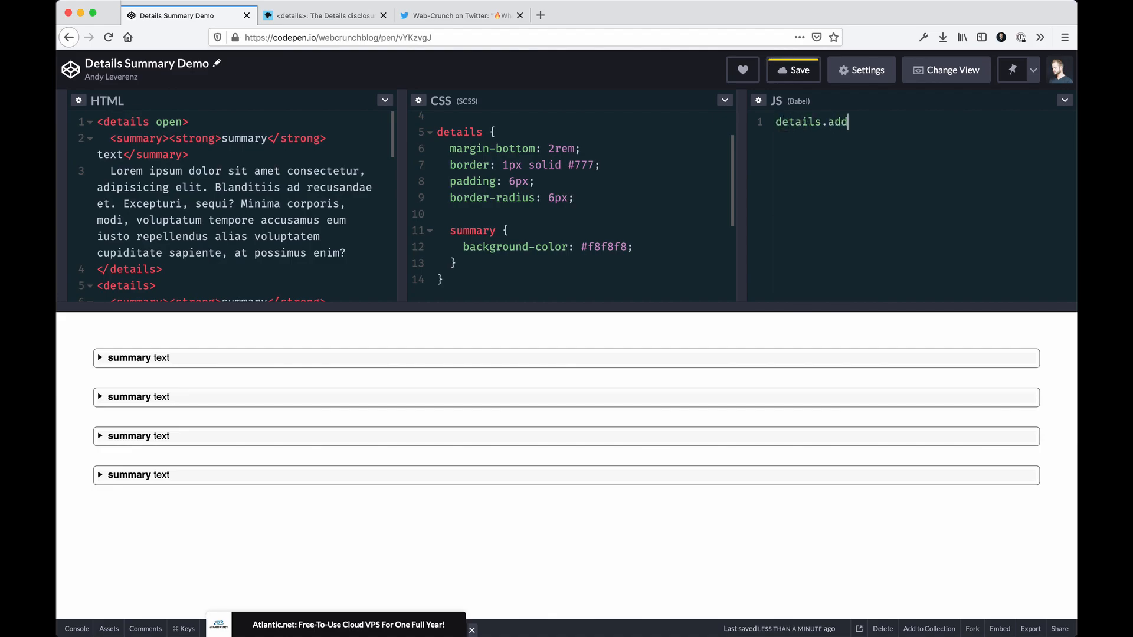
type("EventListner('tohg")
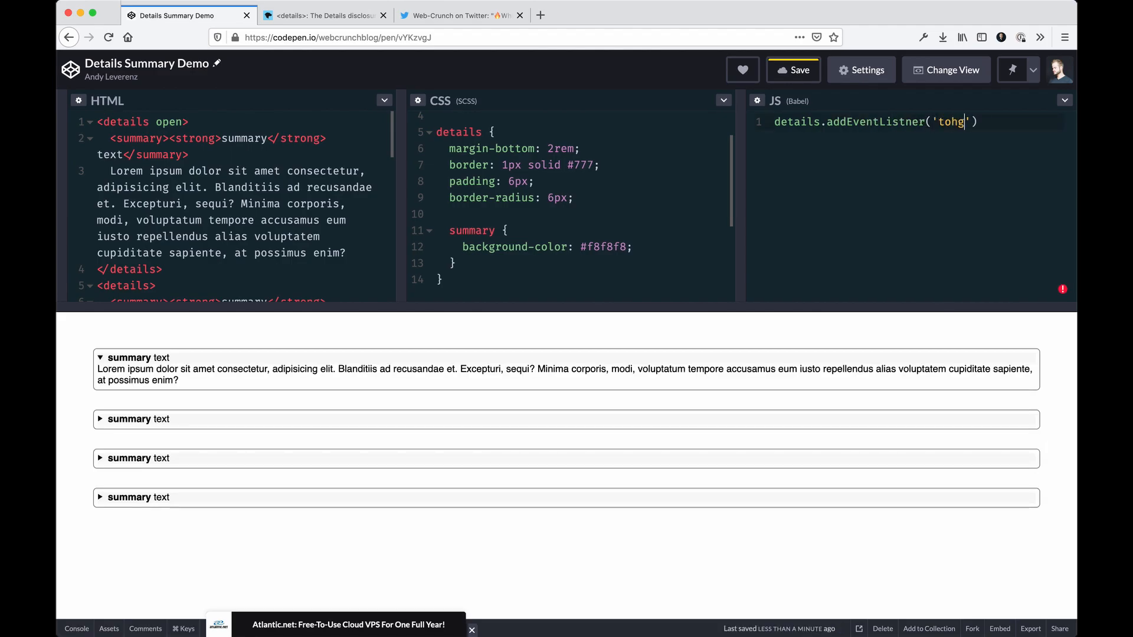
type("oggle")
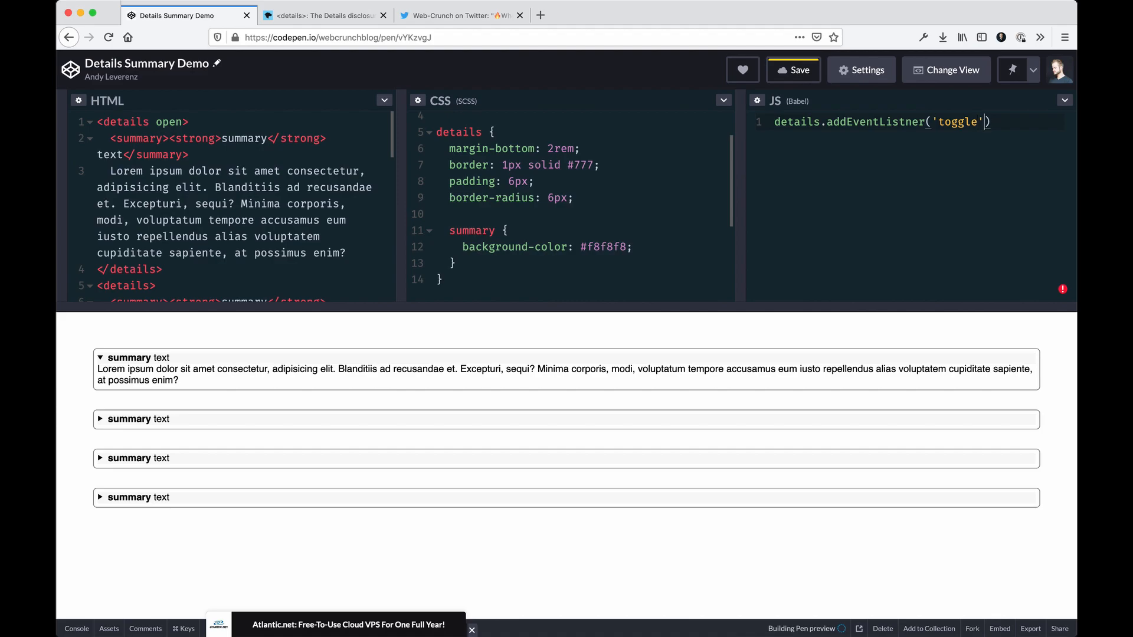
type(", ()")
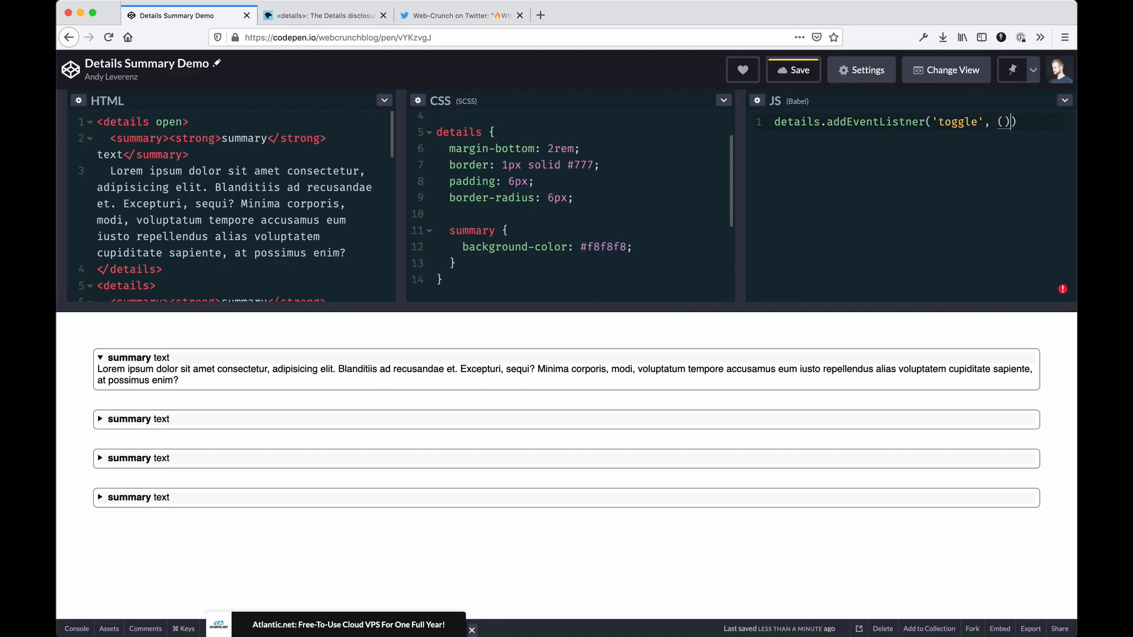
type("=> }")
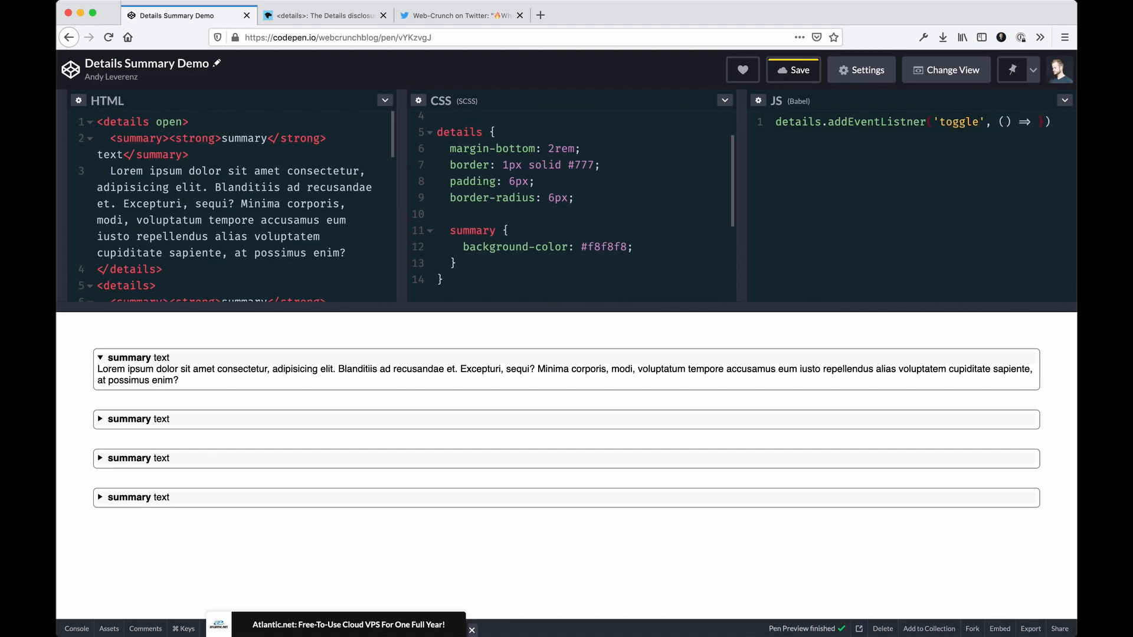
type("alert")
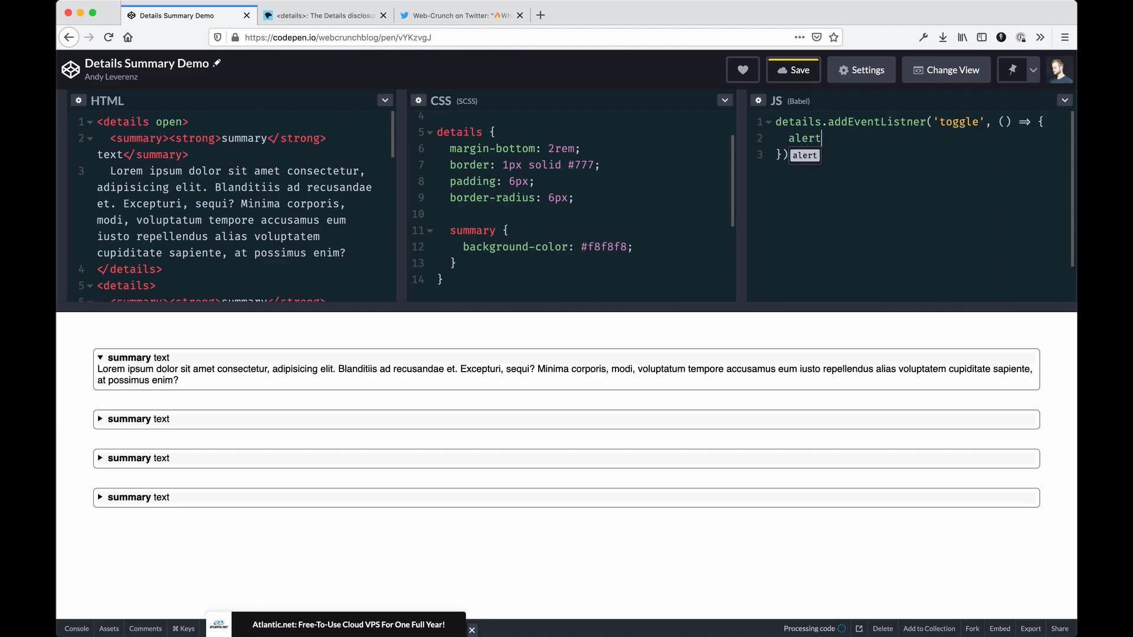
type("('test')")
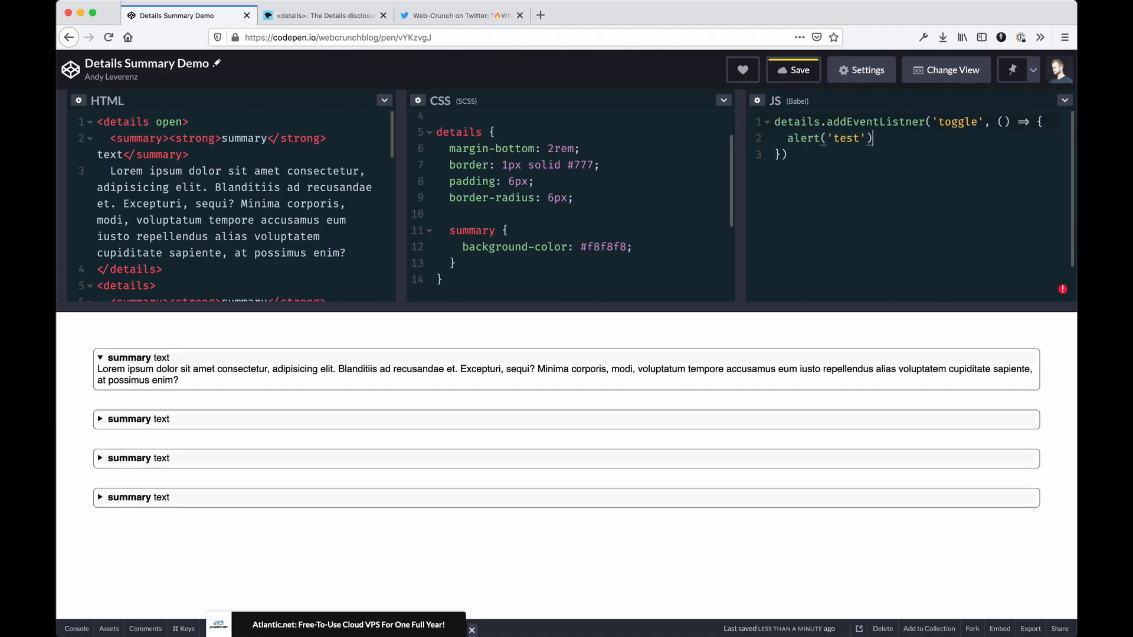
key("cmd+s")
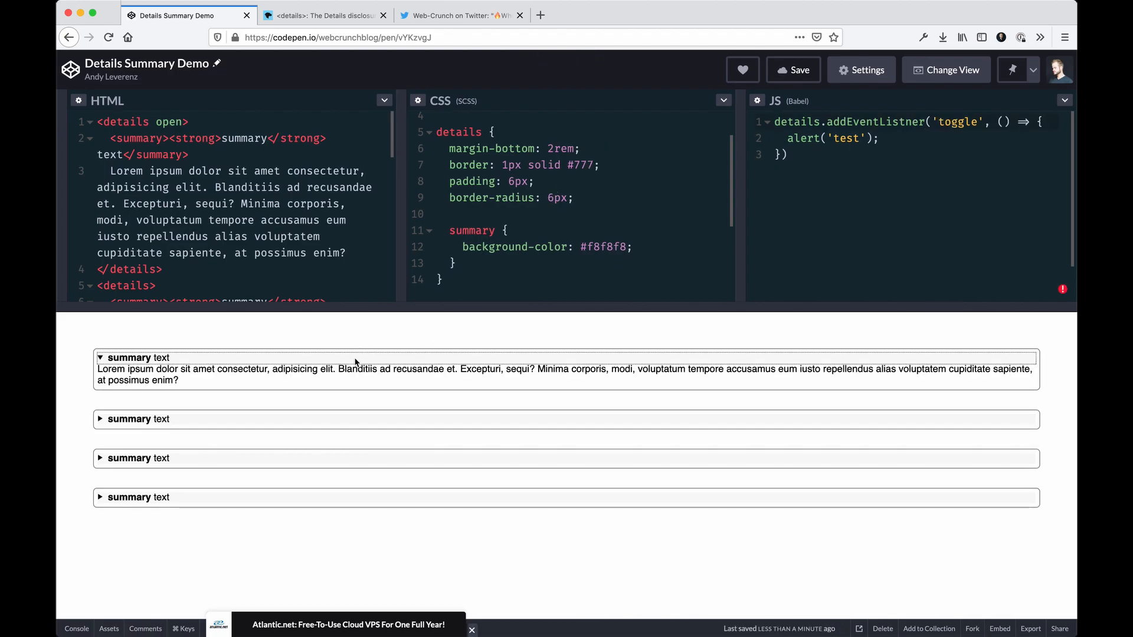
double_click(161, 358)
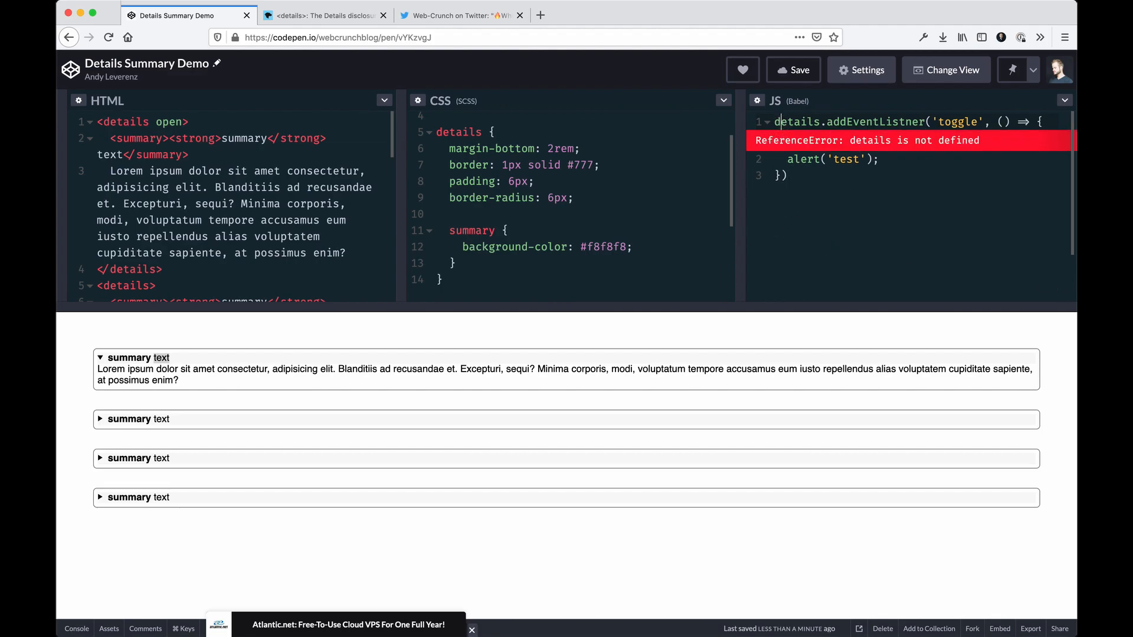
Select all details via document.querySelectorAll('details') and attach the listener inside detailsElements.forEach
type("const detail")
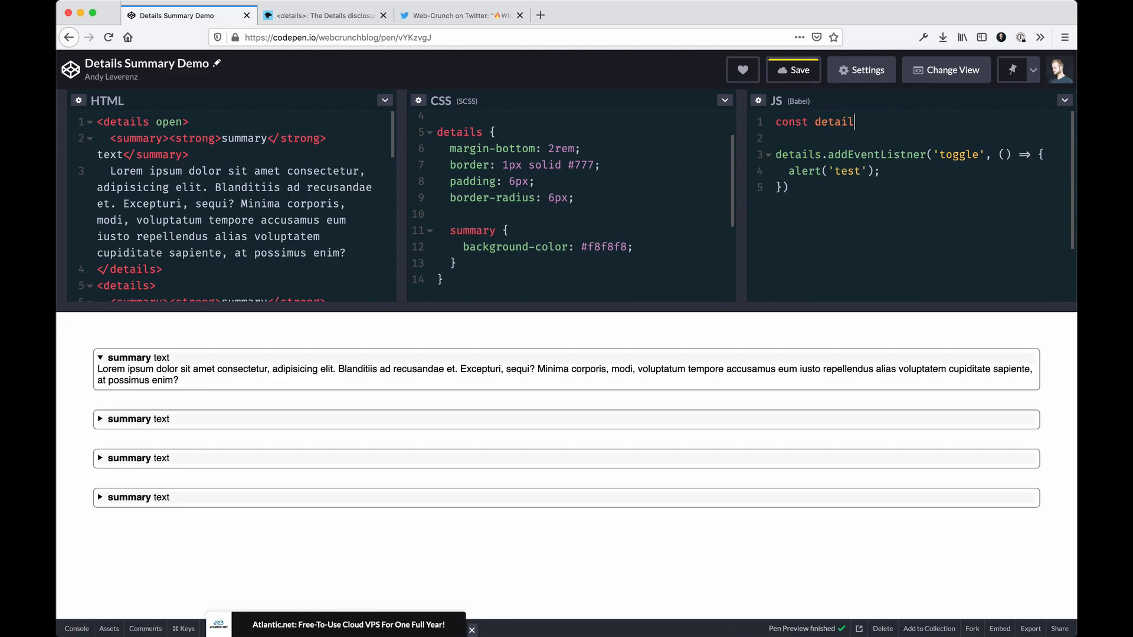
type("Elements  =")
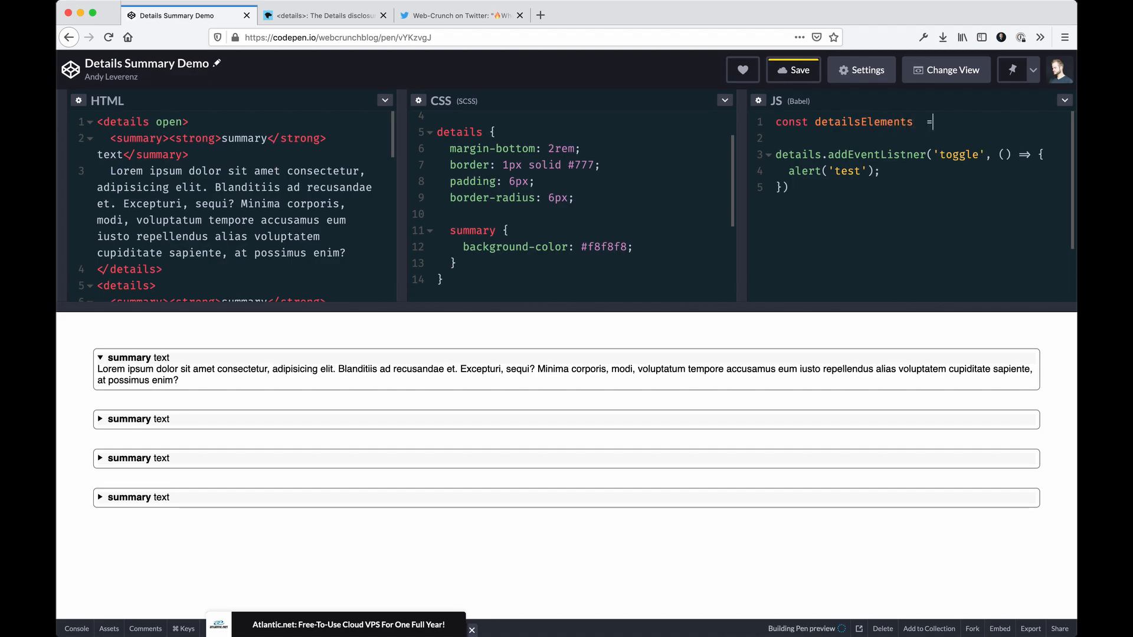
type("documen")
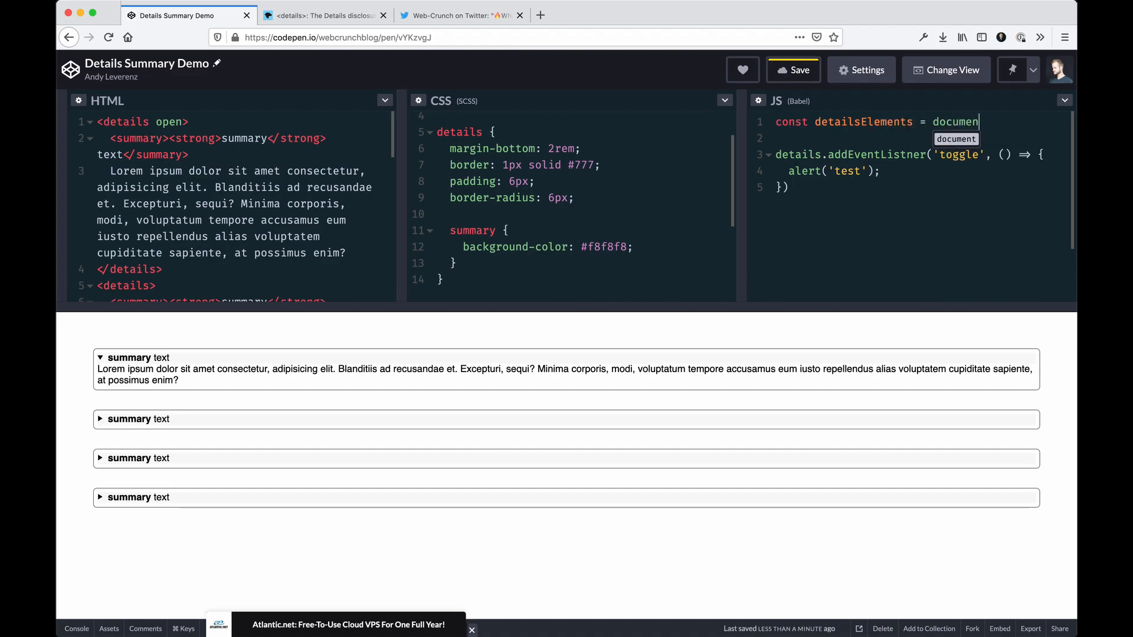
type(".querySelectorAl")
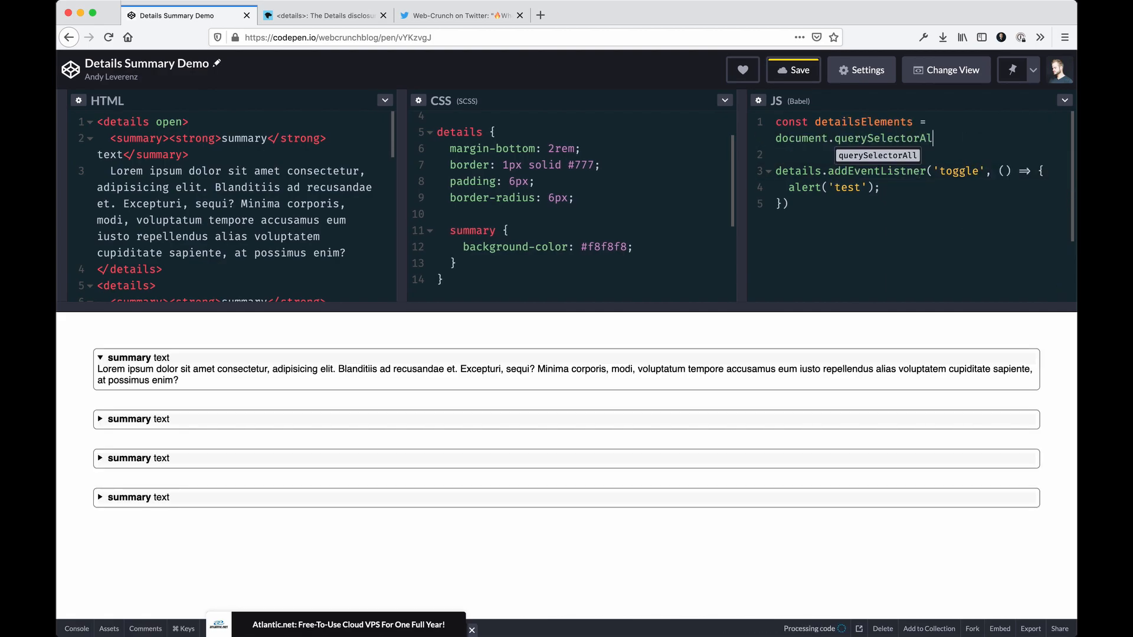
type("'details')")
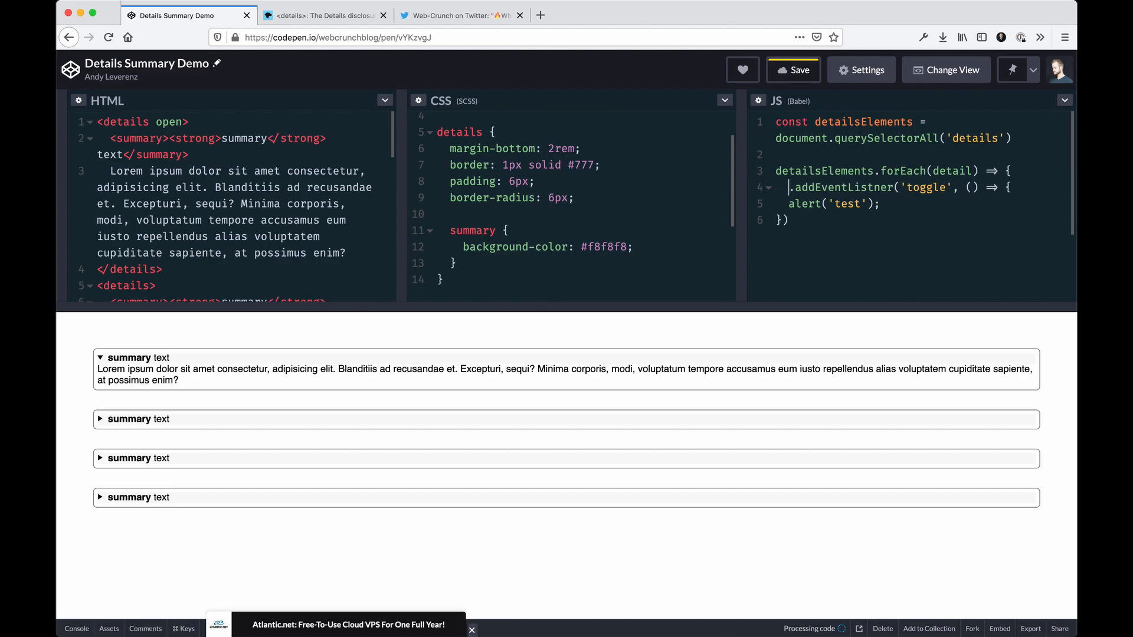
type("detail")
type(")")
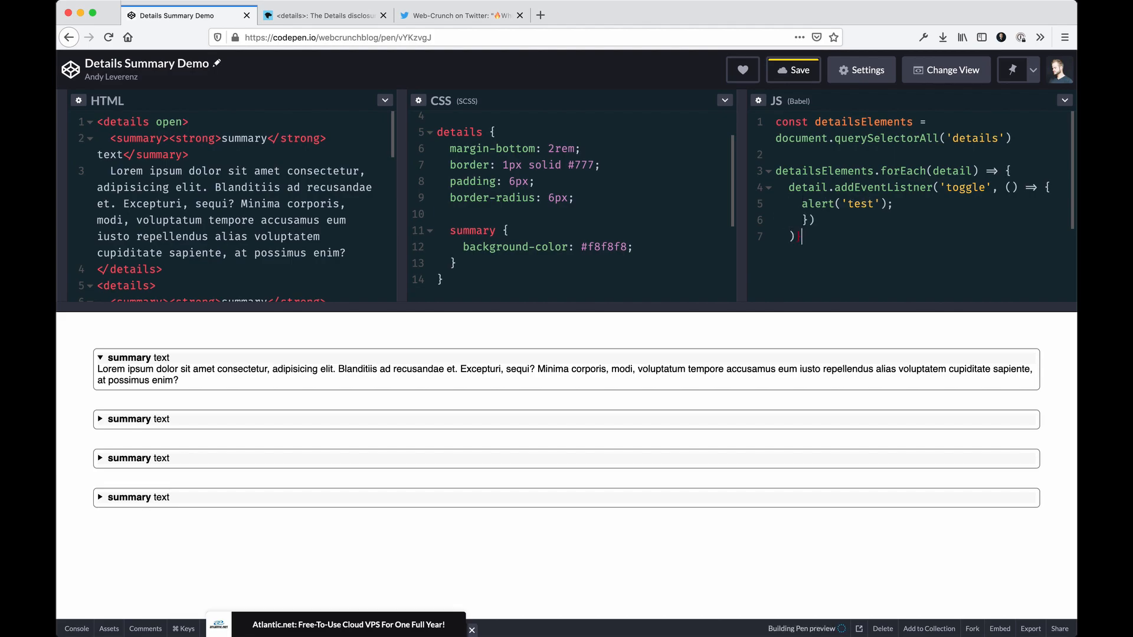
left_click(793, 69)
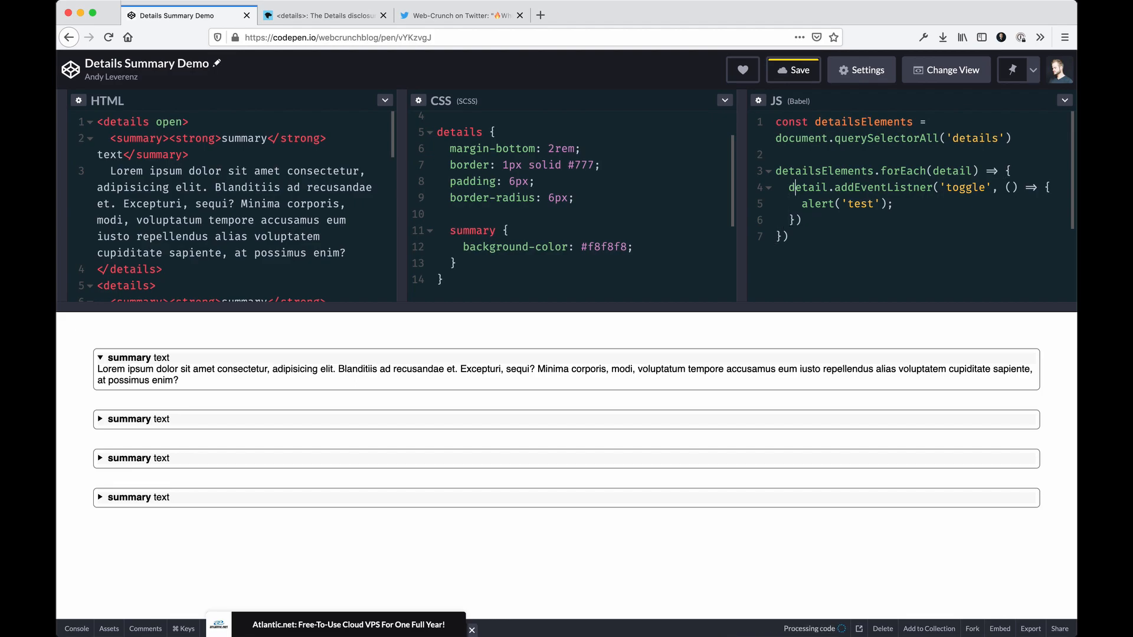
With addEventListener spelled correctly, toggle the first and third accordions and dismiss each 'test' alert
left_click(129, 358)
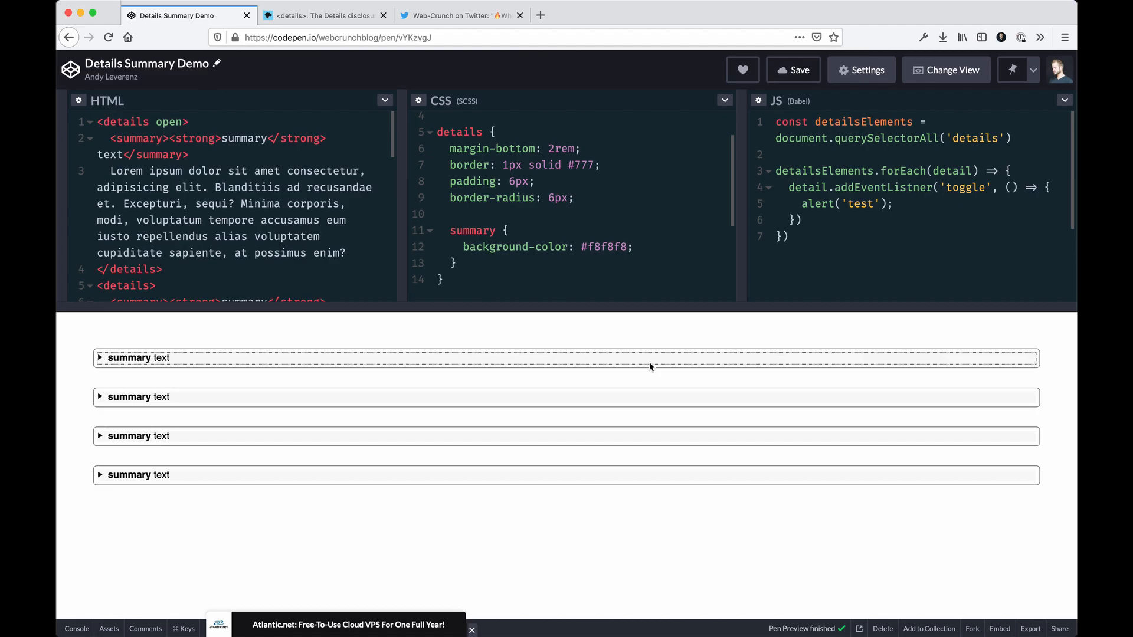
left_click(140, 357)
type("e")
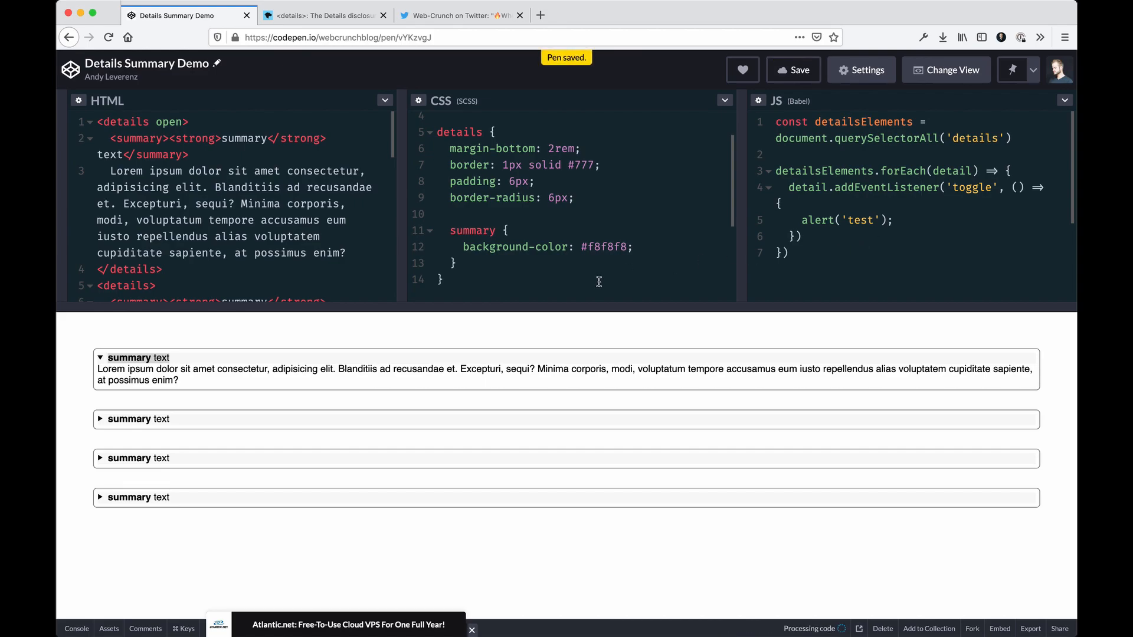
mouse_move(326, 354)
type("(")
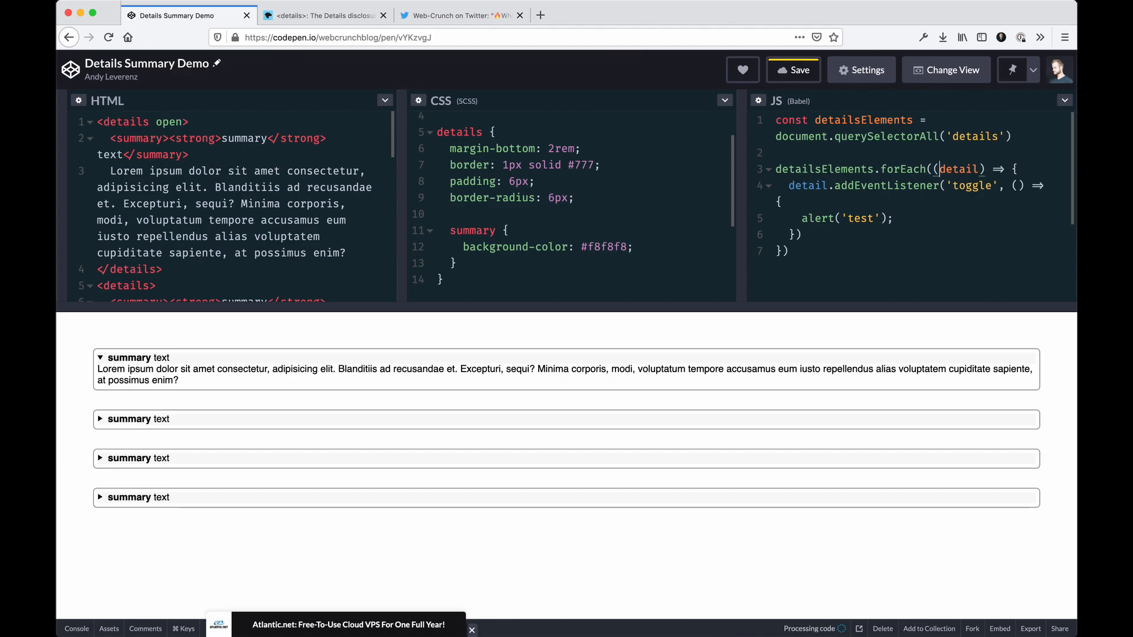
left_click(792, 69)
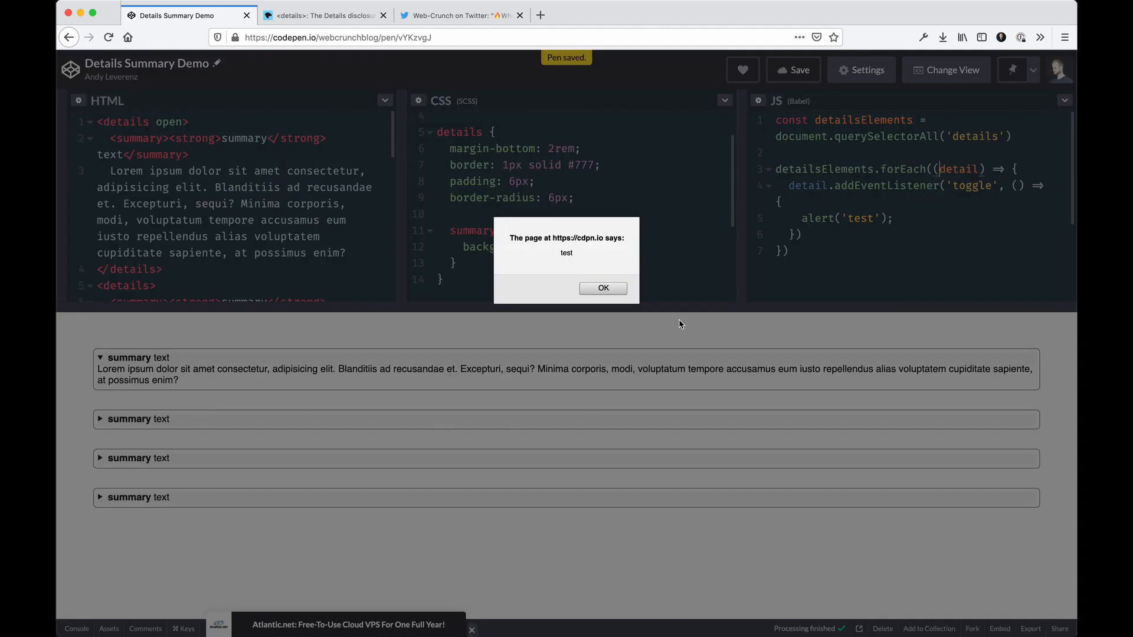
left_click(603, 287)
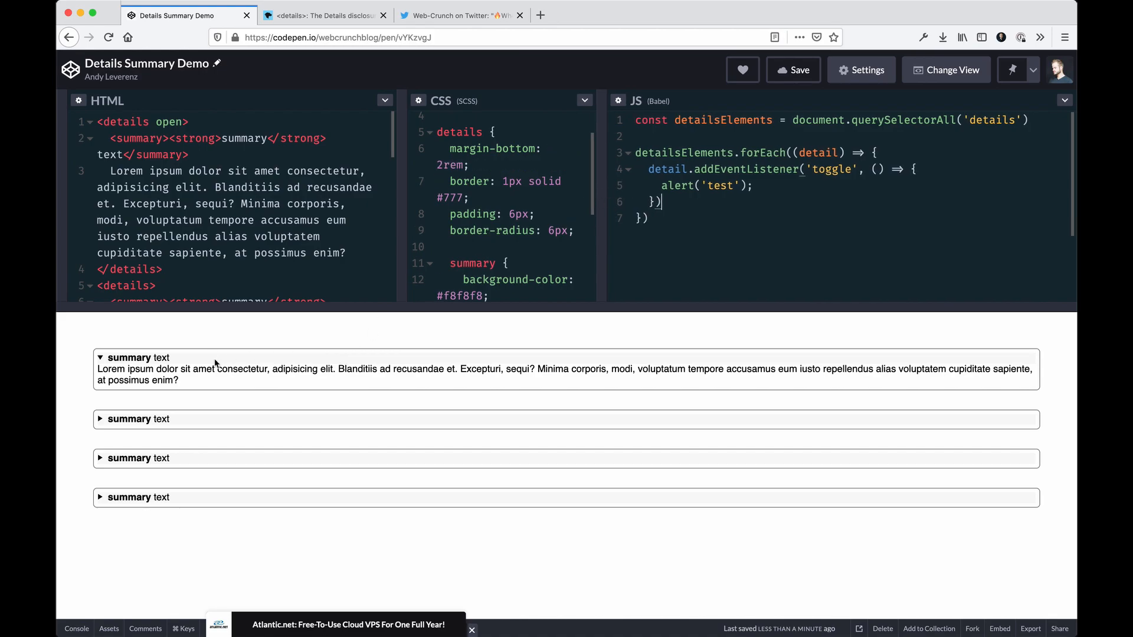
left_click(130, 357)
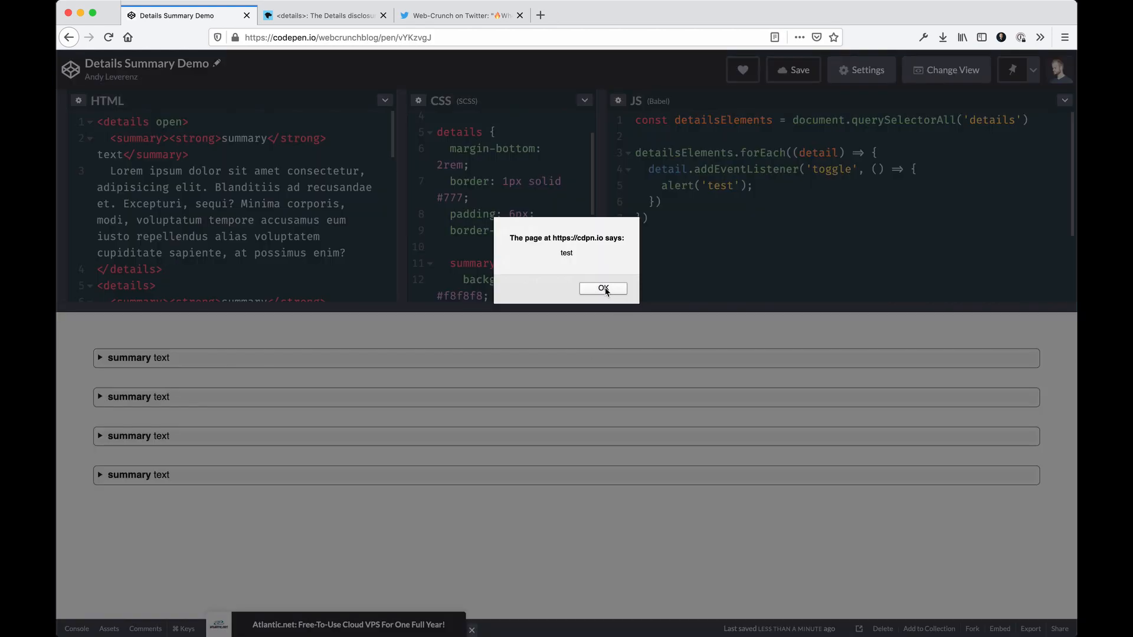
left_click(603, 288)
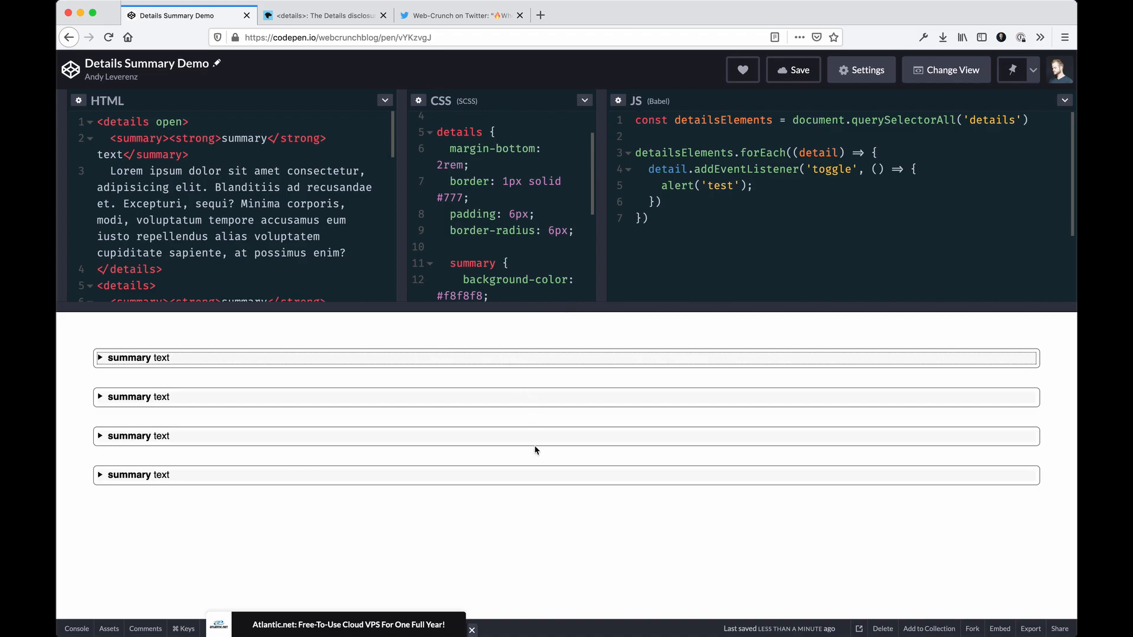
left_click(139, 435)
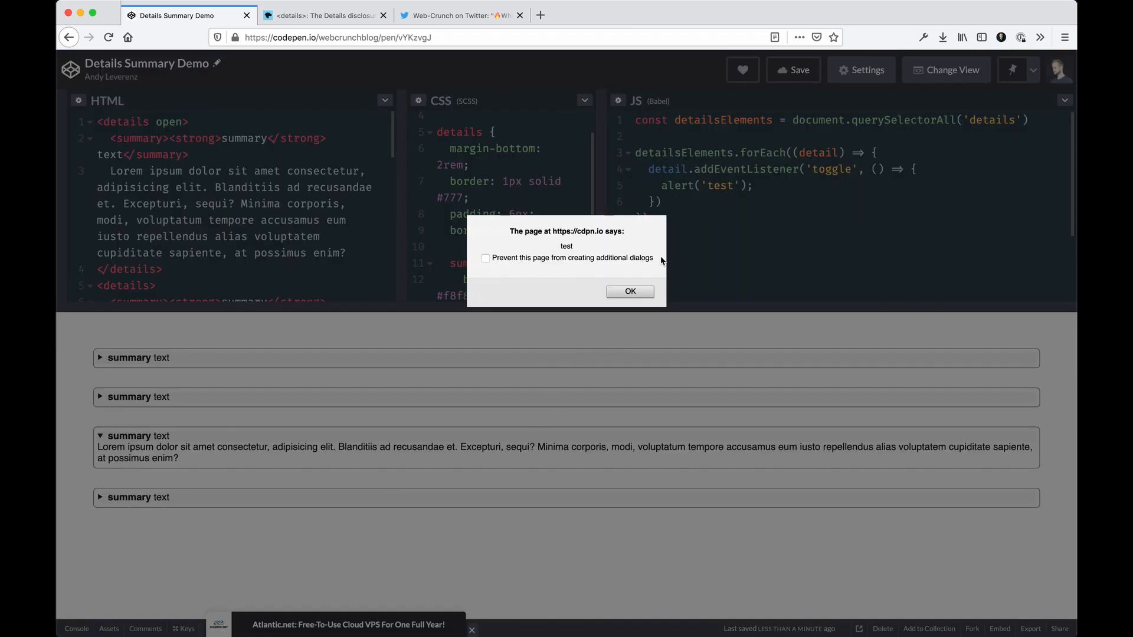
left_click(629, 291)
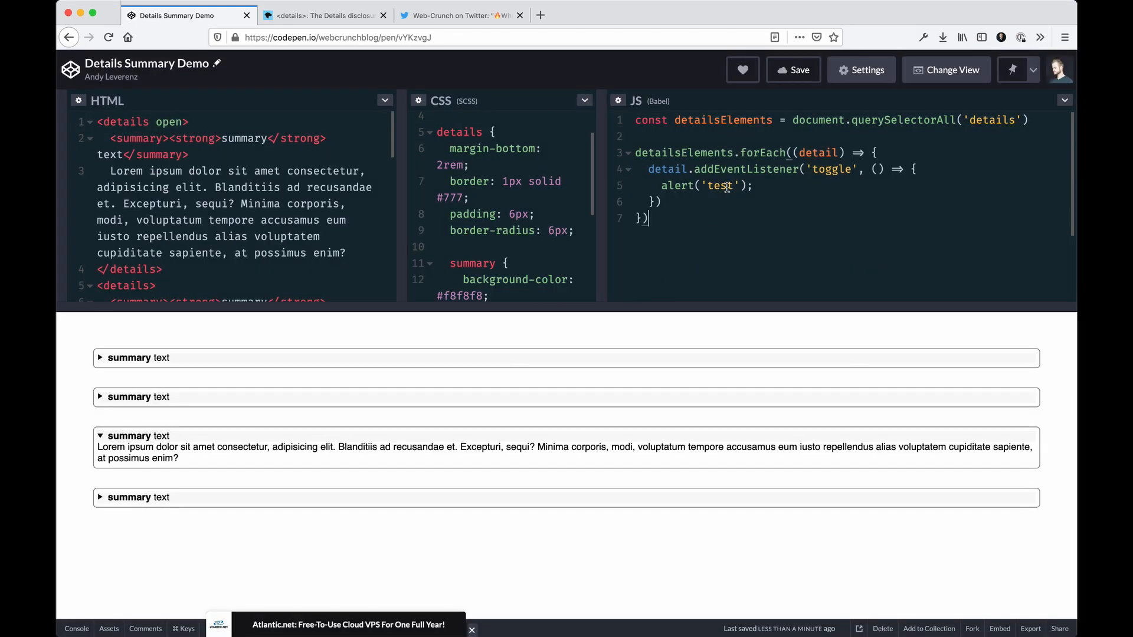
Write if (detail.open) { detail.style.borderColor = "red"; } in place of the test alert
type("if")
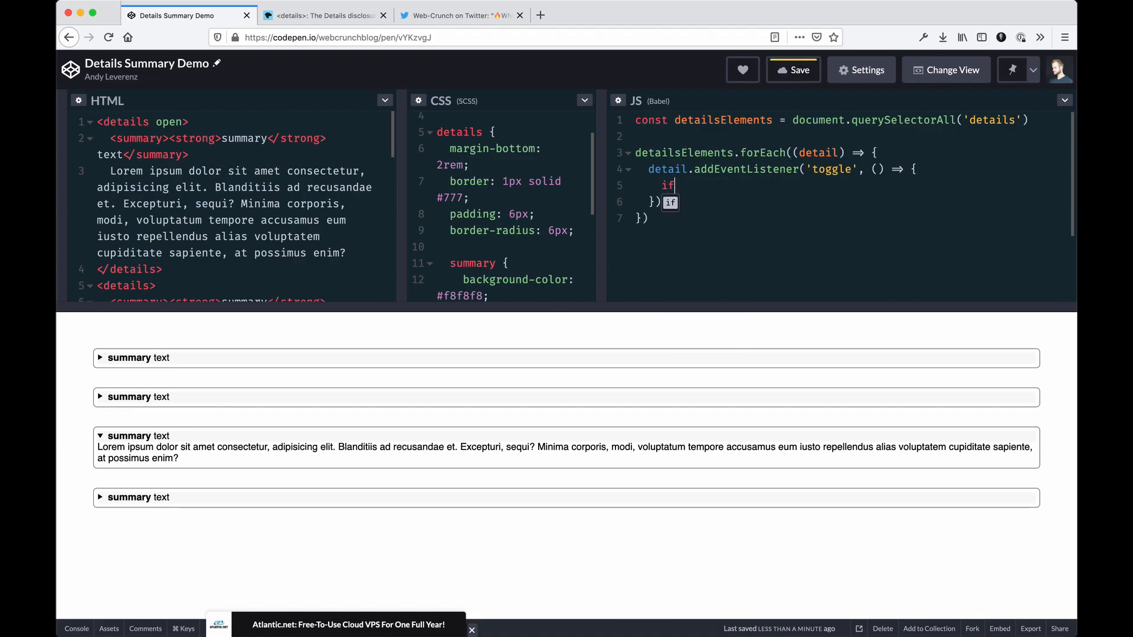
type("(detail)")
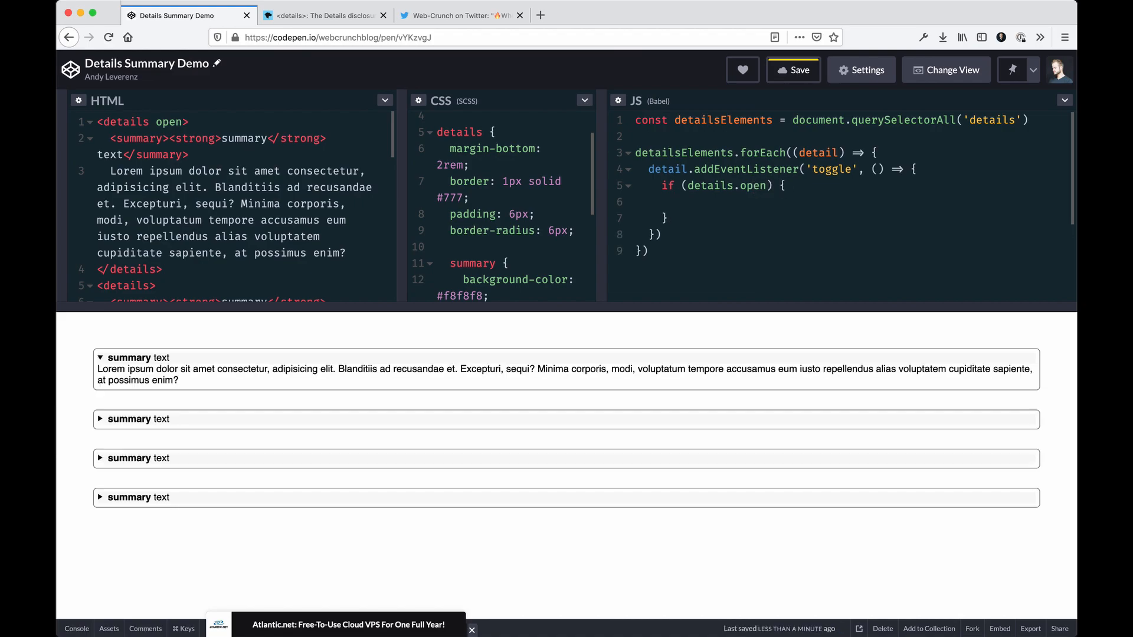
type("de")
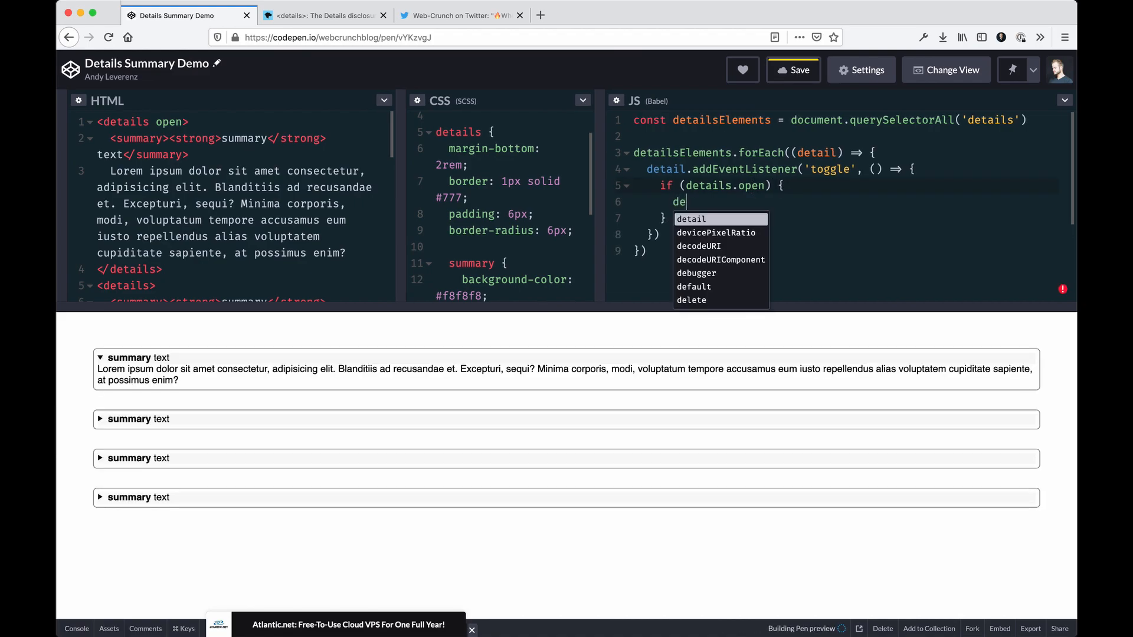
key("Escape")
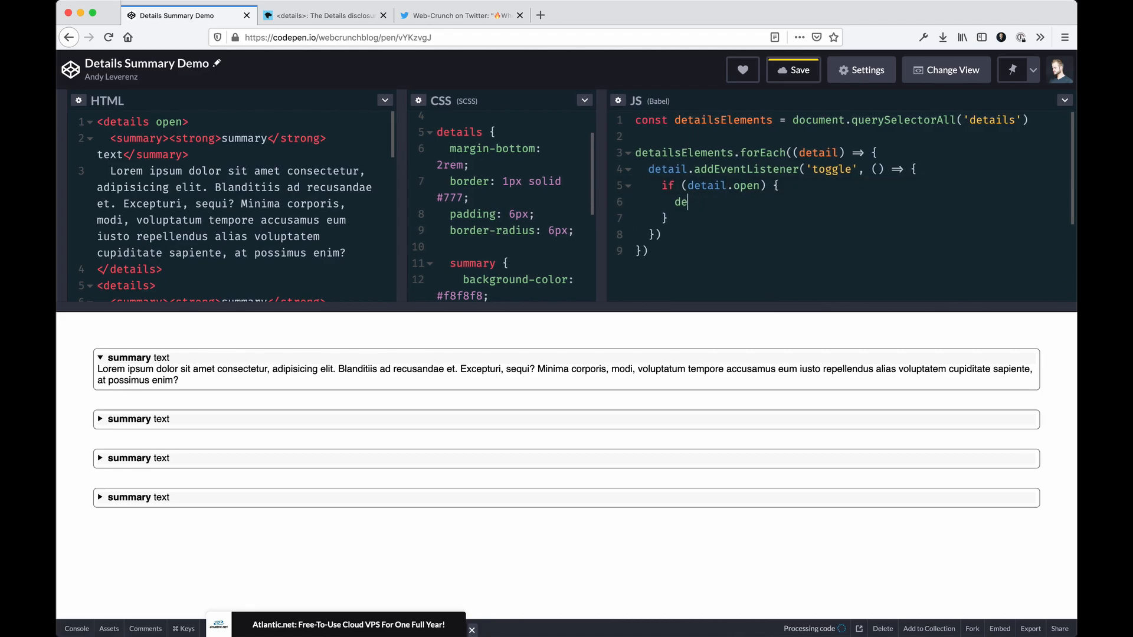
type("bord")
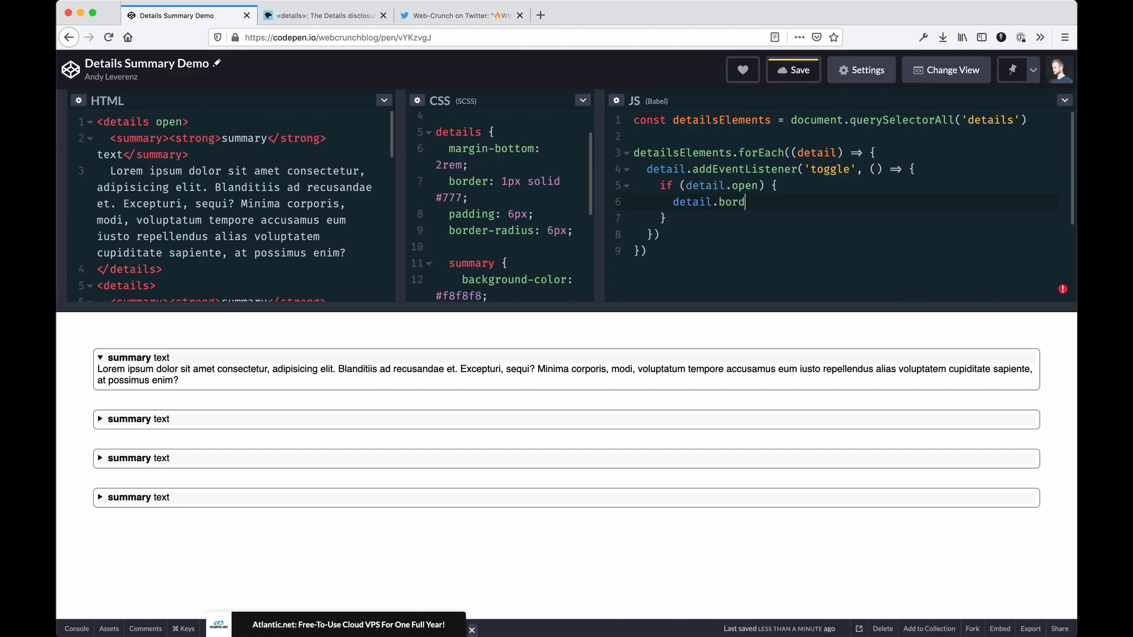
type("er")
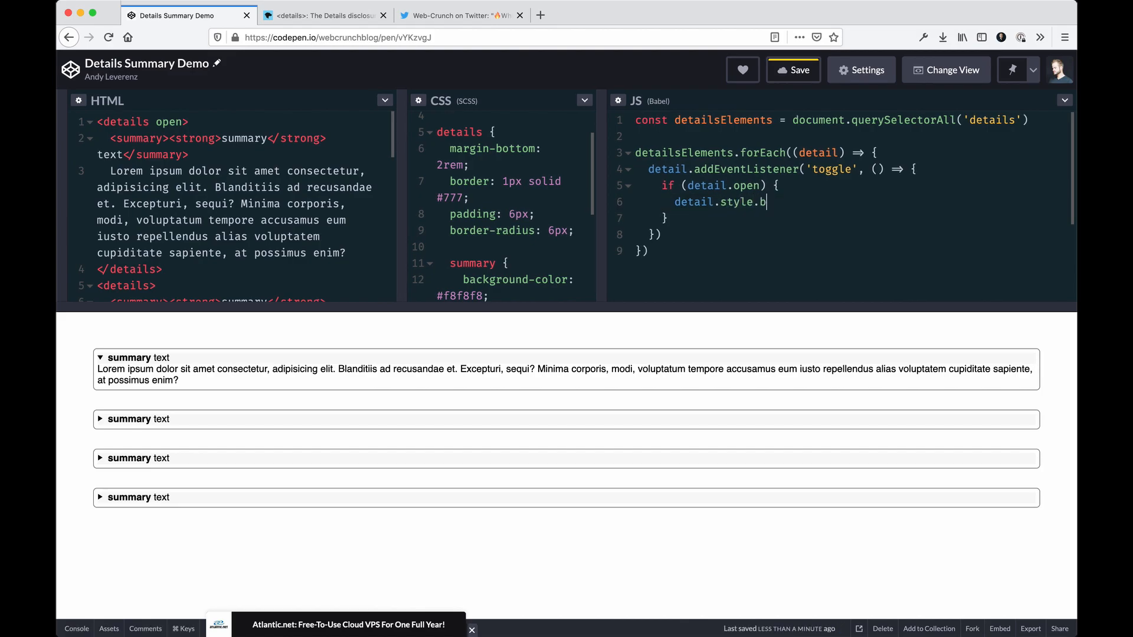
type("order =")
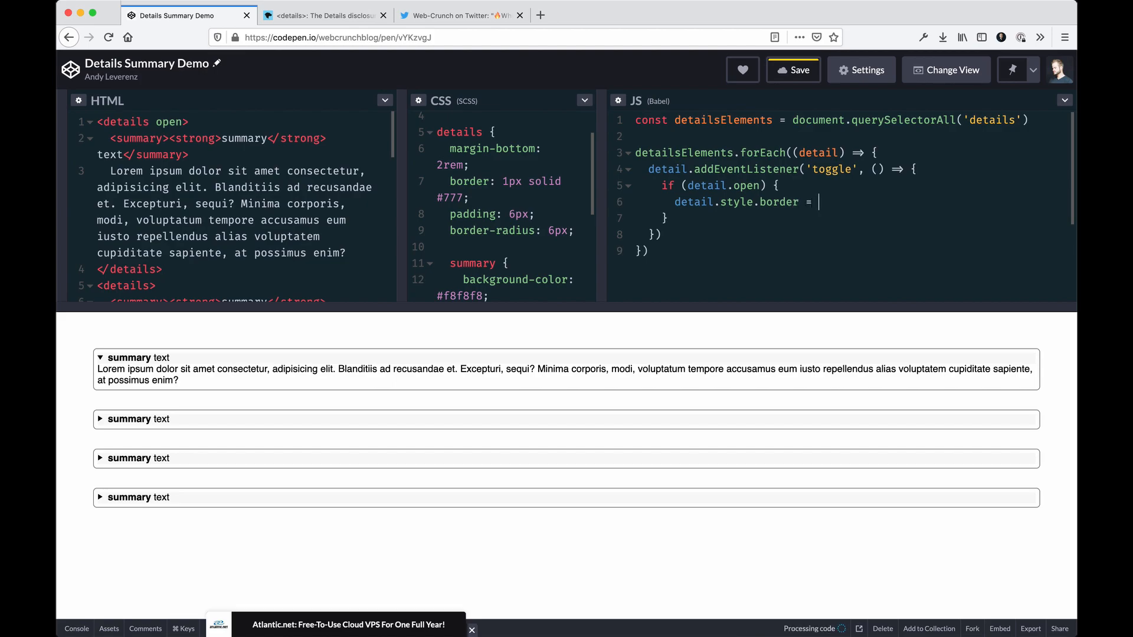
key("Backspace")
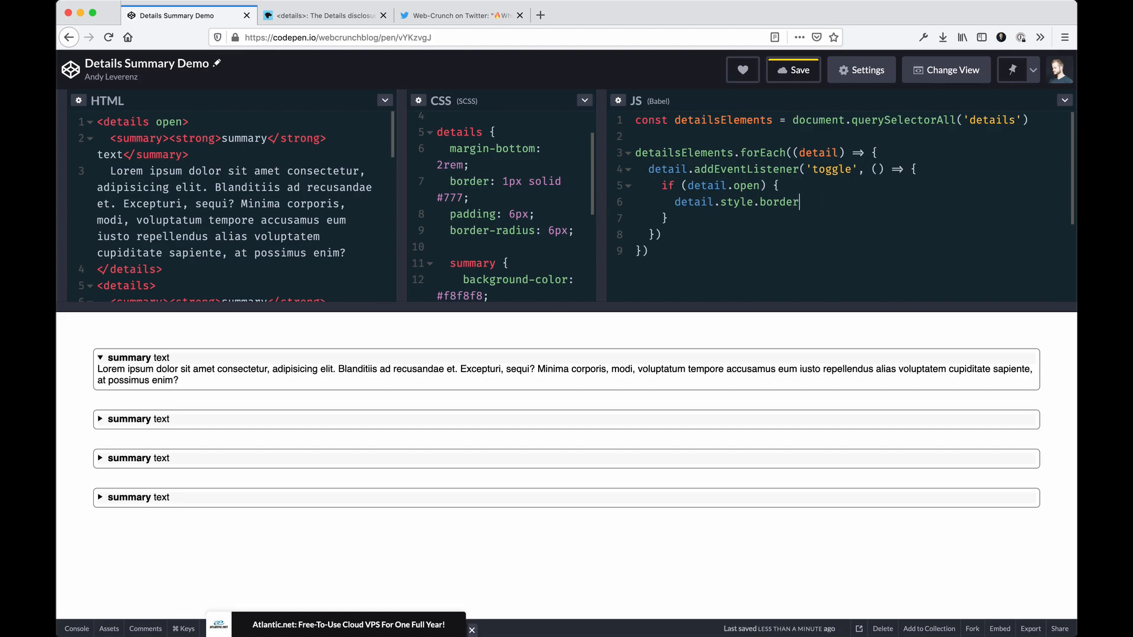
type("Color = \"re")
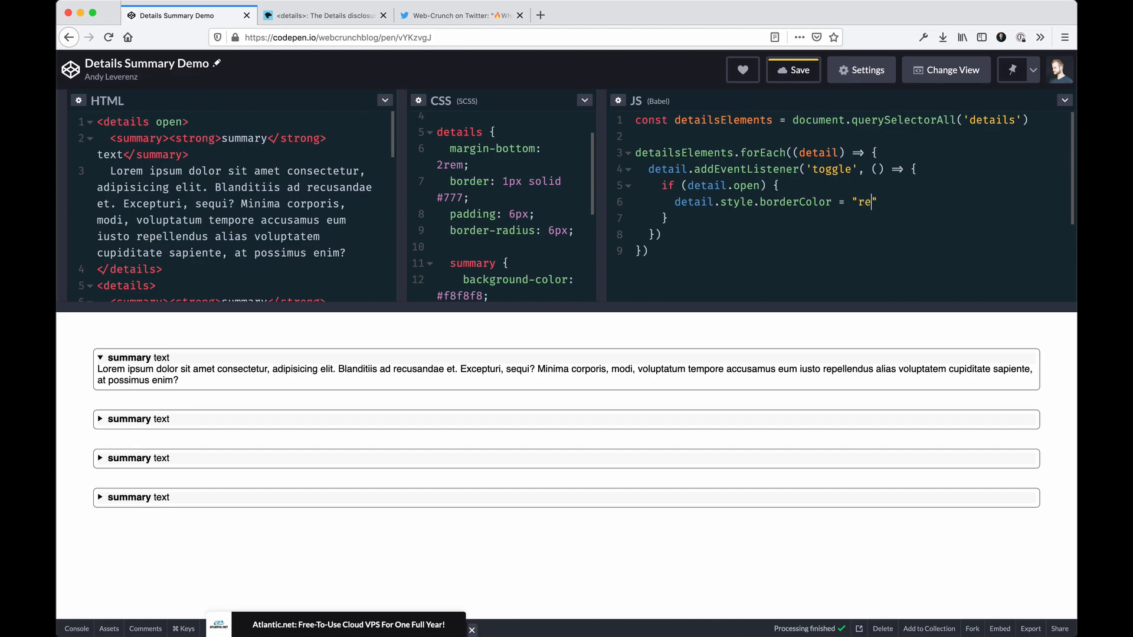
type("d\";")
left_click(845, 218)
type(" {")
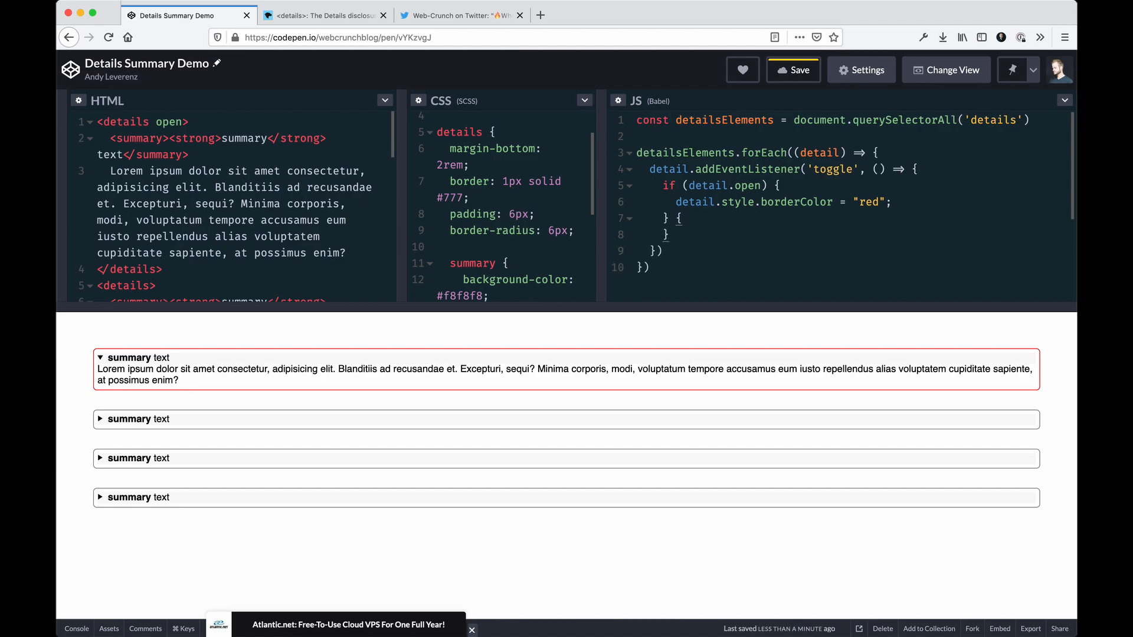
Add a second branch line detail.style.borderColor = "#777;" after the red-border line
type("d")
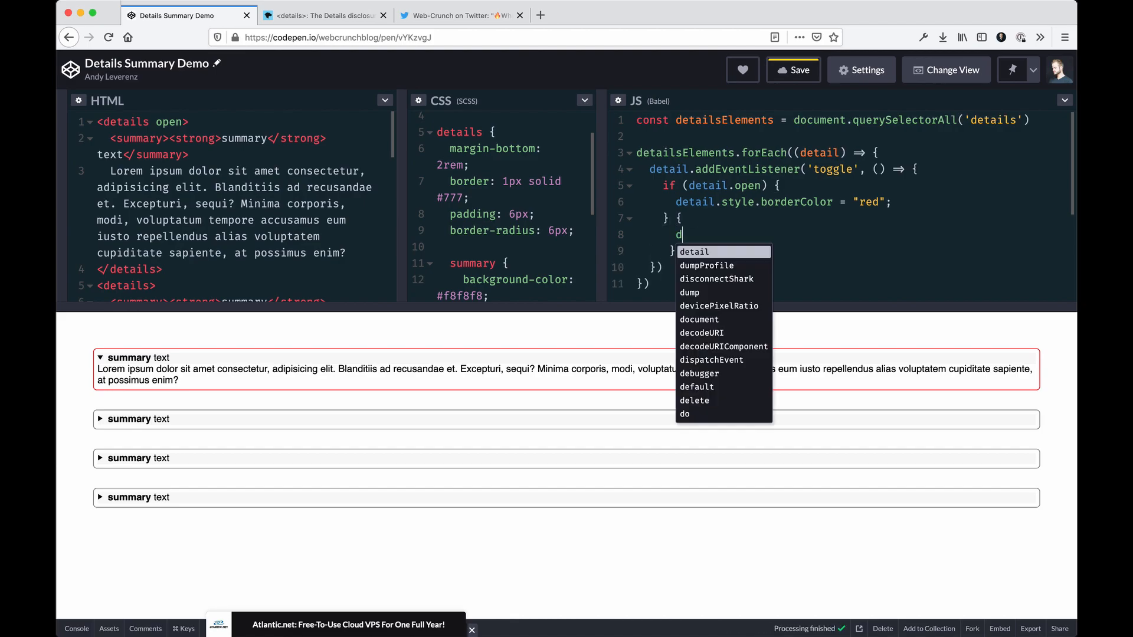
type("etails")
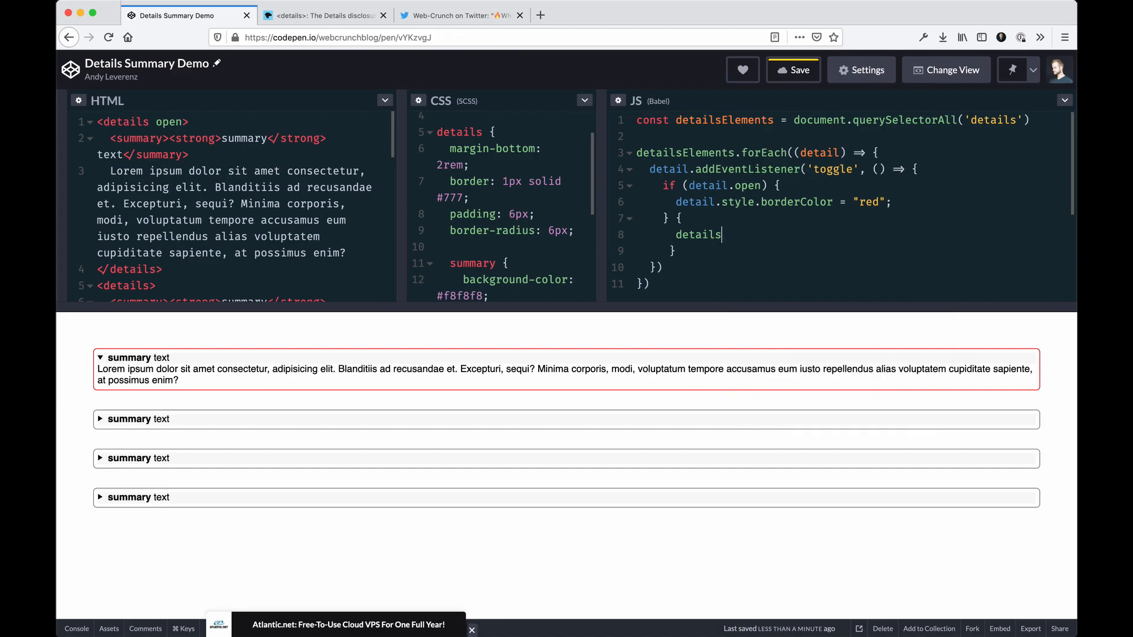
type(".style.bord")
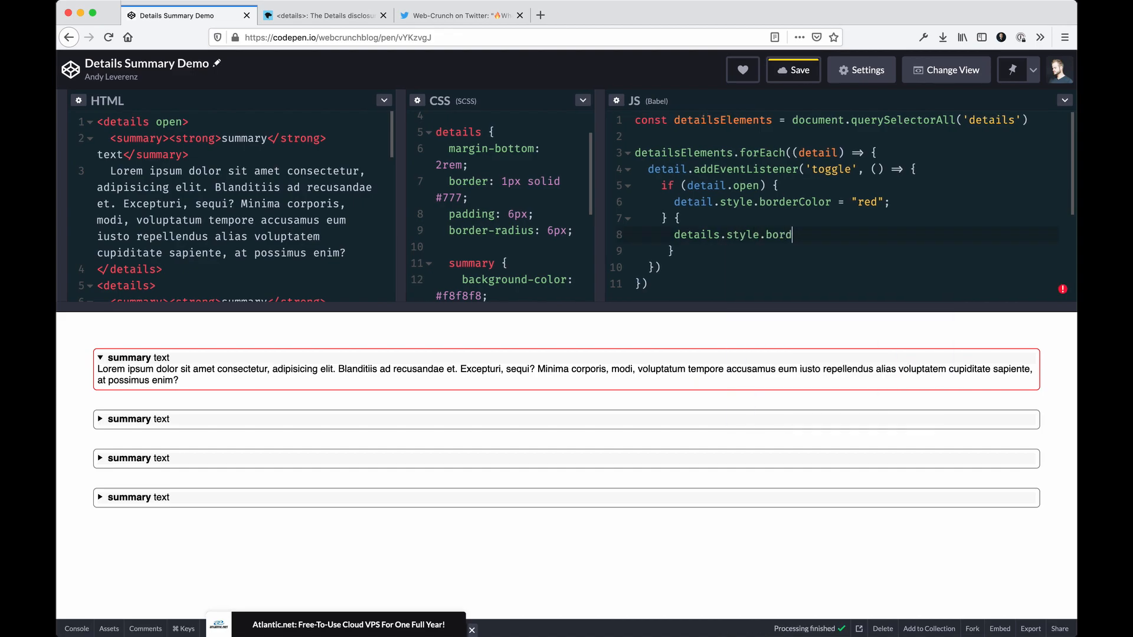
type("erColor")
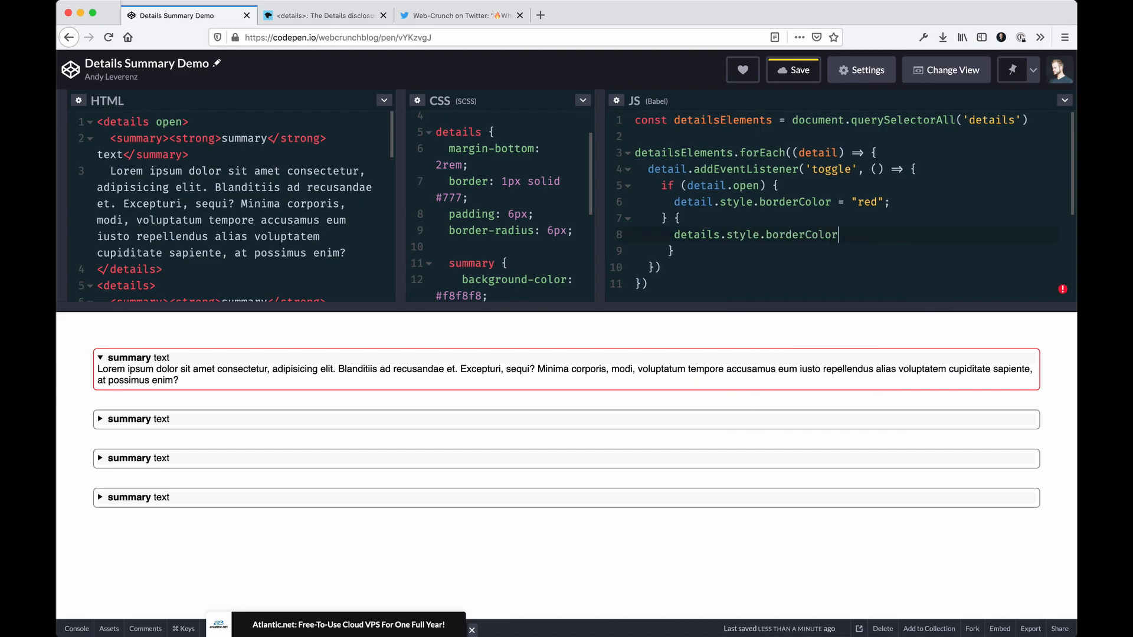
type("= \"\"")
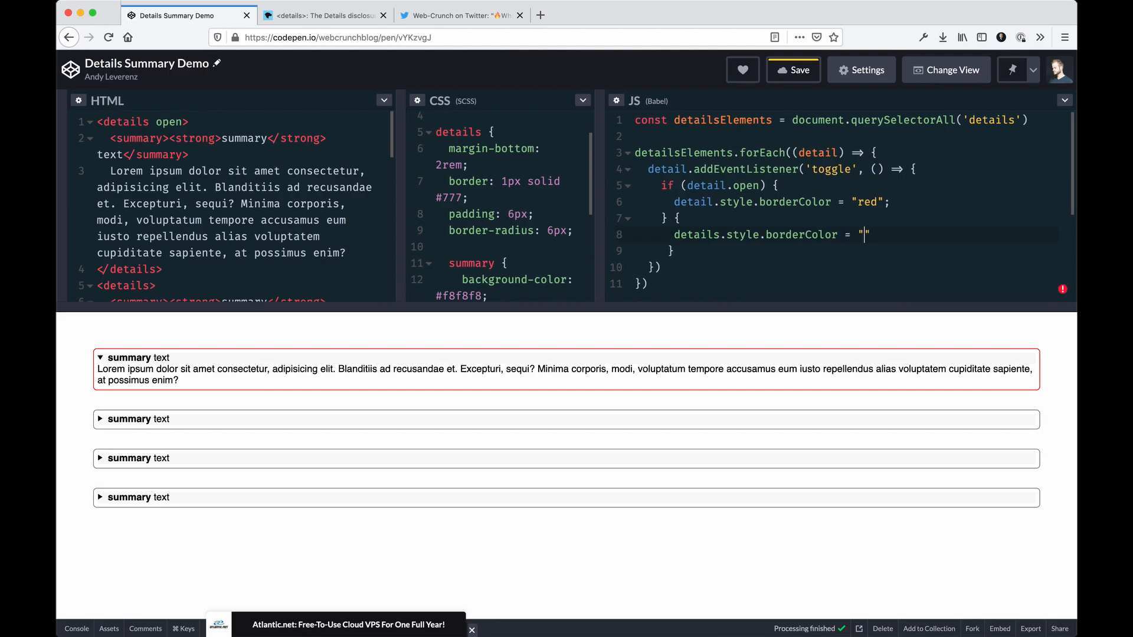
type("#777;")
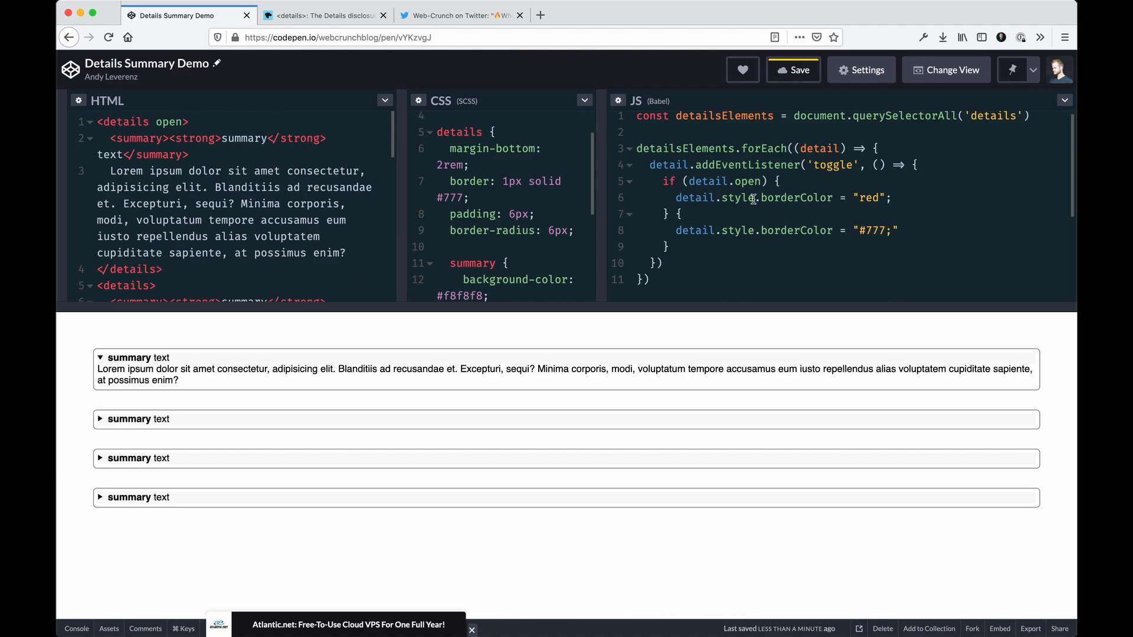
Remove the grey-border line, then toggle the preview accordions: collapsed ones stay red-bordered
left_click(792, 69)
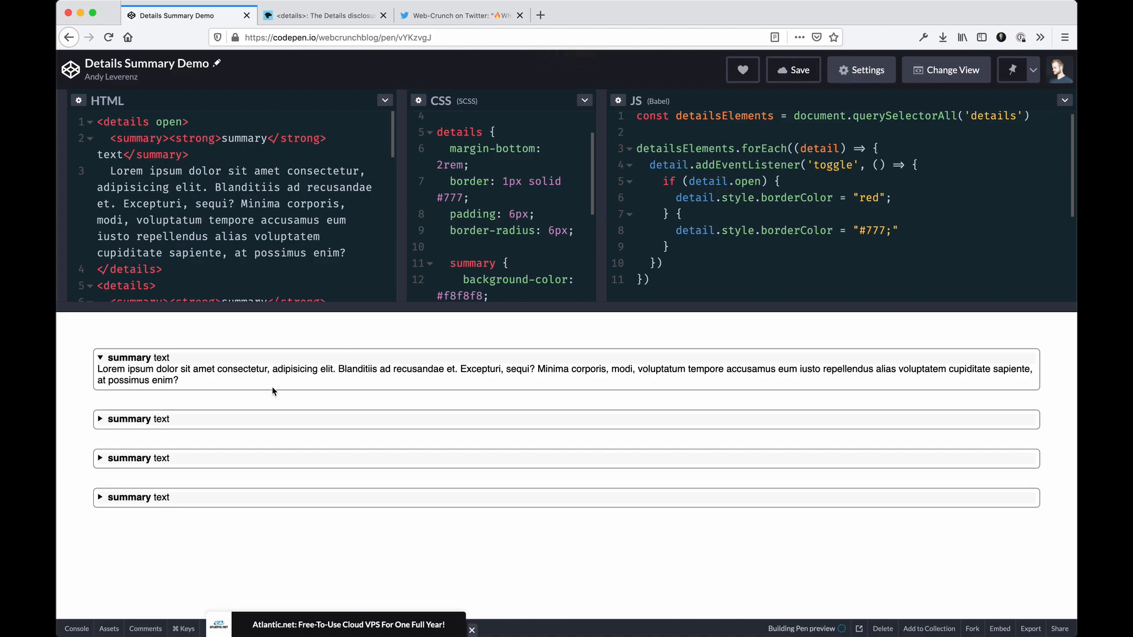
left_click(134, 357)
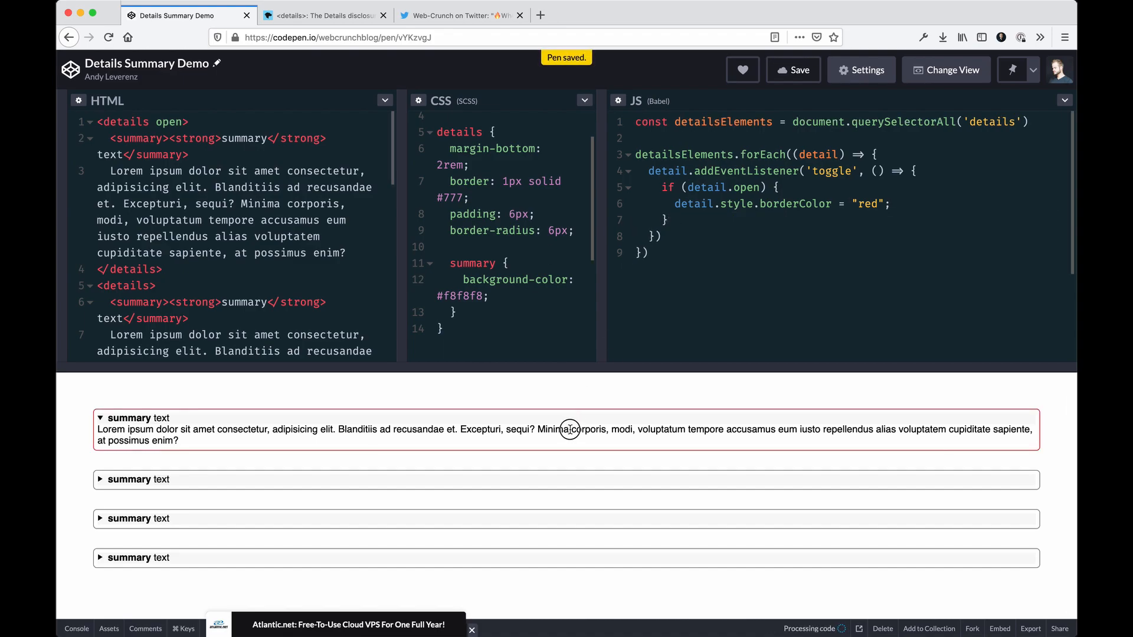
left_click(139, 456)
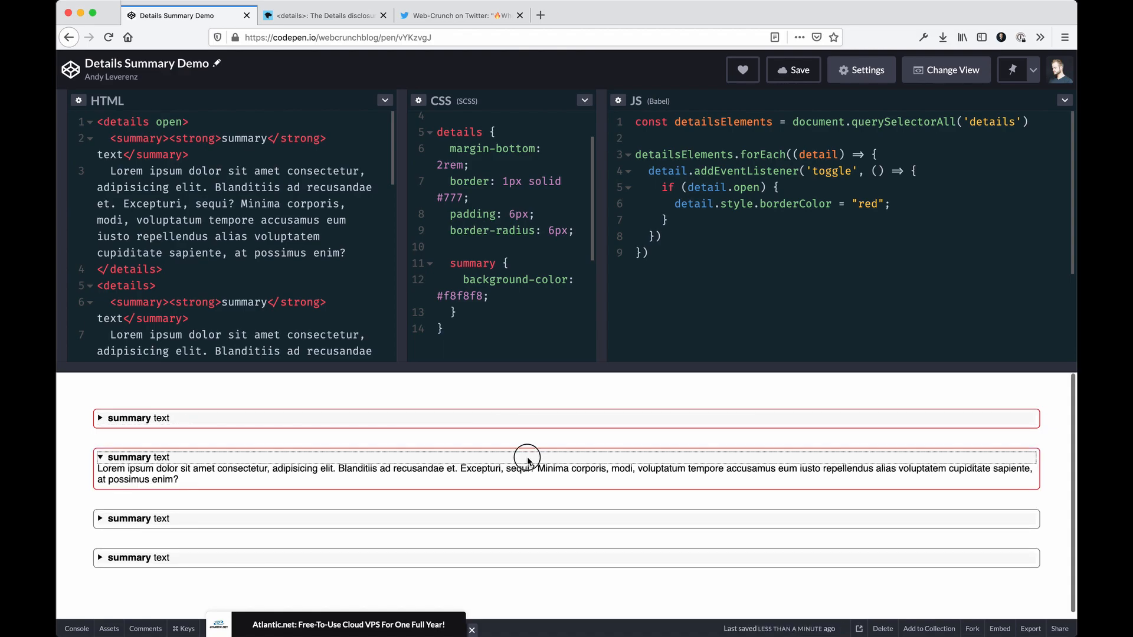
left_click(139, 456)
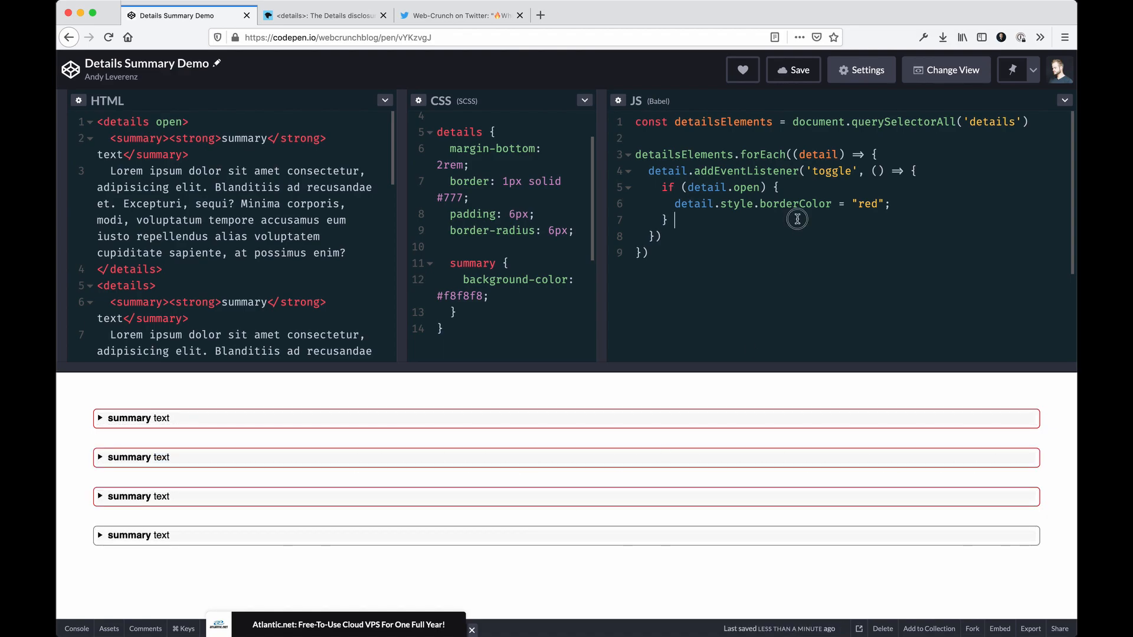
Add else { detail.style.borderColor = "#777777"; } to the toggle listener
type("else {")
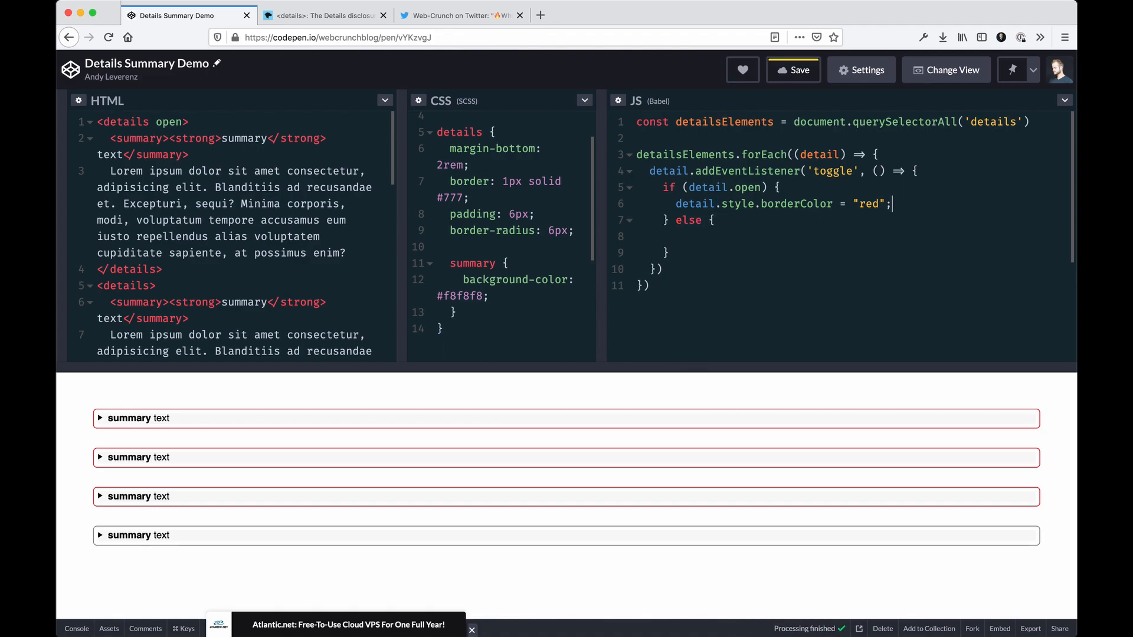
type("detail.style.borderColor = \"red\";")
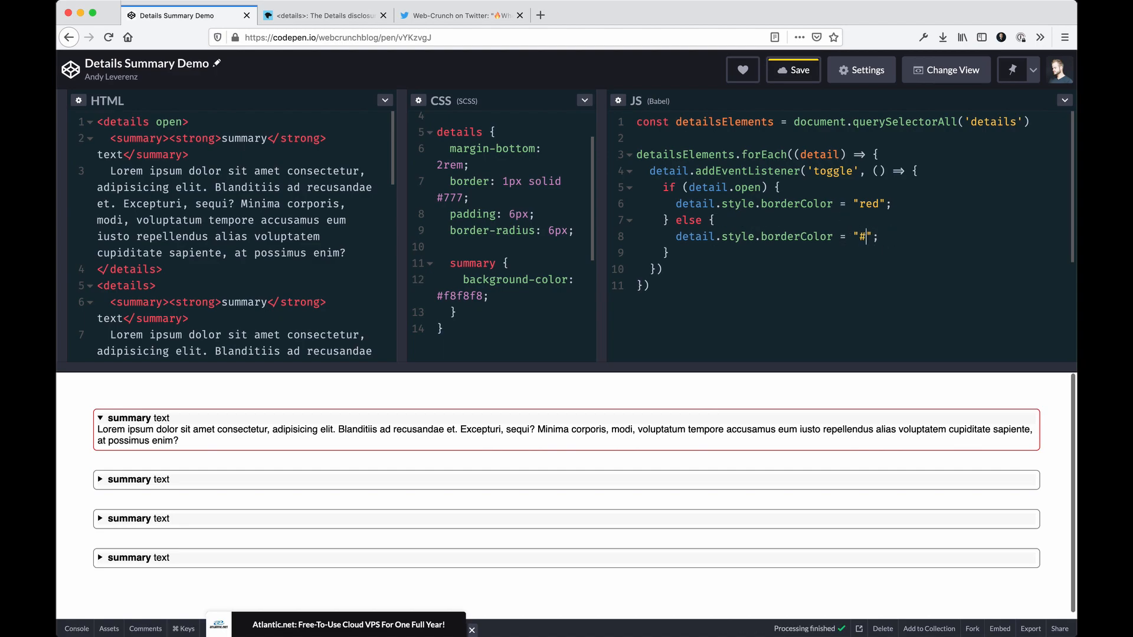
type("777777")
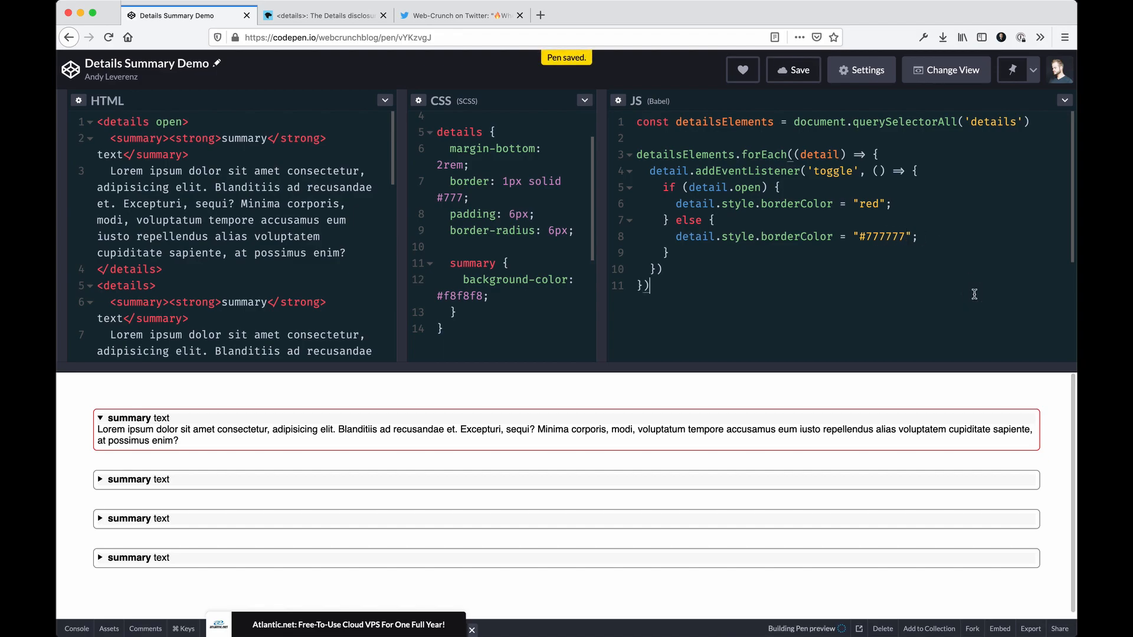
Toggle the first accordion repeatedly: red when opened, #777777 when collapsed
left_click(139, 417)
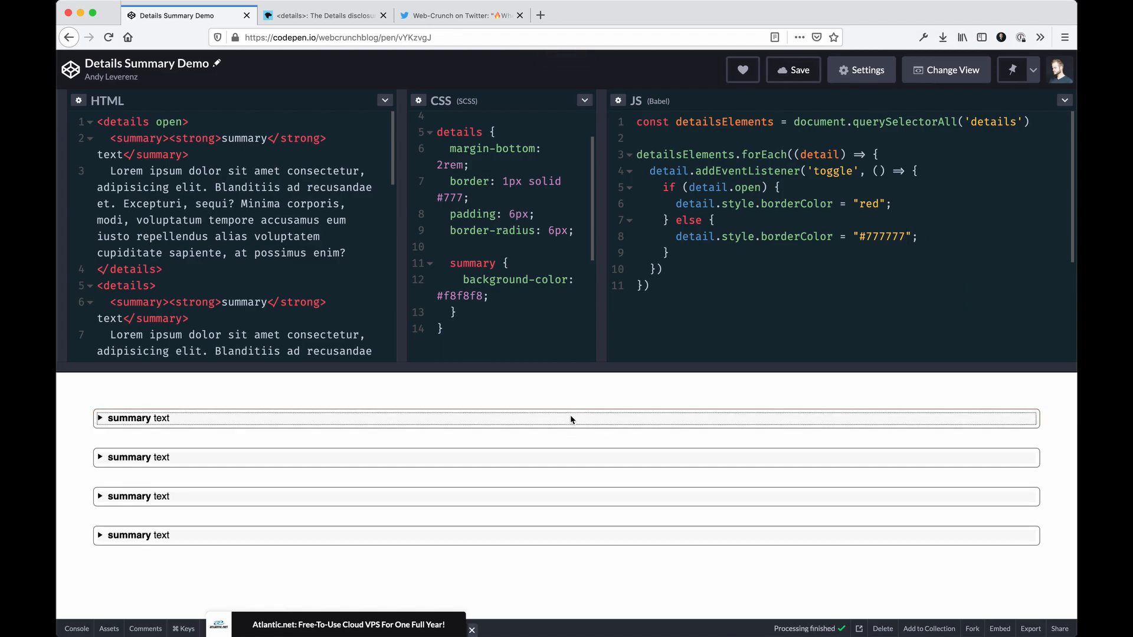
left_click(105, 417)
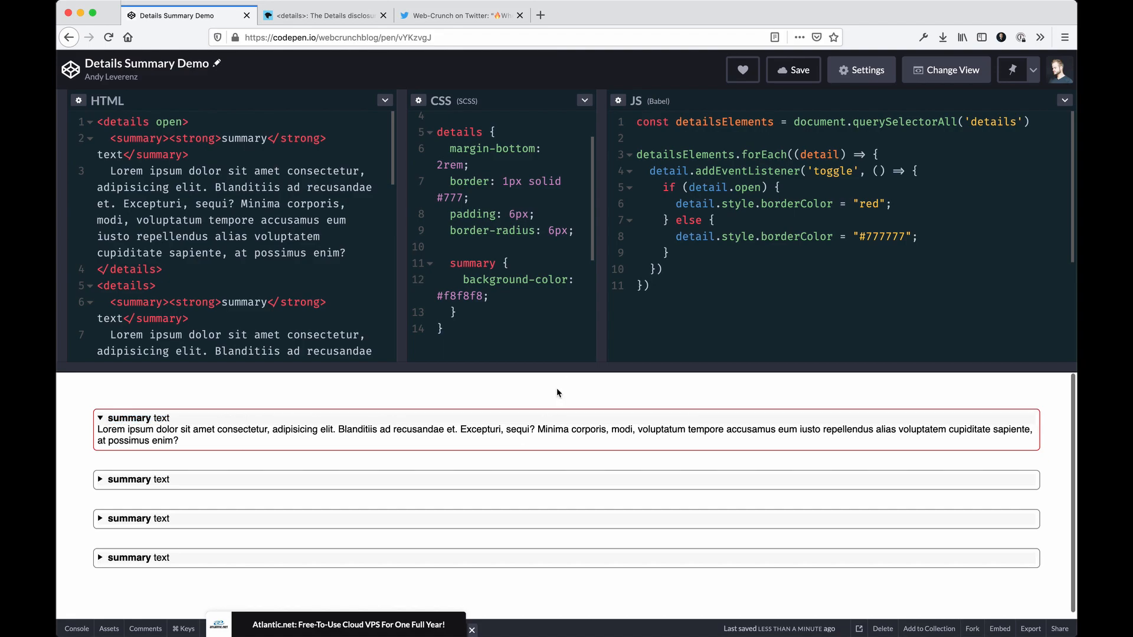
left_click(128, 417)
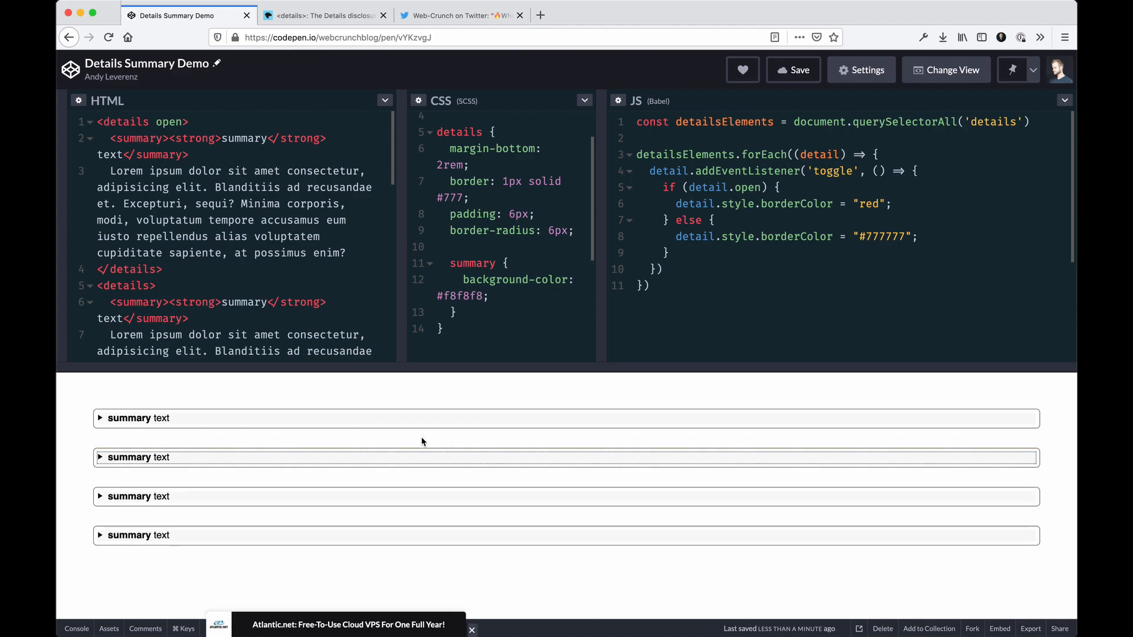
left_click(138, 418)
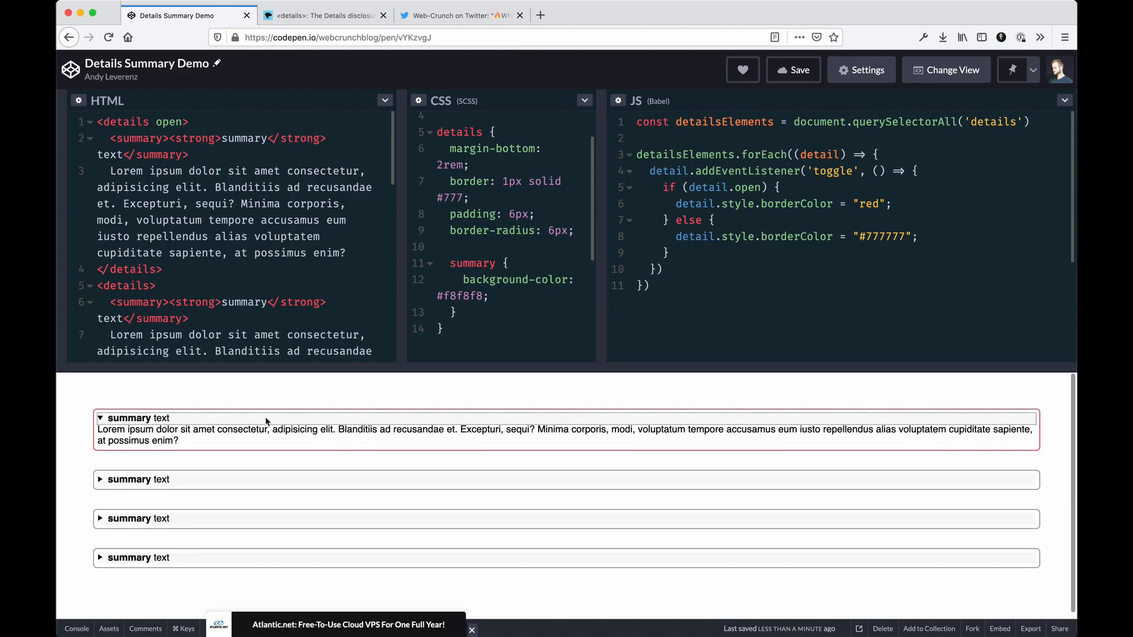
left_click(101, 418)
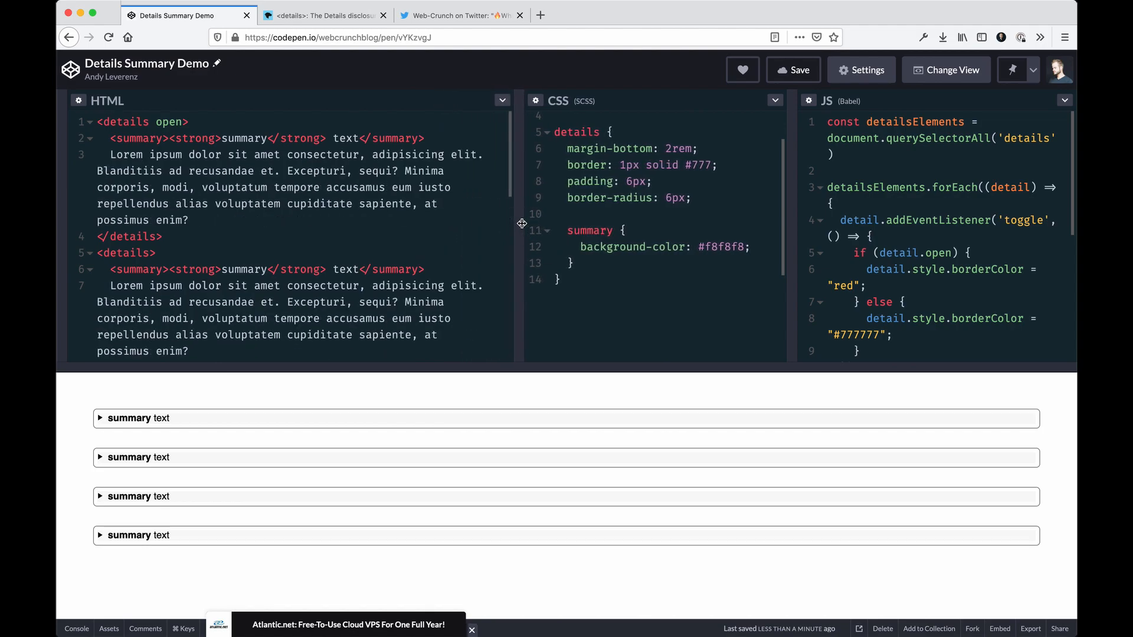
mouse_move(520, 224)
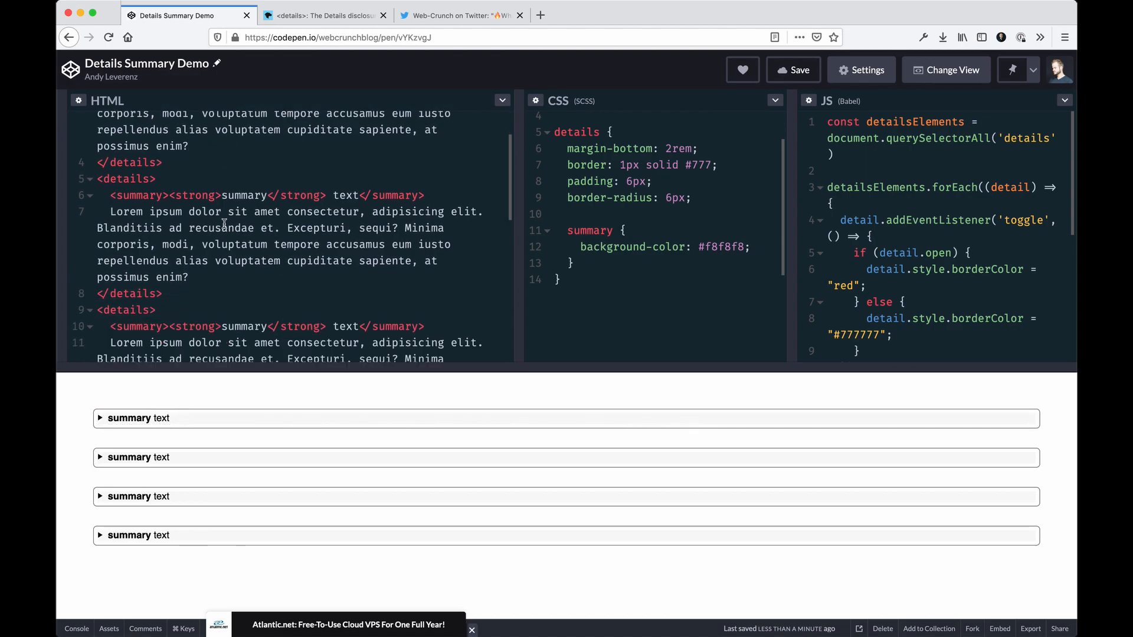
Scroll the JS panel to review the finished toggle listener without wrapped lines
scroll("down", 3)
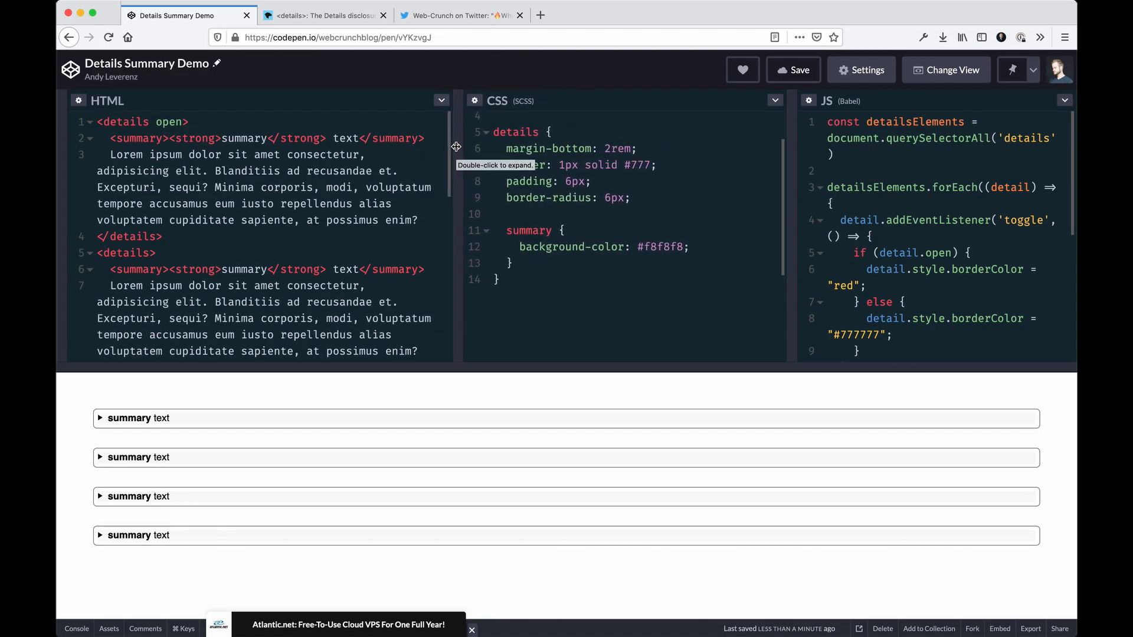
mouse_move(493, 156)
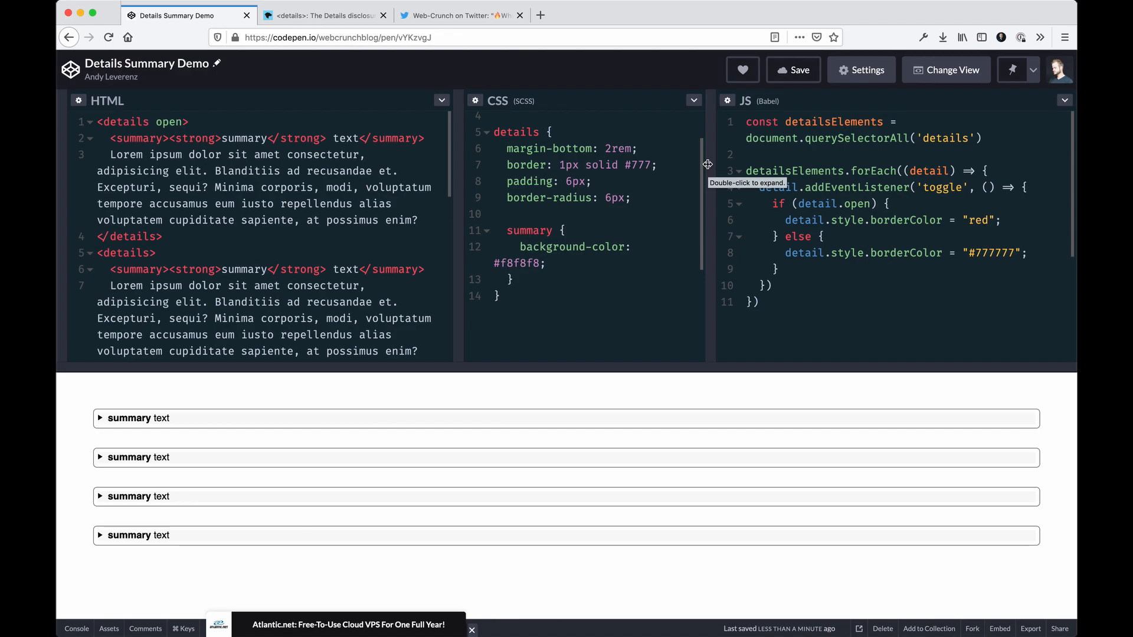
mouse_move(460, 182)
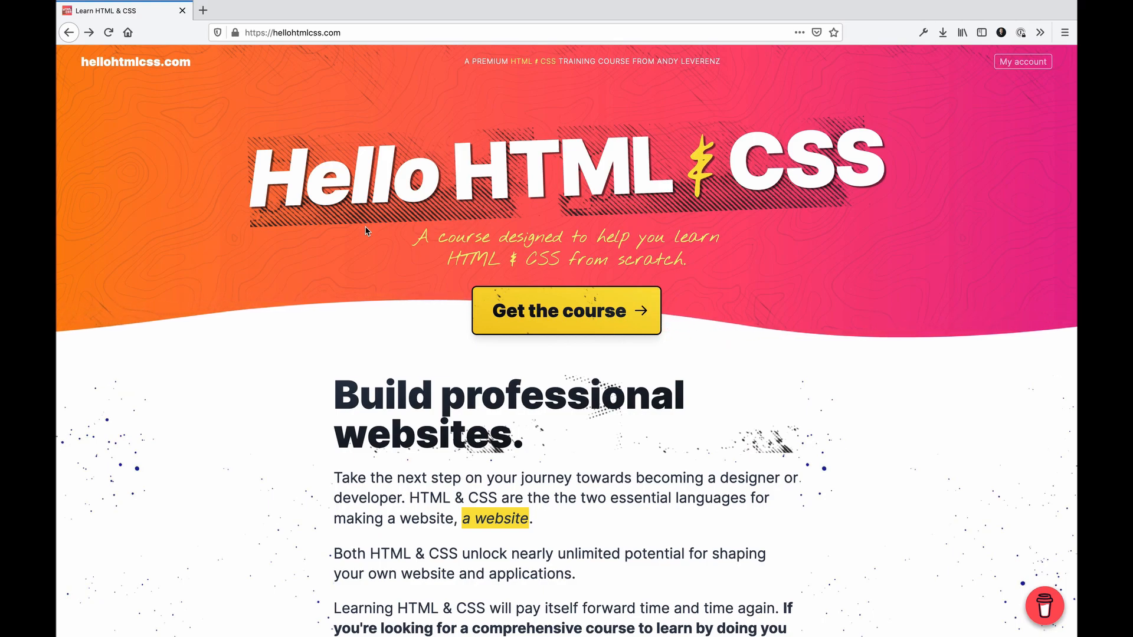
Scroll the hellohtmlcss.com page down to the course contents grid
scroll("down", 3)
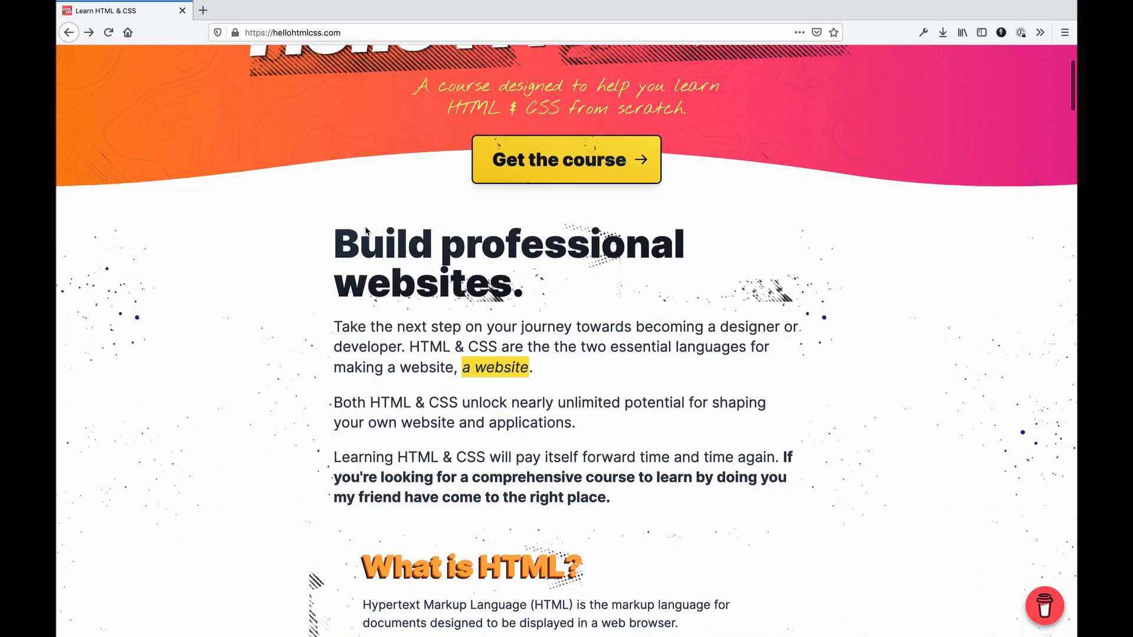
scroll("down", 3)
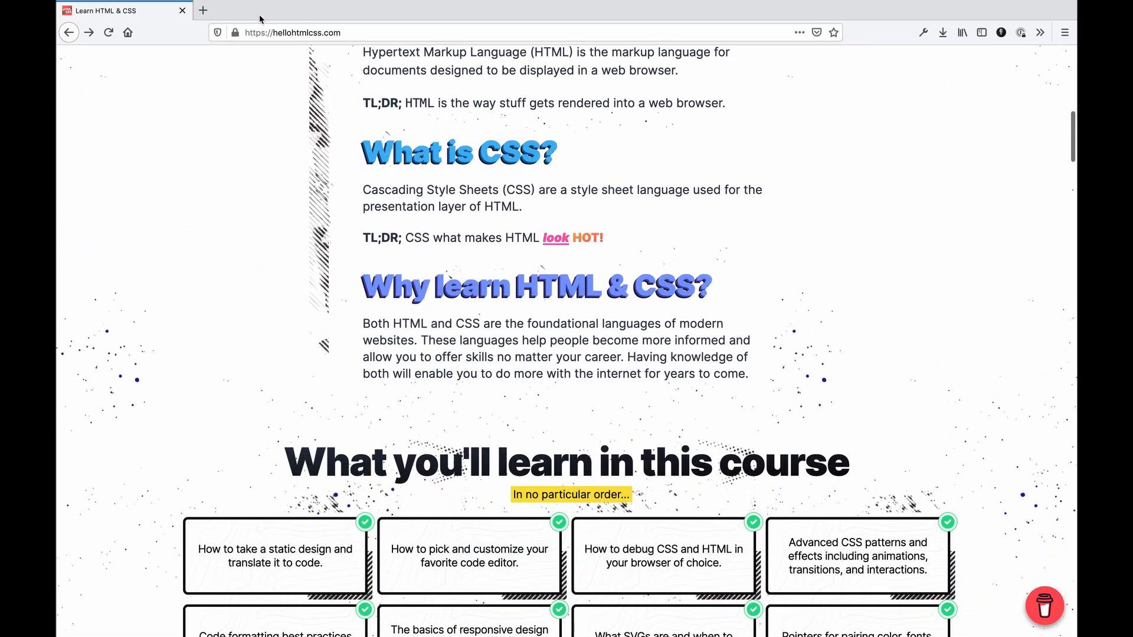